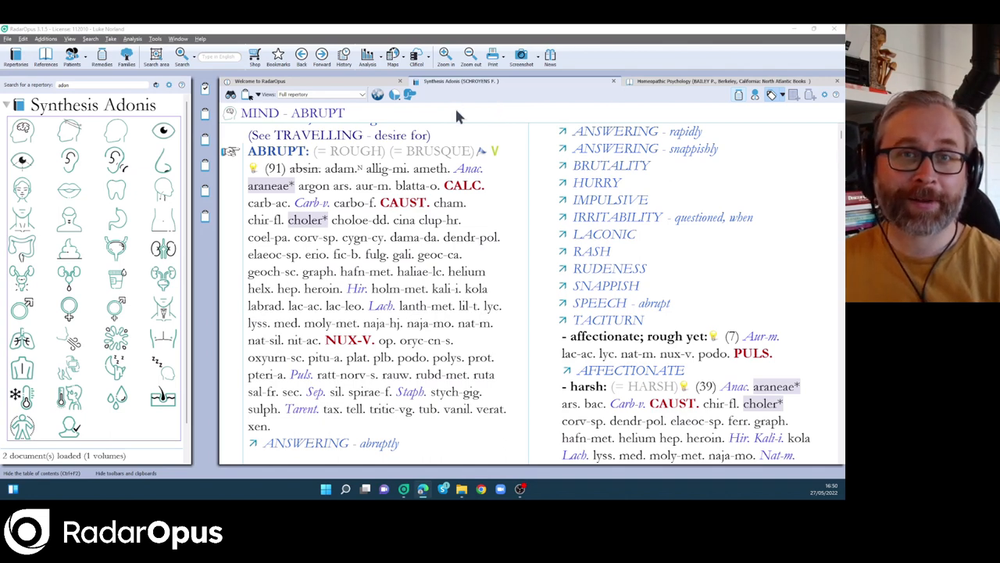
pyautogui.moveTo(443, 153)
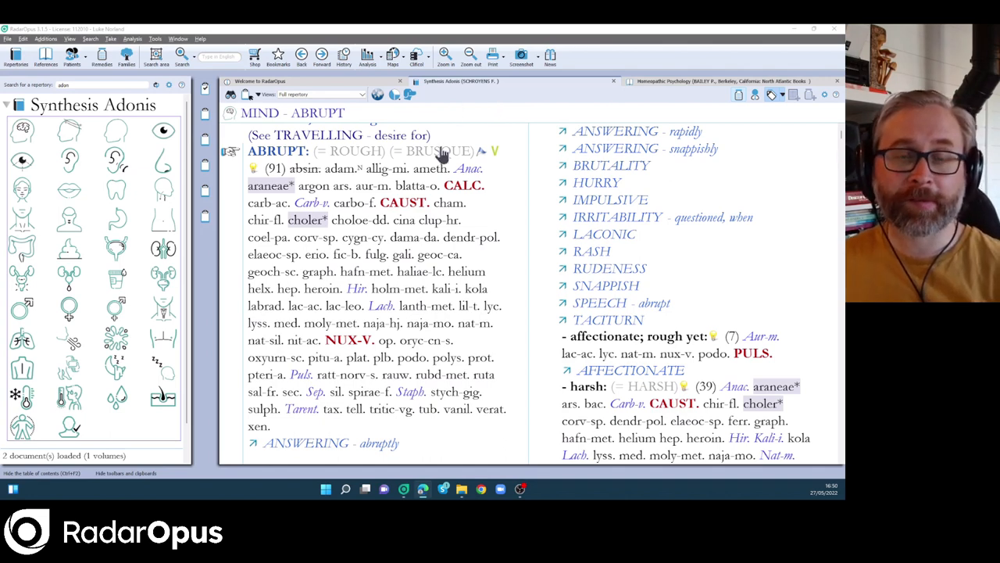
pyautogui.moveTo(168, 180)
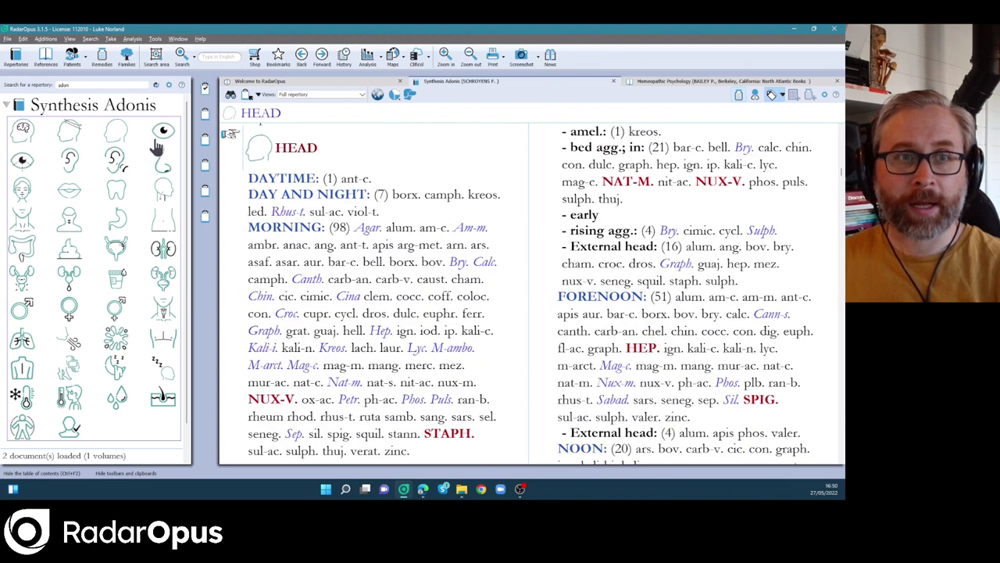
pyautogui.moveTo(70, 133)
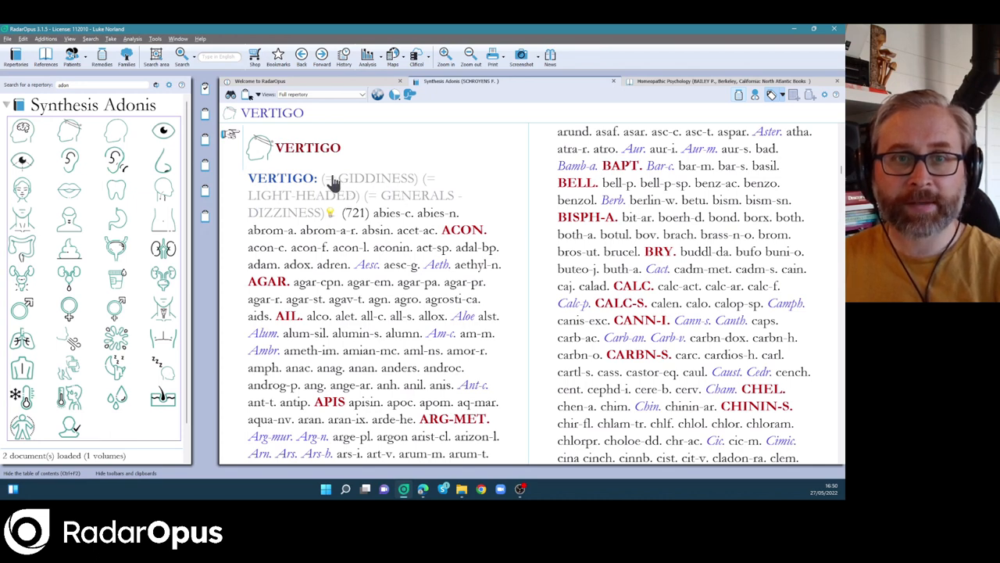
pyautogui.moveTo(338, 186)
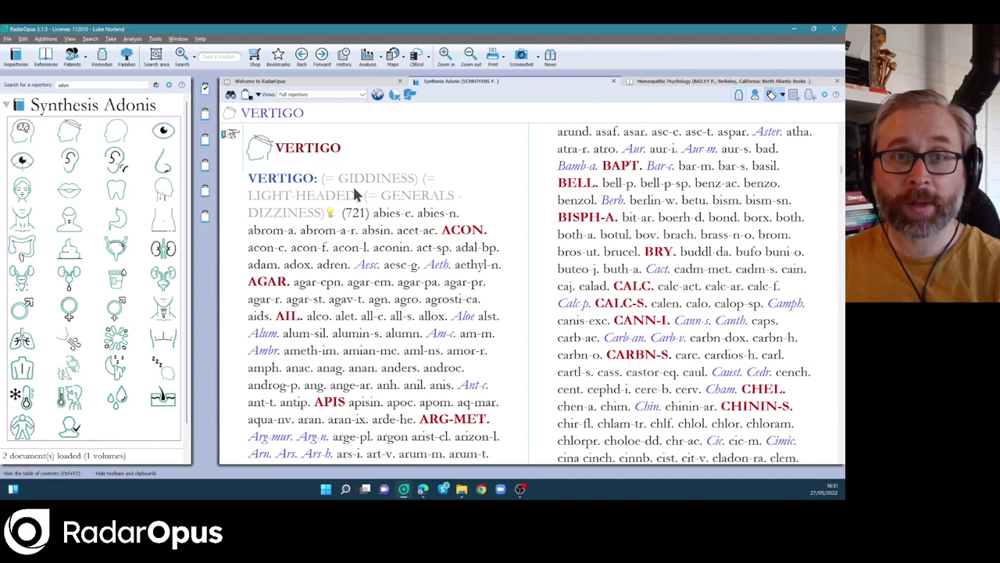
pyautogui.moveTo(332, 218)
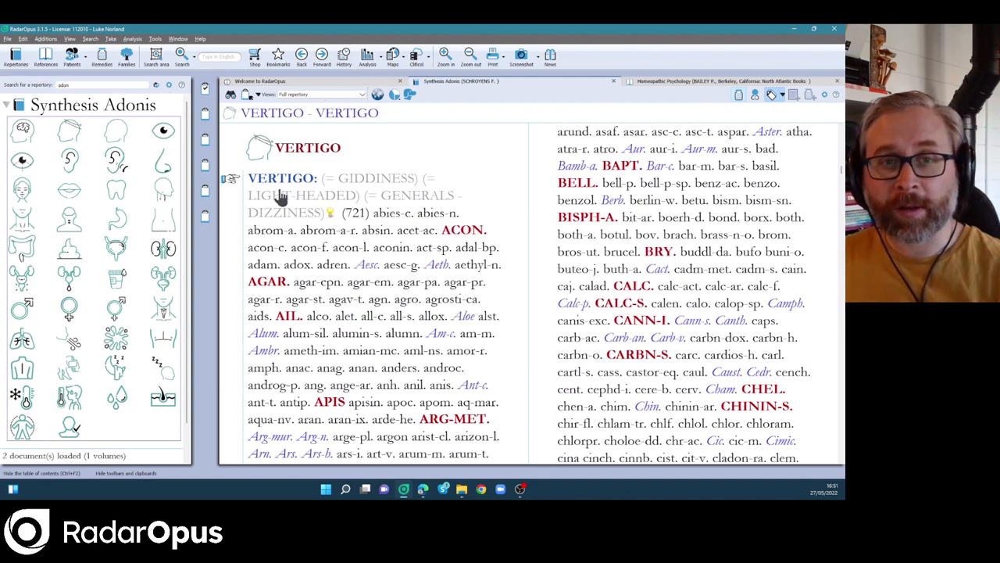
pyautogui.moveTo(28, 148)
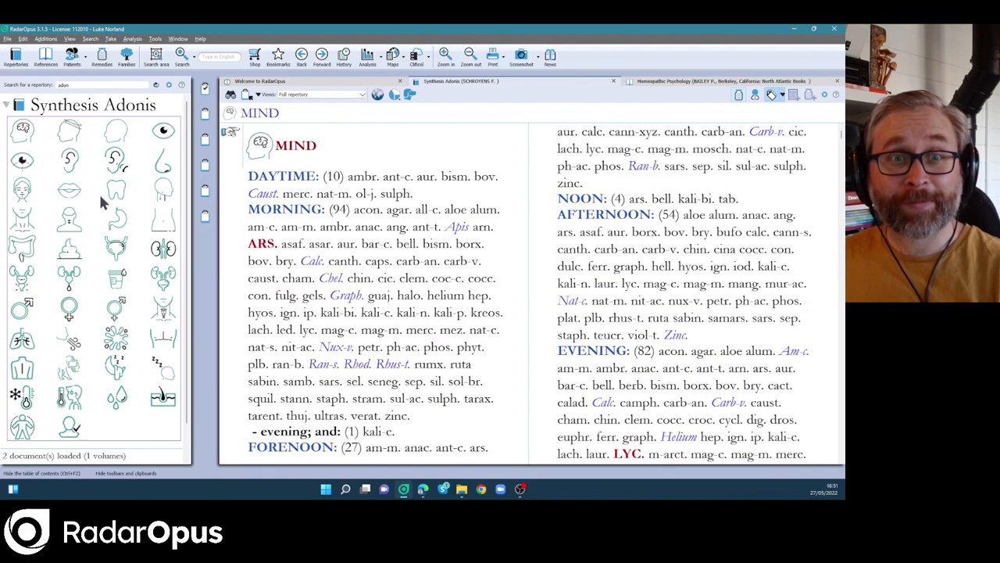
pyautogui.moveTo(286, 185)
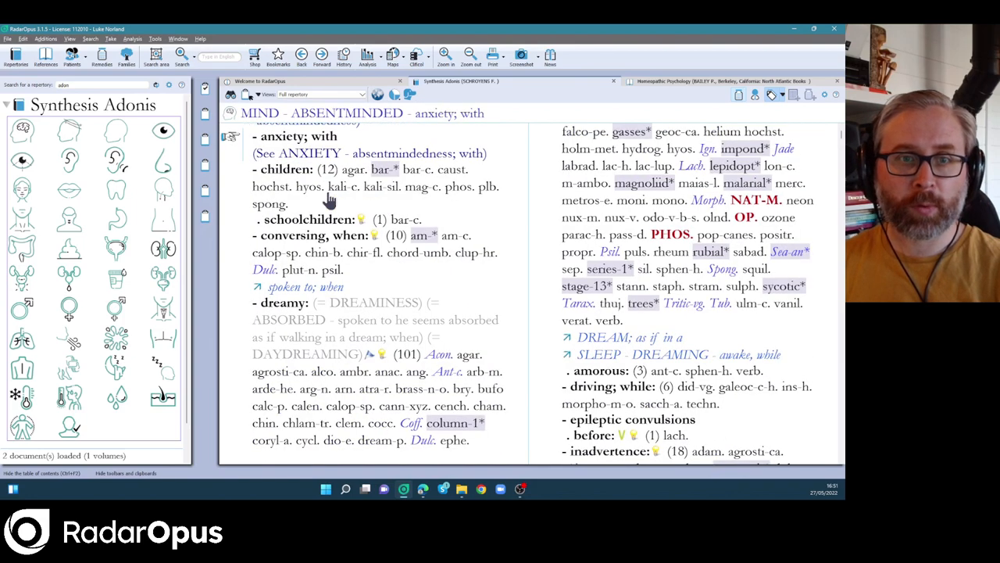
# View Absentminded – dreamy, then search 'forsak' to reach Mind – Forsaken feeling.
pyautogui.click(270, 302)
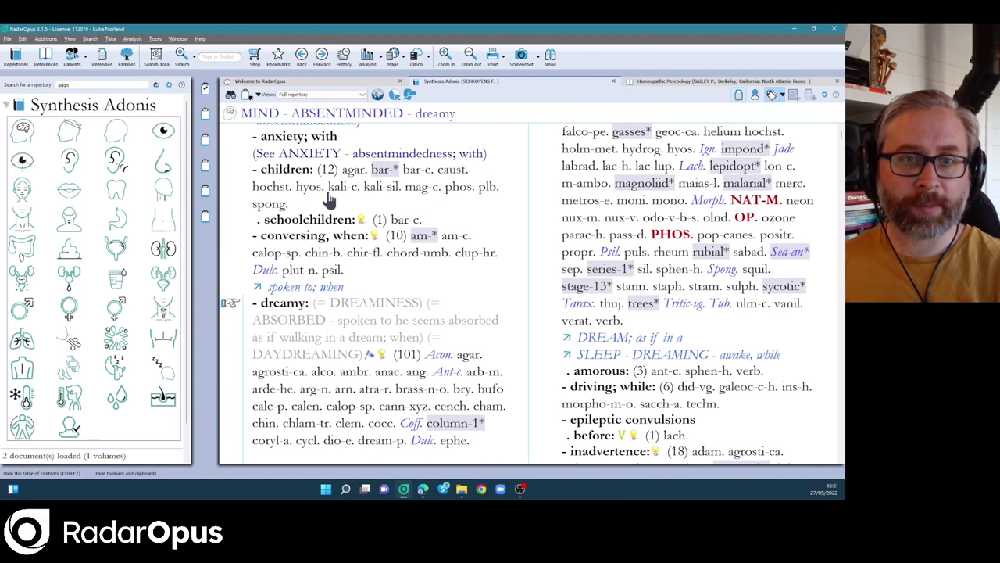
pyautogui.moveTo(313, 362)
pyautogui.write('m')
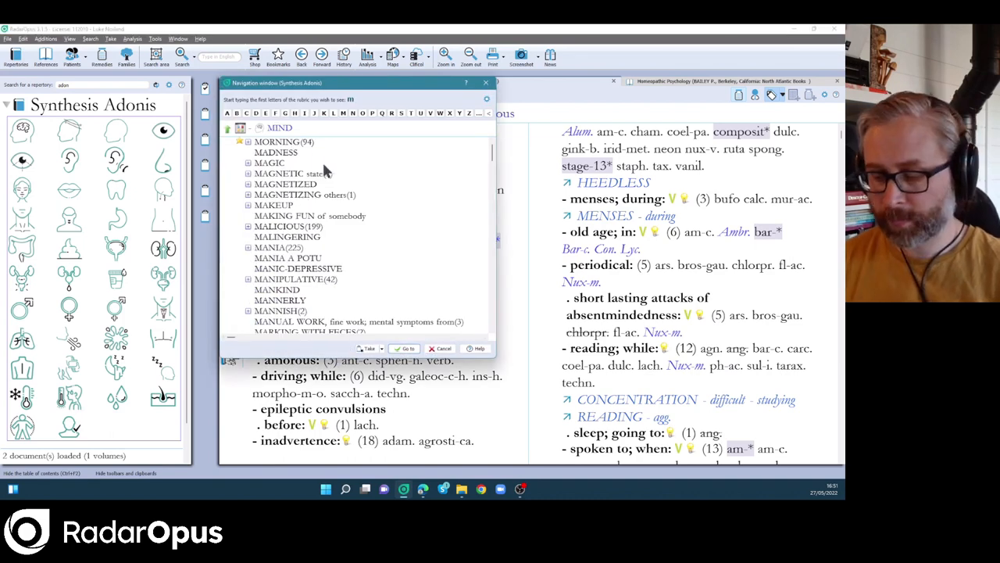
pyautogui.write('forsak')
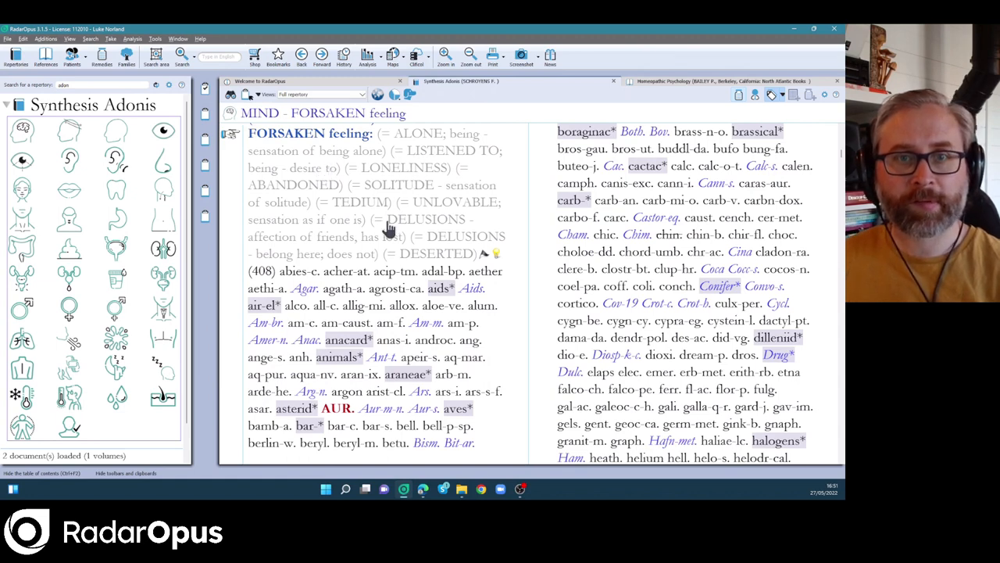
pyautogui.moveTo(356, 147)
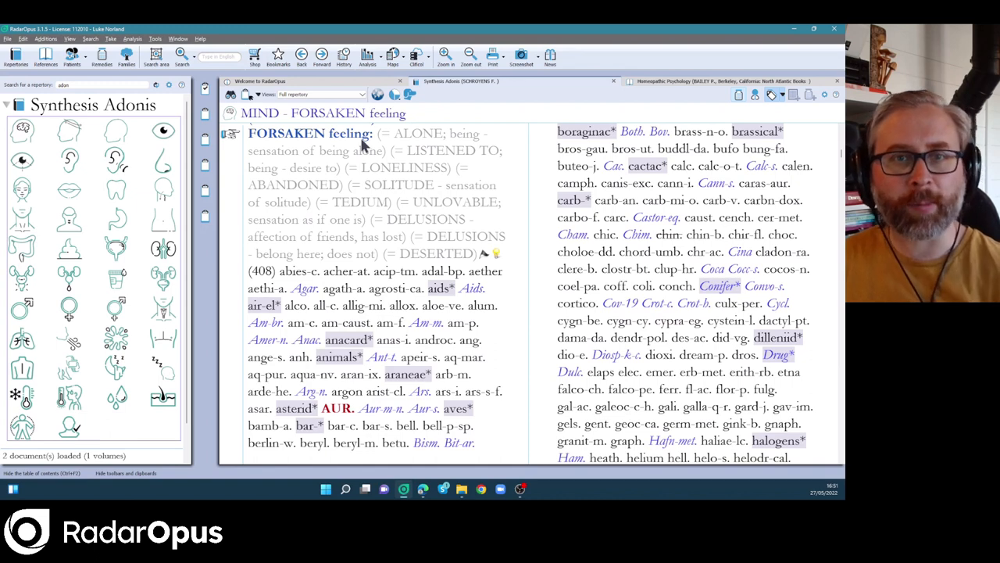
pyautogui.moveTo(395, 187)
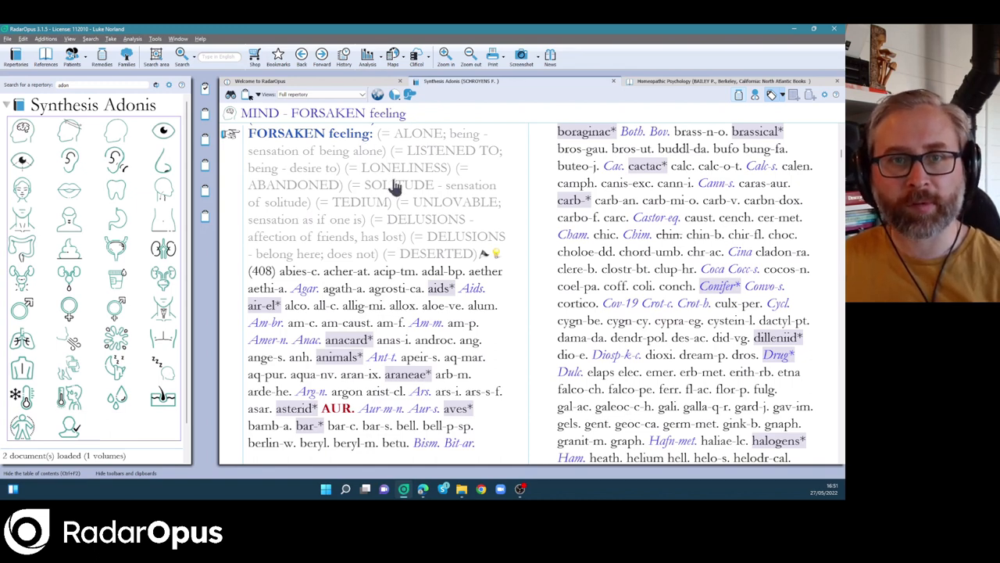
pyautogui.moveTo(412, 151)
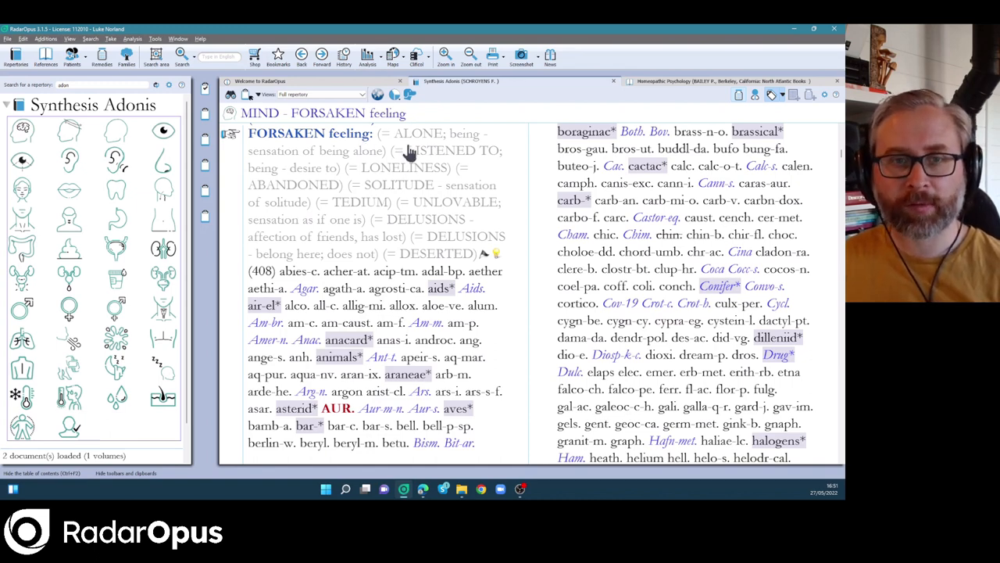
pyautogui.moveTo(450, 109)
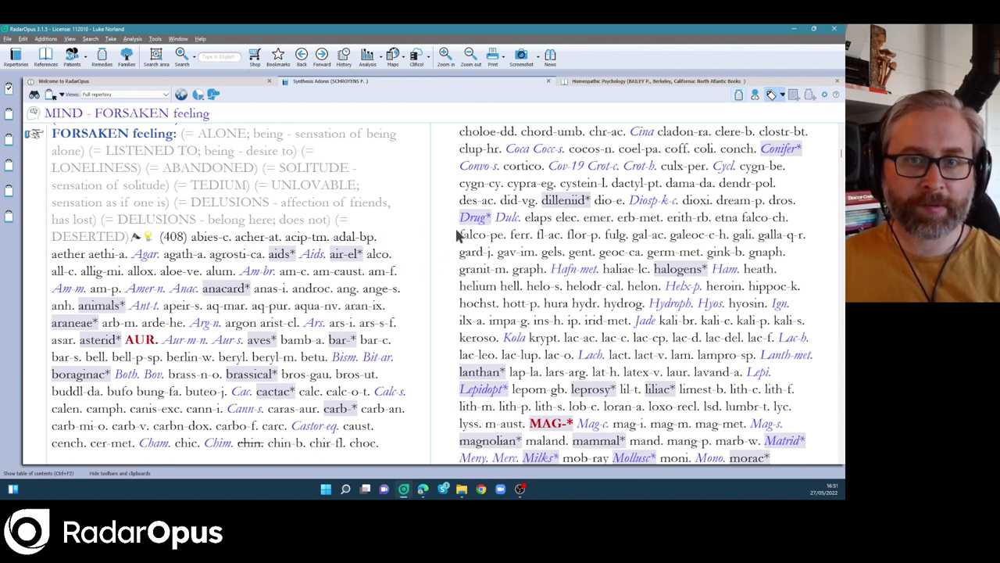
pyautogui.moveTo(547, 231)
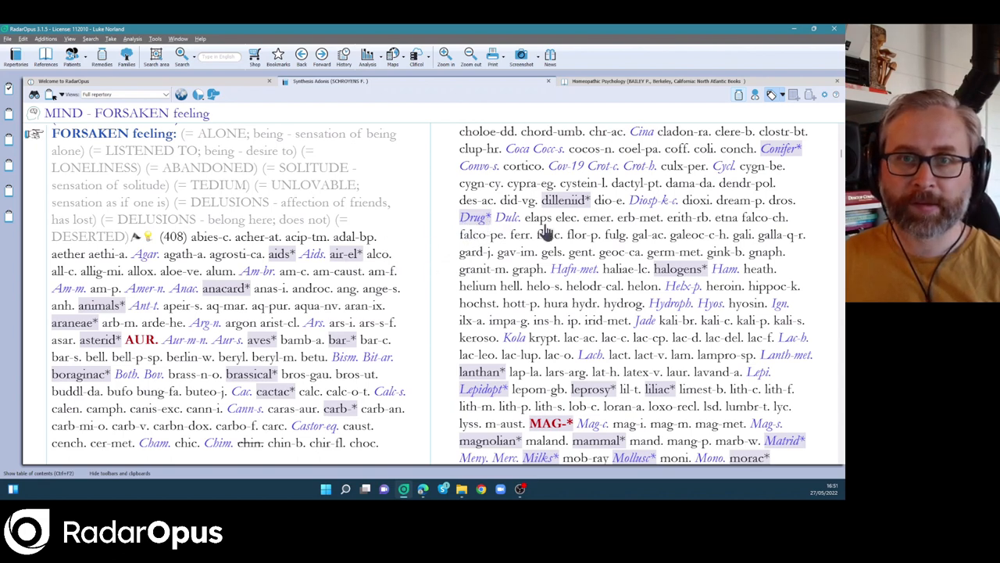
pyautogui.moveTo(488, 387)
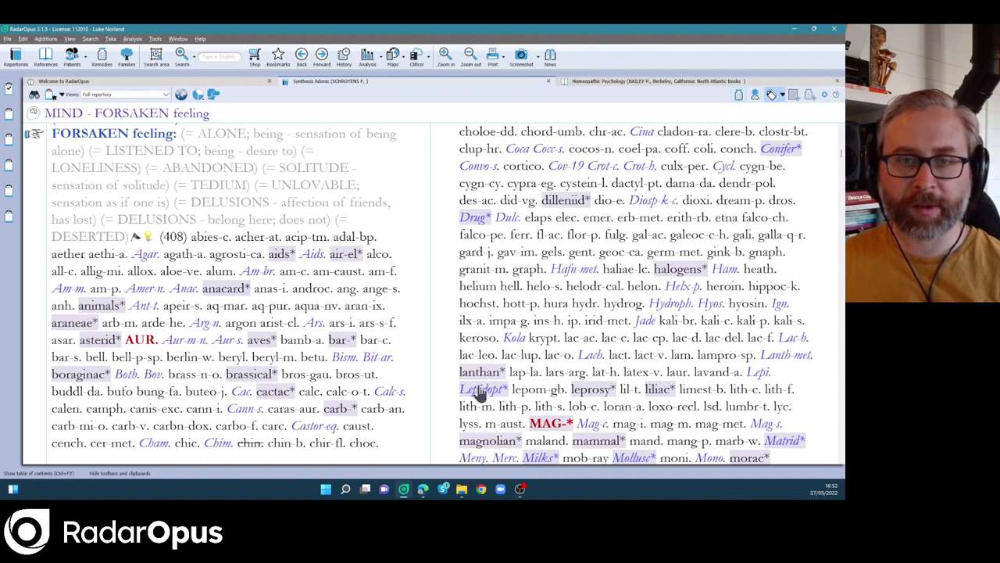
pyautogui.moveTo(482, 390)
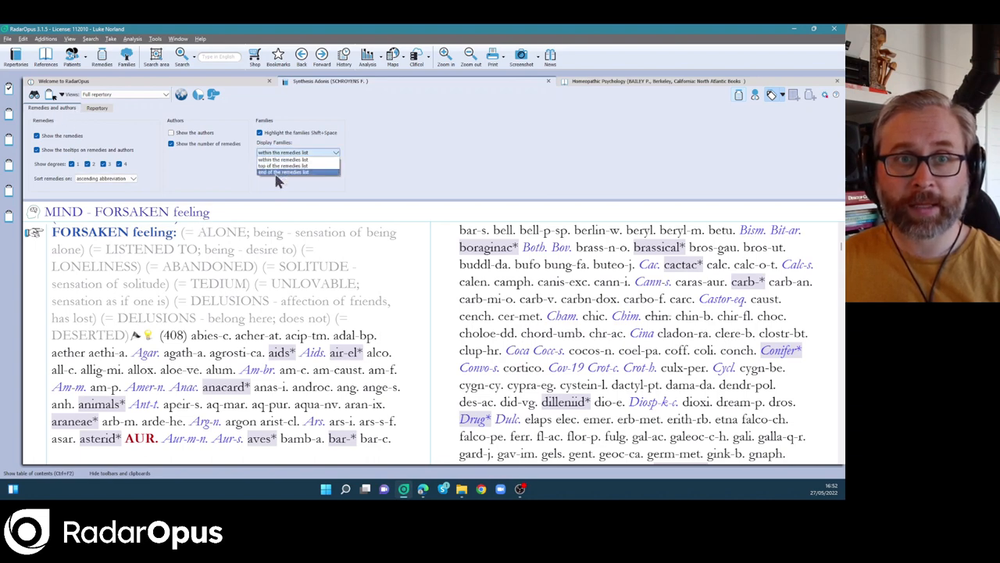
# Set Display Families to 'end of the remedies list' and scroll the Forsaken feeling remedies.
pyautogui.click(284, 158)
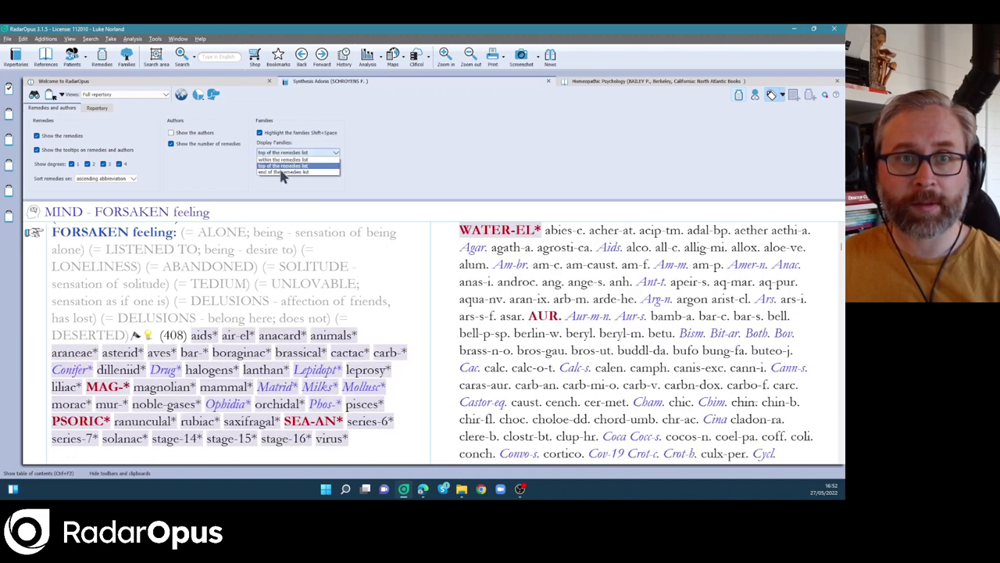
pyautogui.click(283, 172)
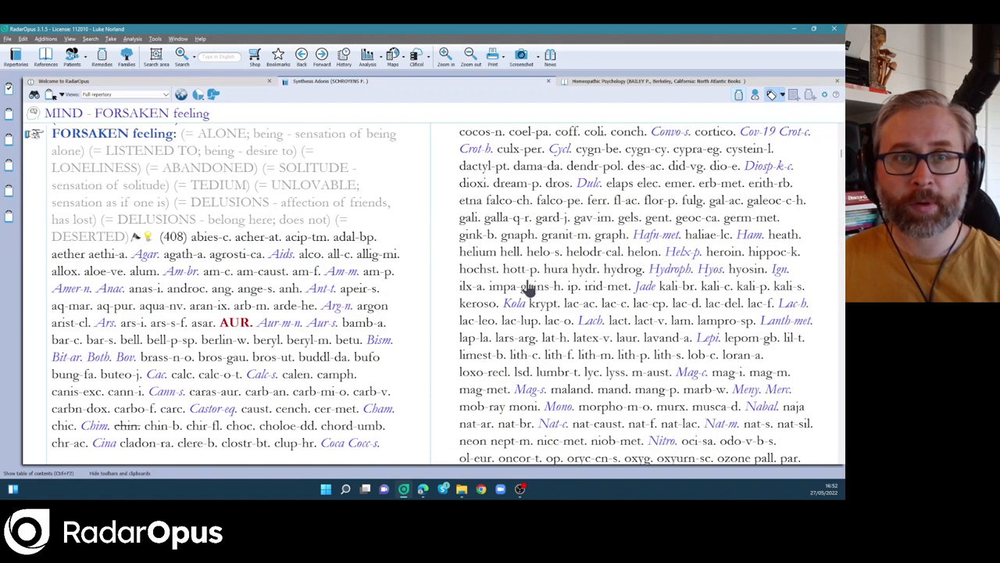
pyautogui.moveTo(493, 268)
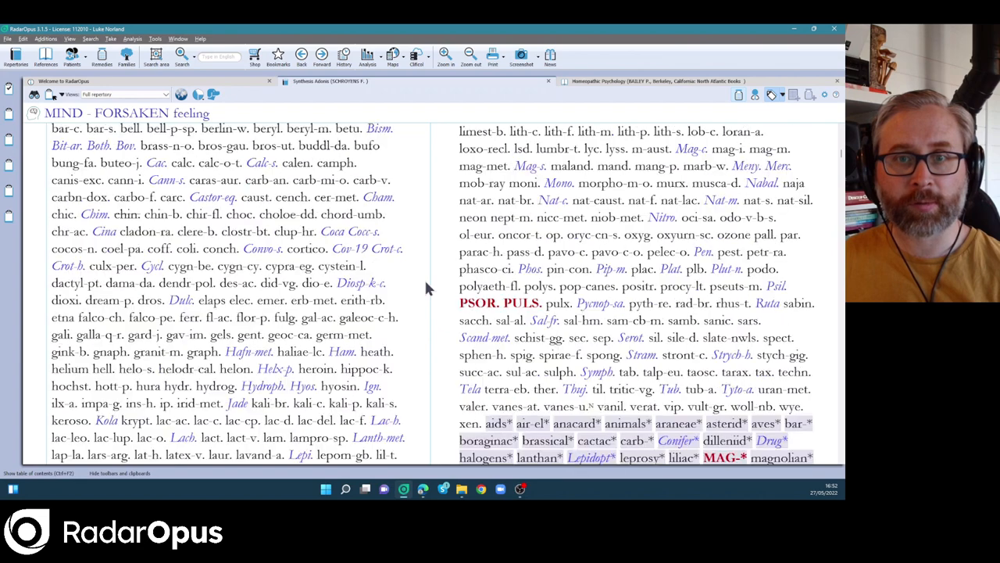
pyautogui.scroll(-3)
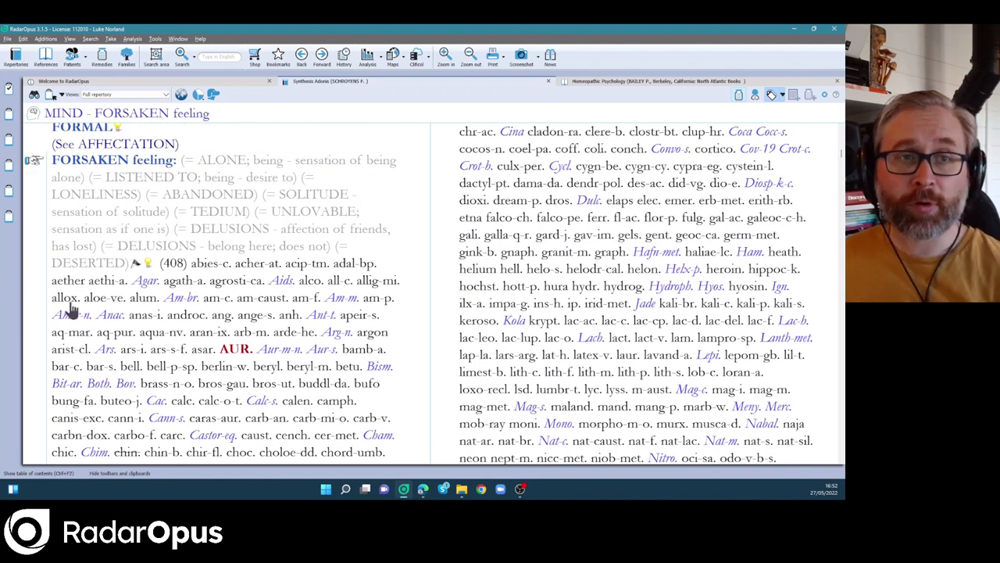
pyautogui.scroll(-3)
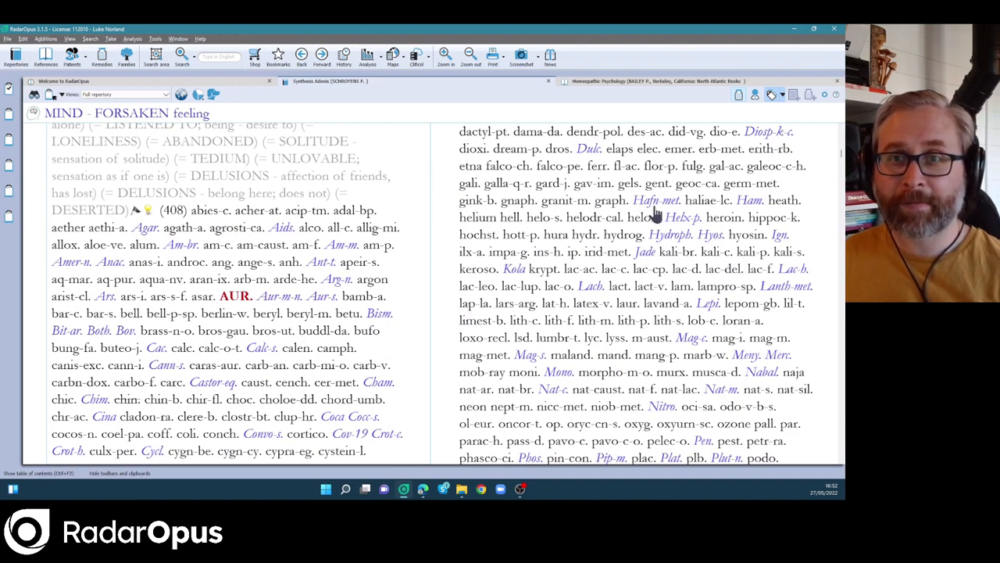
pyautogui.moveTo(657, 200)
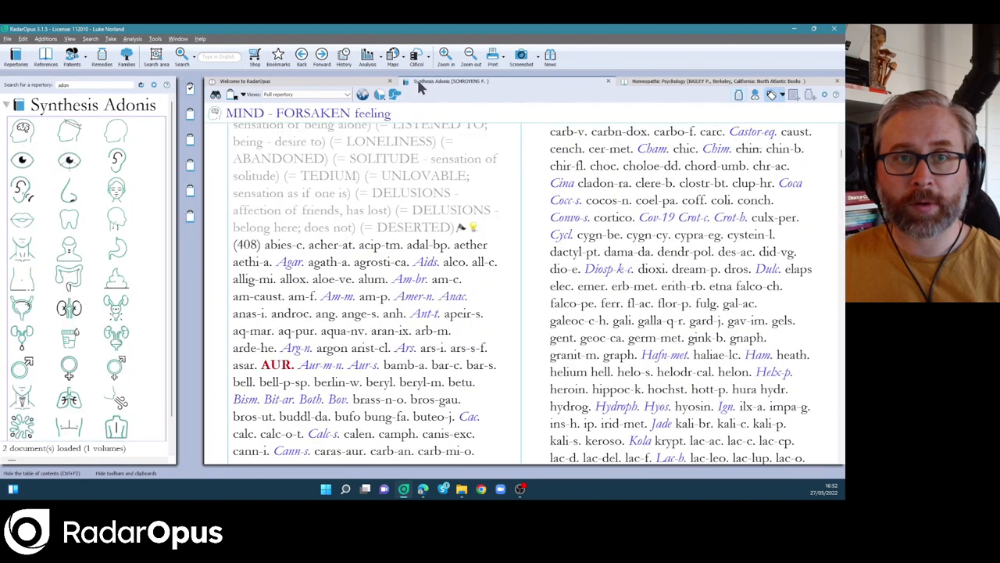
pyautogui.moveTo(671, 281)
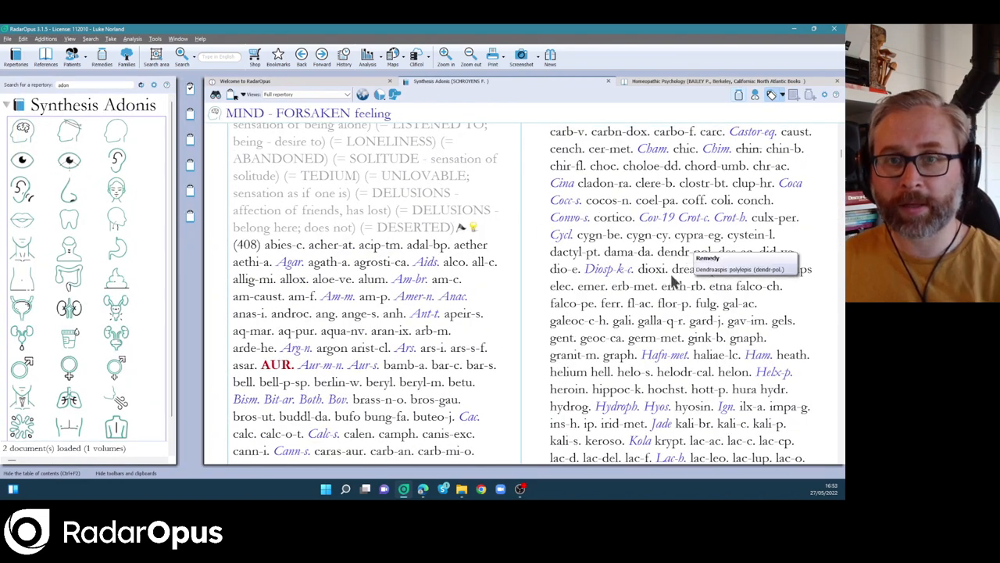
pyautogui.moveTo(664, 354)
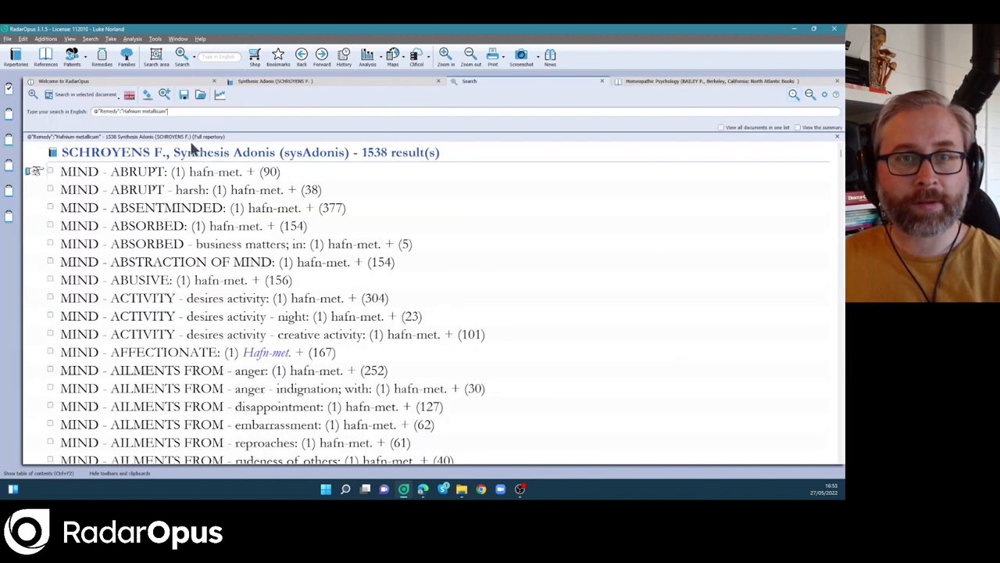
pyautogui.moveTo(285, 197)
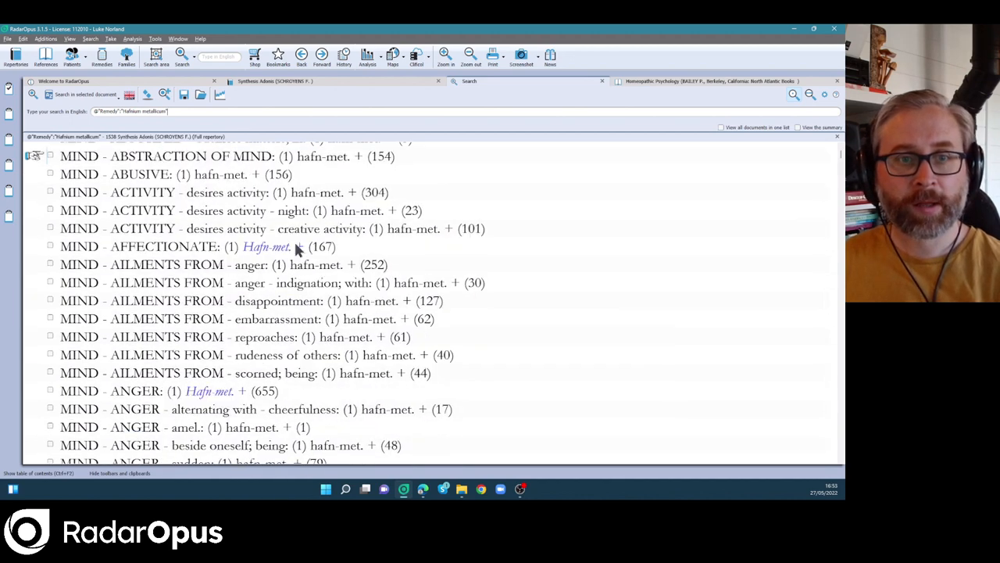
# Scroll the 1538 Hafnium metallicum results and open MIND – BUSY – tired; even though.
pyautogui.scroll(-3)
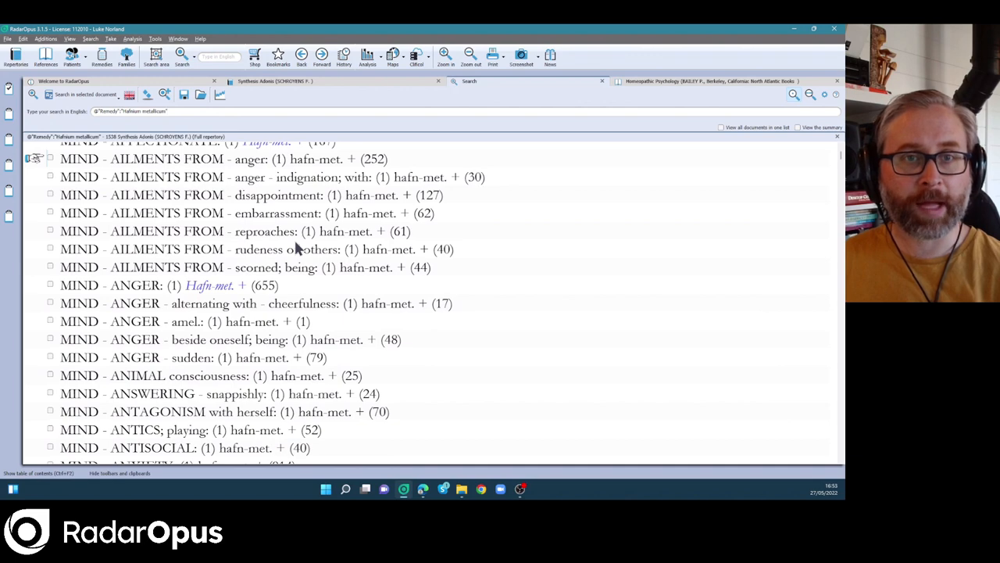
pyautogui.scroll(-3)
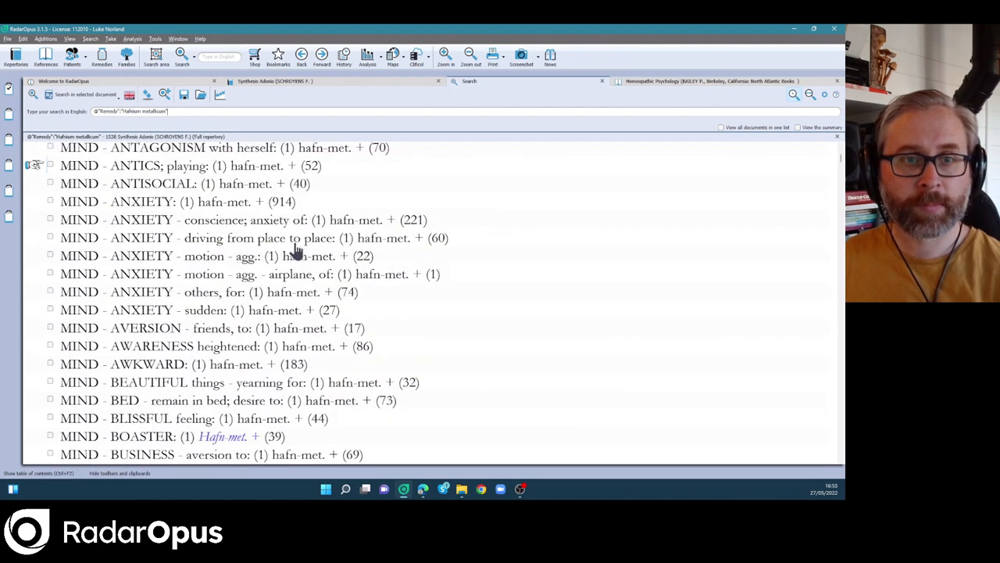
pyautogui.scroll(-3)
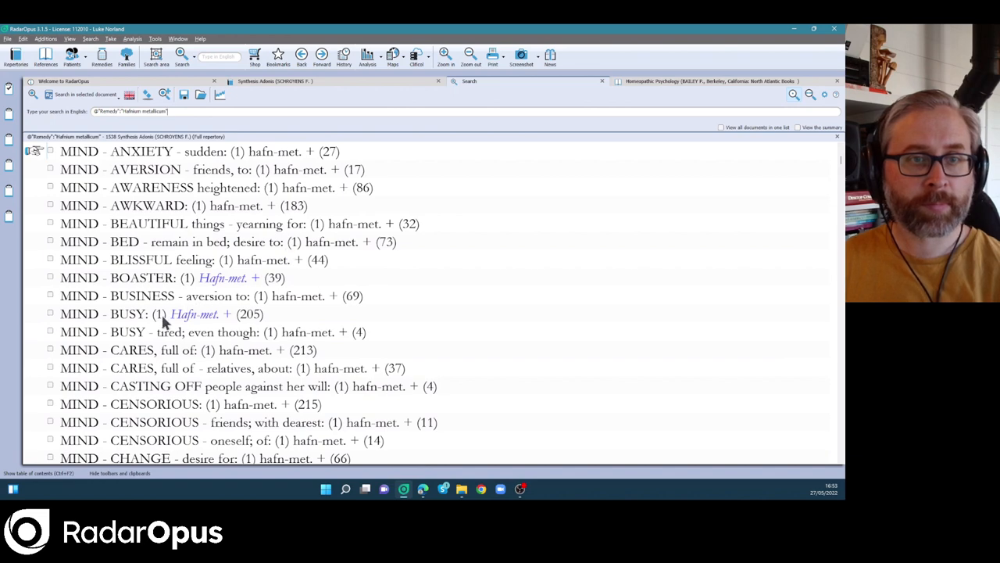
pyautogui.moveTo(209, 344)
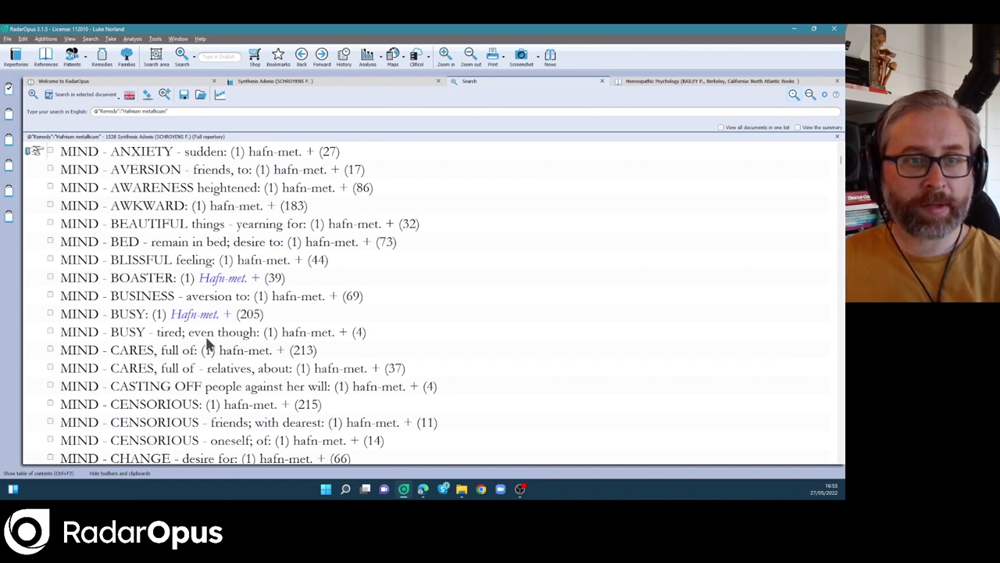
pyautogui.doubleClick(211, 331)
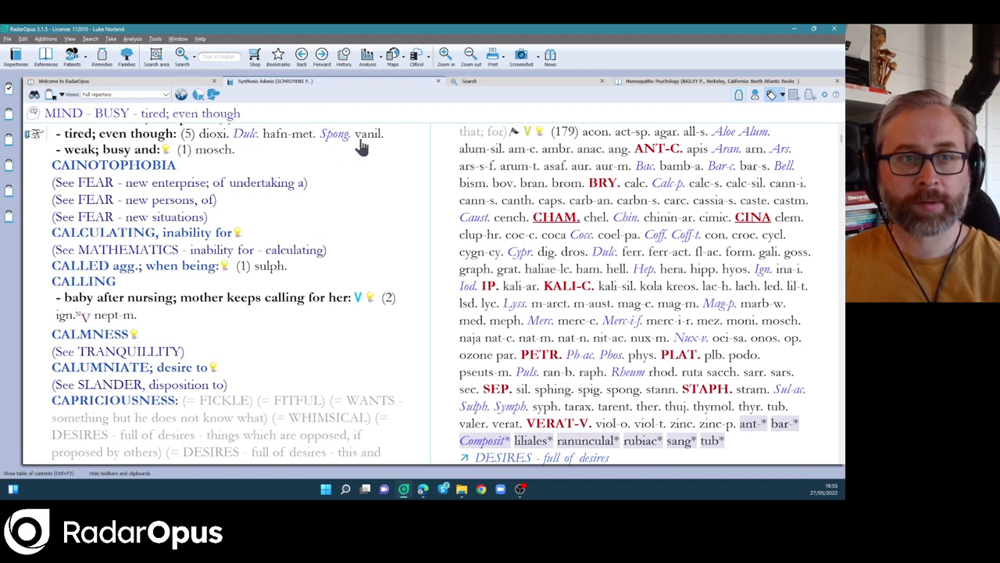
pyautogui.moveTo(341, 220)
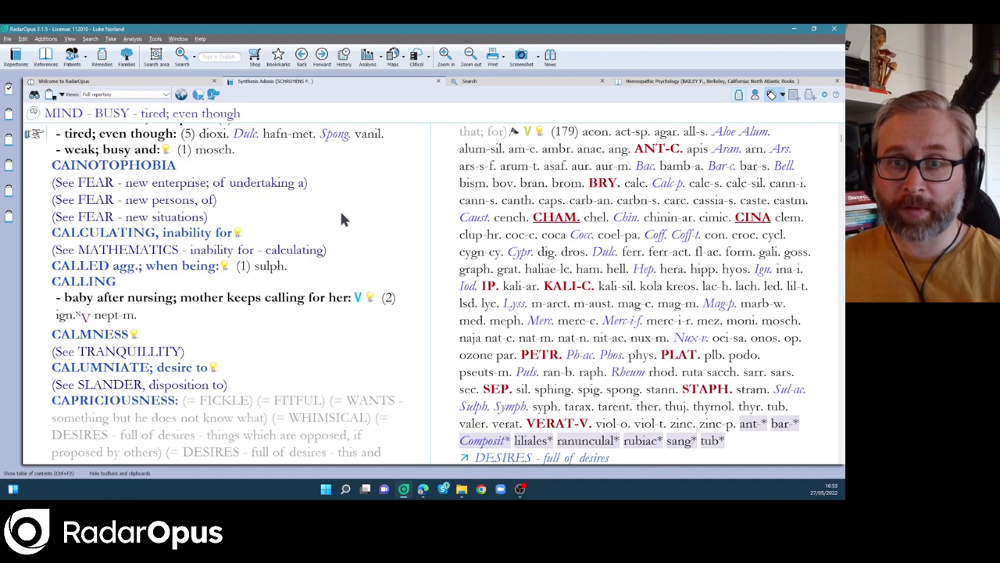
pyautogui.moveTo(437, 215)
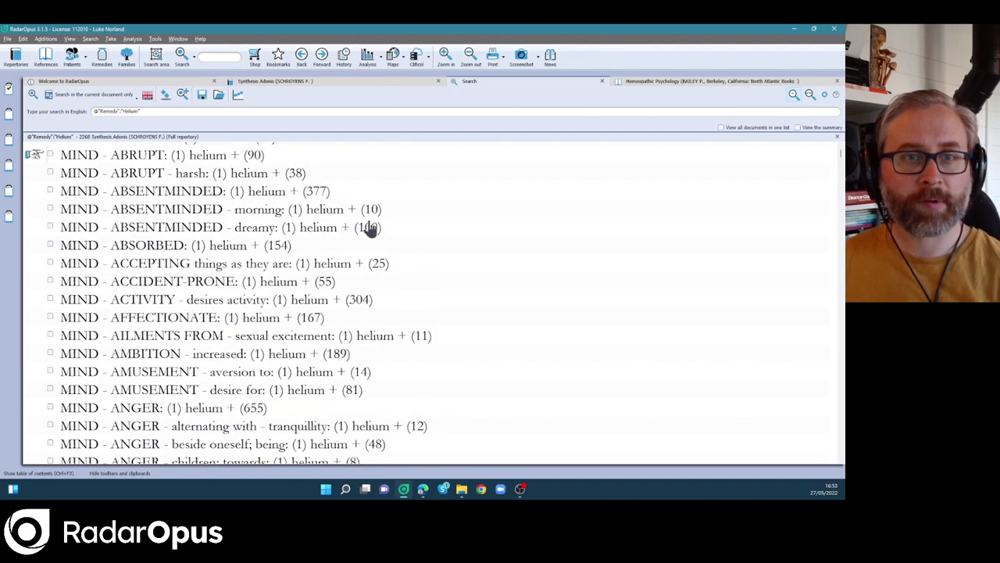
# Add 'mind' to the Helium query and browse the 1748 filtered rubrics.
pyautogui.scroll(-3)
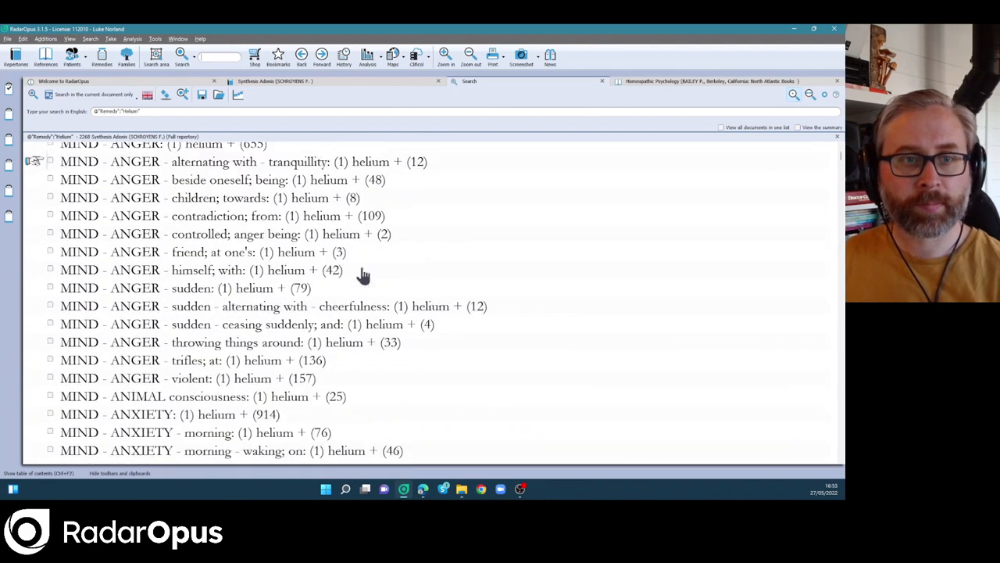
pyautogui.scroll(-3)
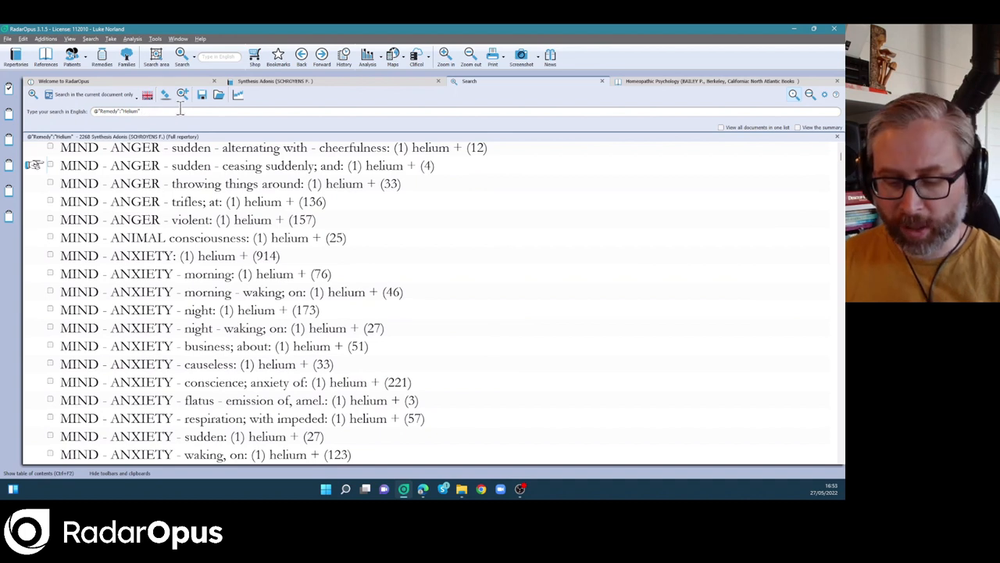
pyautogui.write('mind')
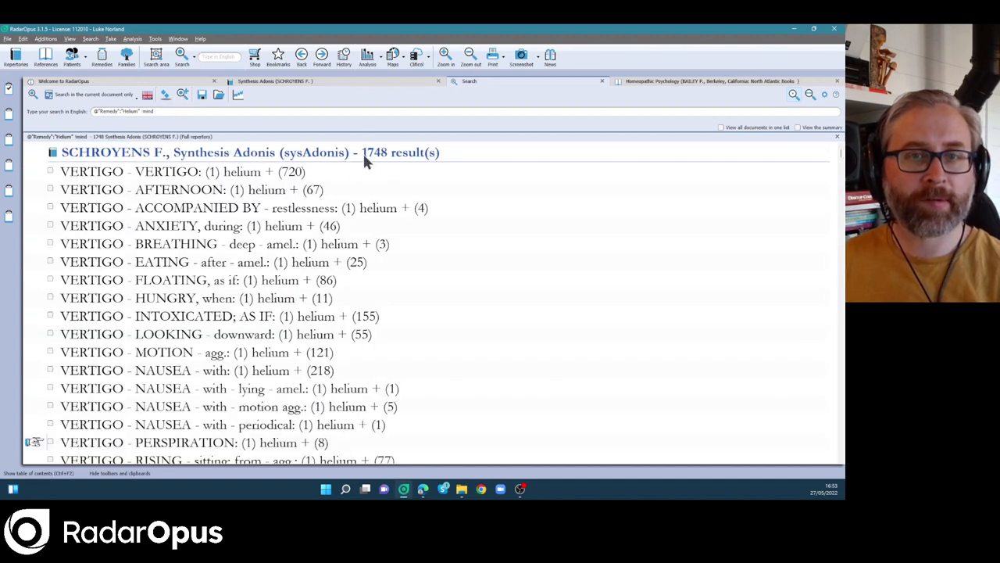
pyautogui.scroll(-3)
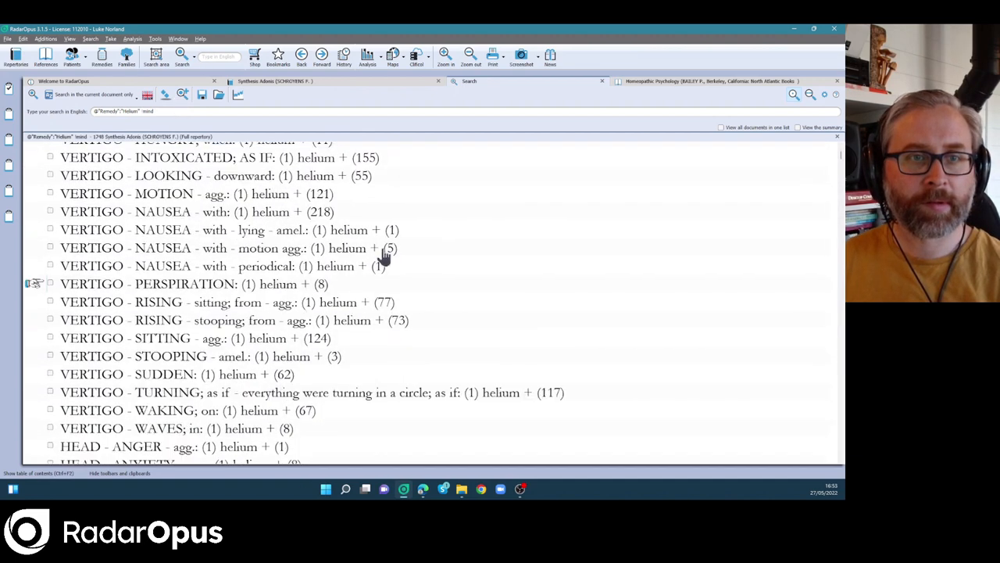
pyautogui.scroll(-3)
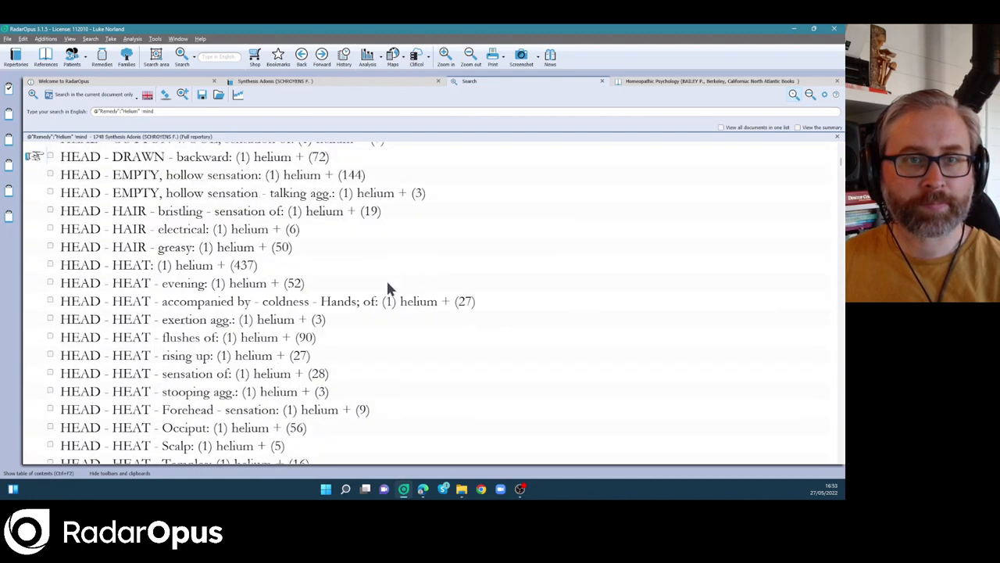
pyautogui.scroll(-3)
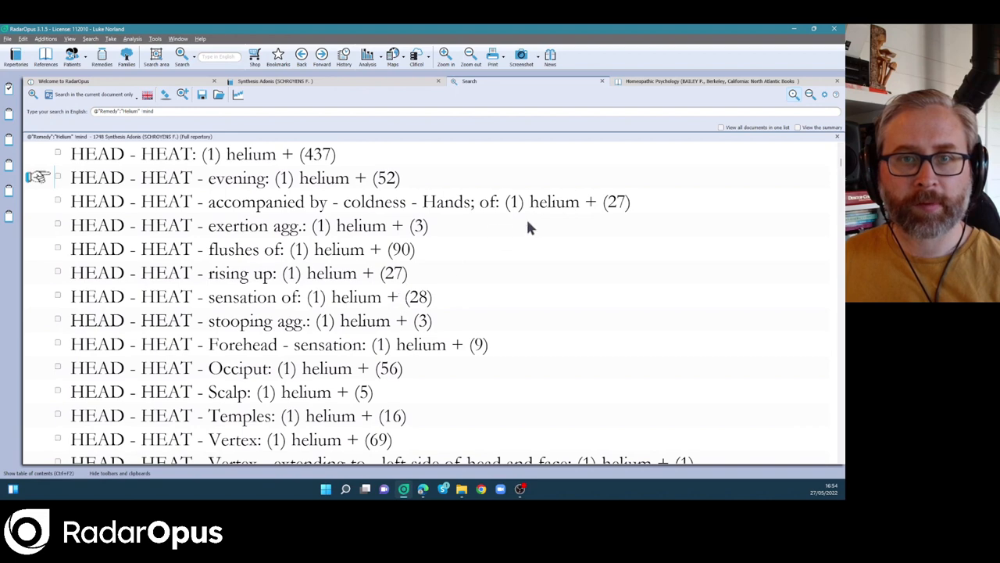
pyautogui.scroll(-3)
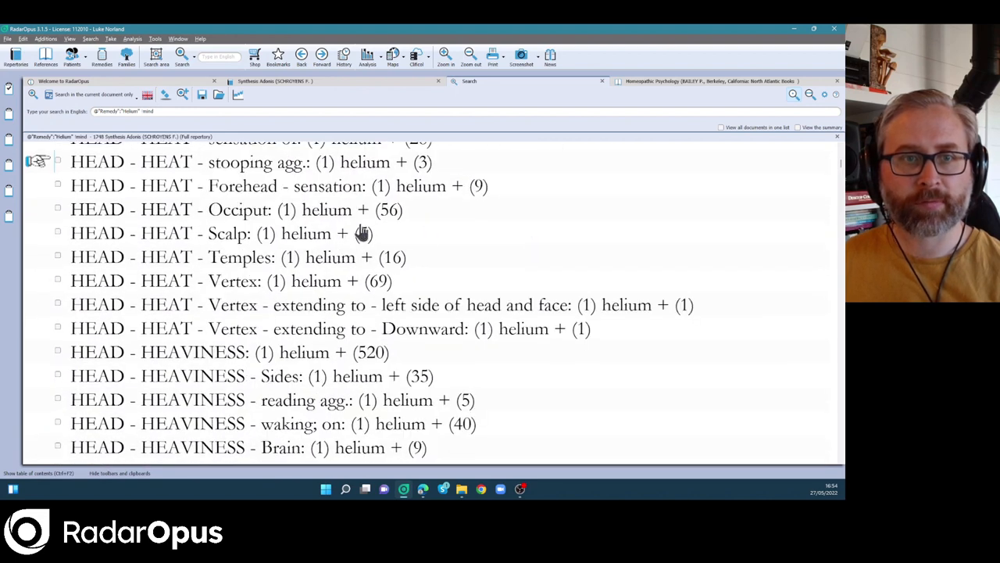
pyautogui.scroll(-3)
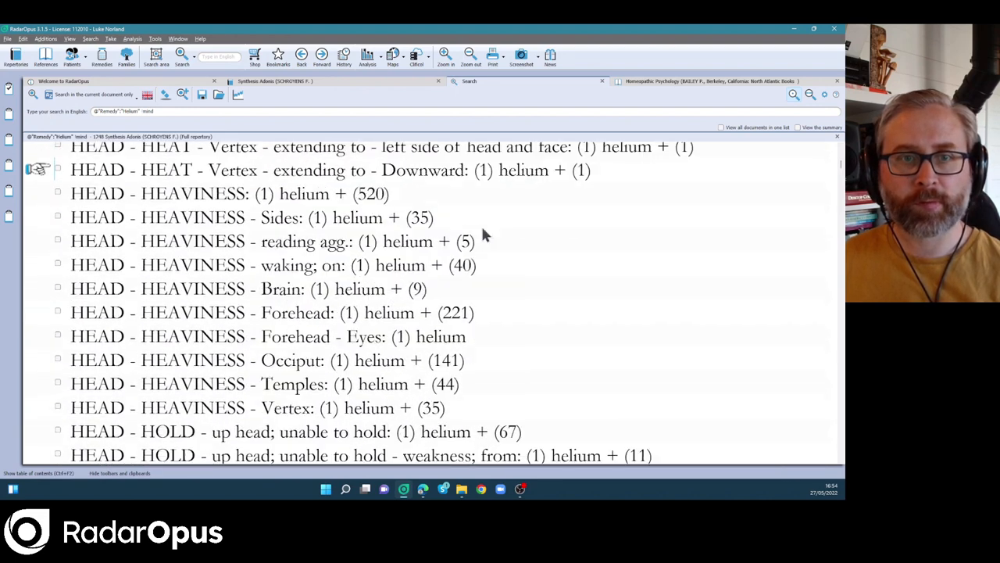
pyautogui.scroll(-3)
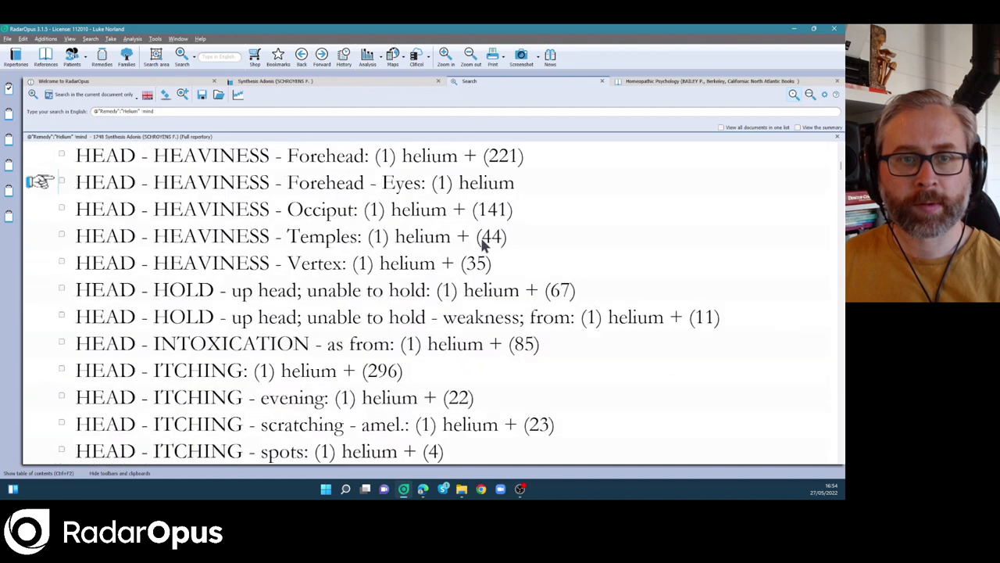
pyautogui.scroll(-3)
pyautogui.write('neuro*')
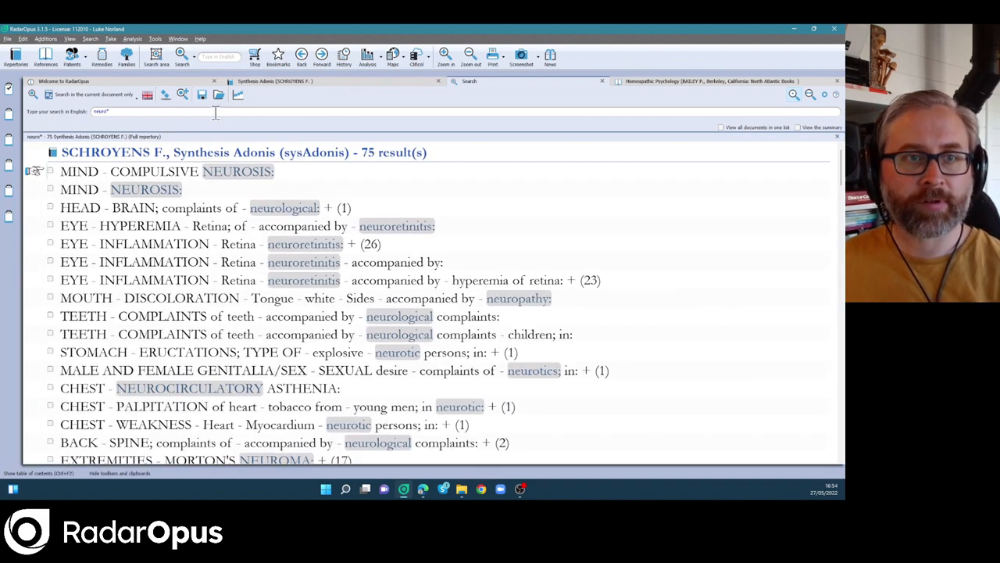
# Scroll the Generals – Neurological complaints rubric and turn on author display.
pyautogui.scroll(-3)
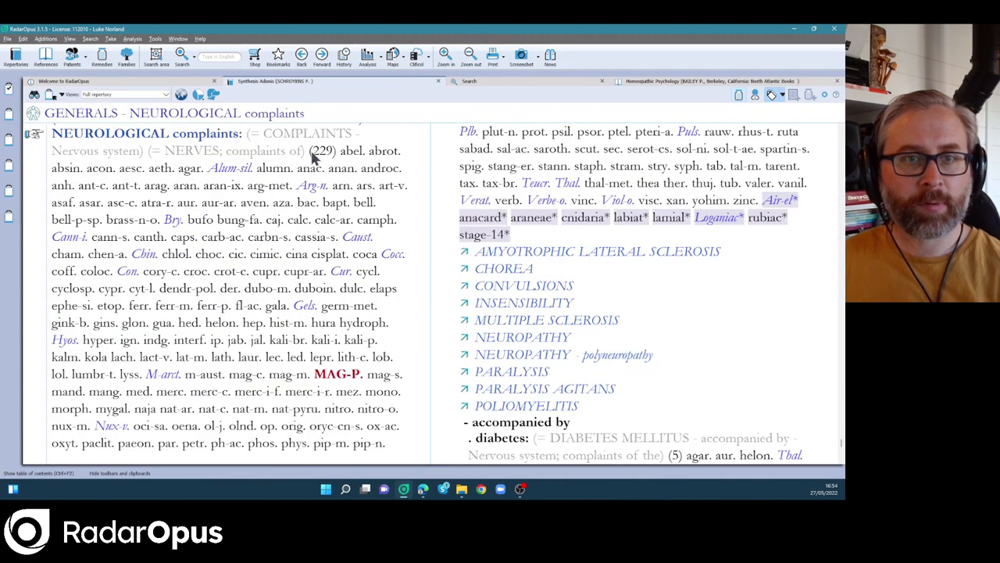
pyautogui.moveTo(420, 197)
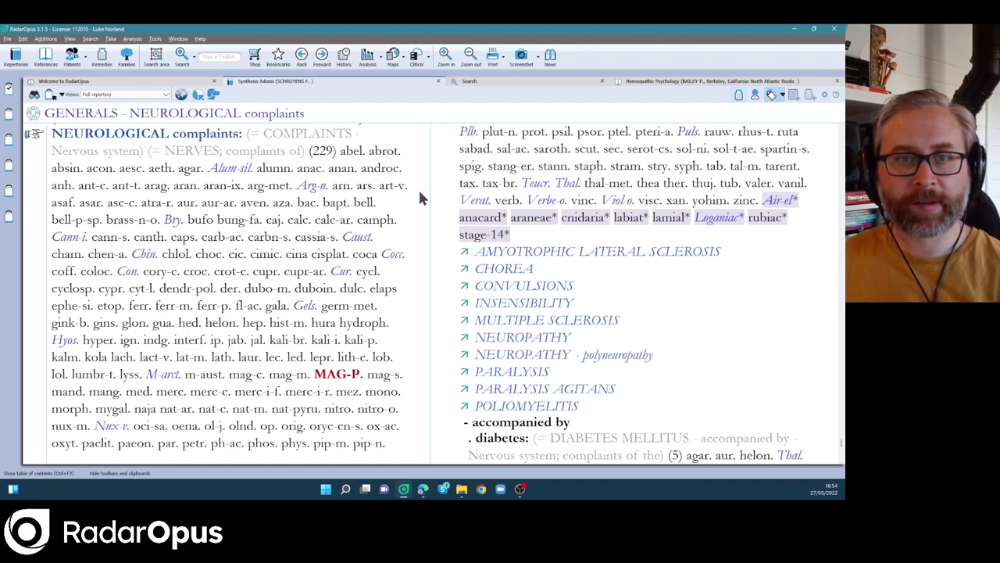
pyautogui.moveTo(755, 94)
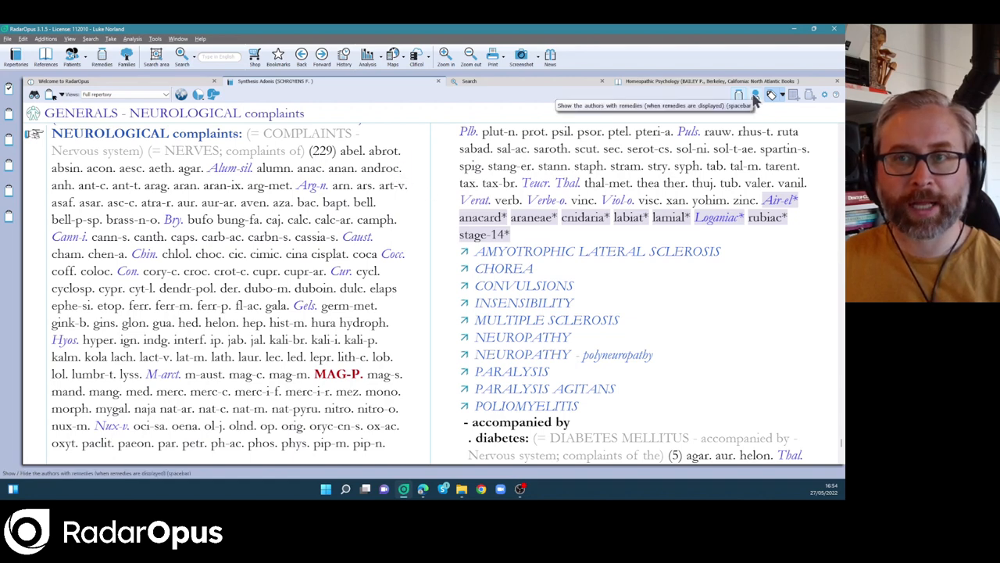
pyautogui.click(755, 94)
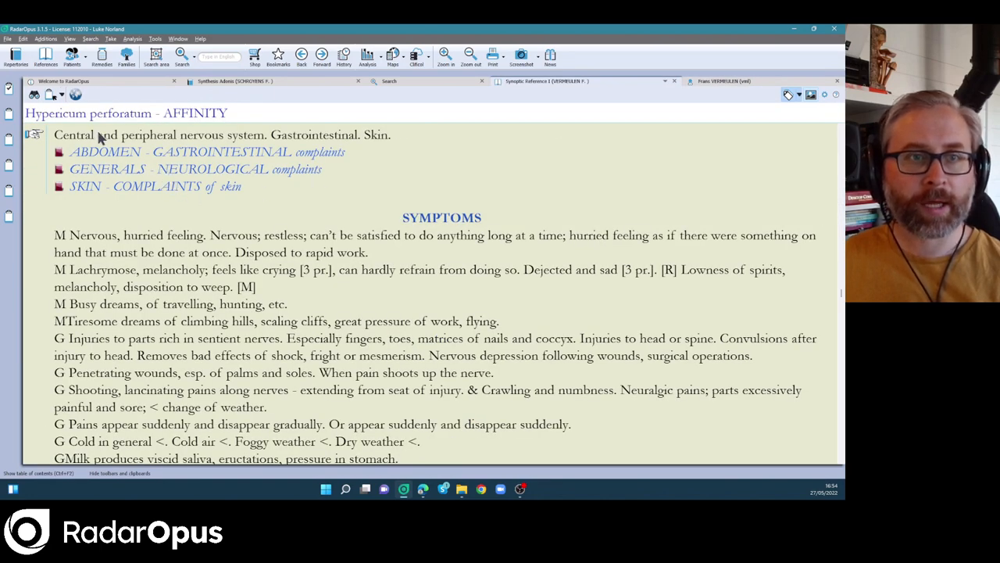
pyautogui.moveTo(160, 158)
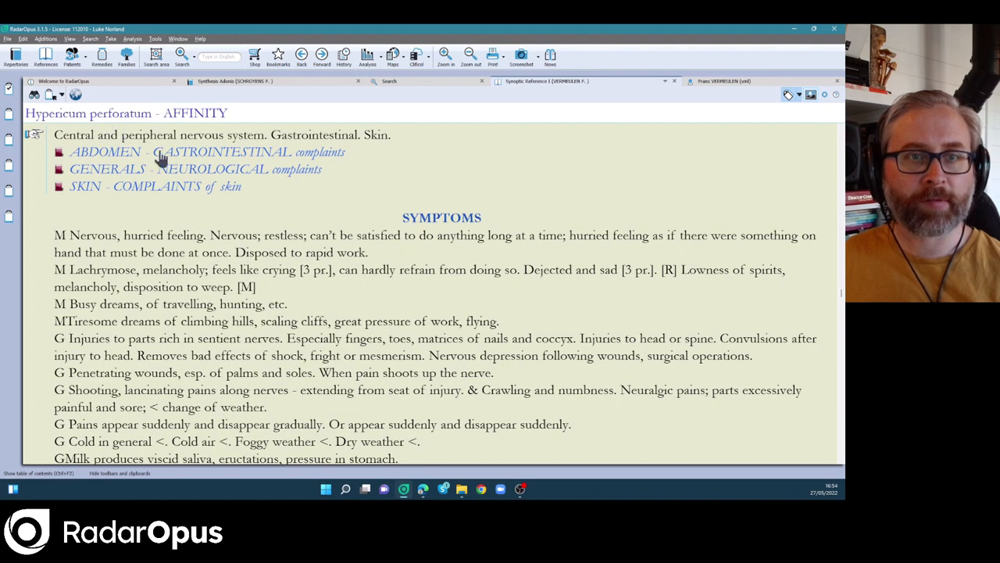
pyautogui.moveTo(164, 181)
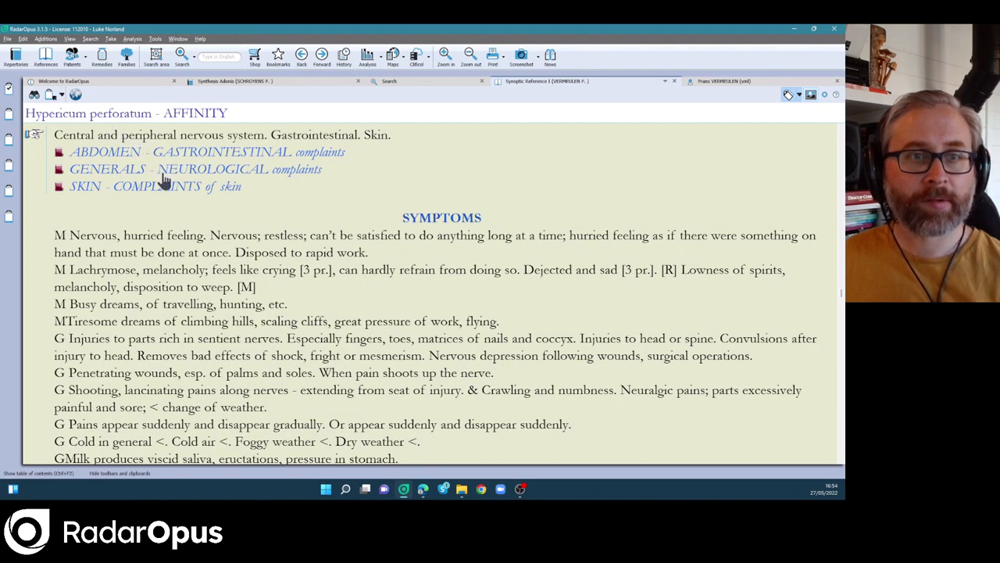
pyautogui.moveTo(203, 160)
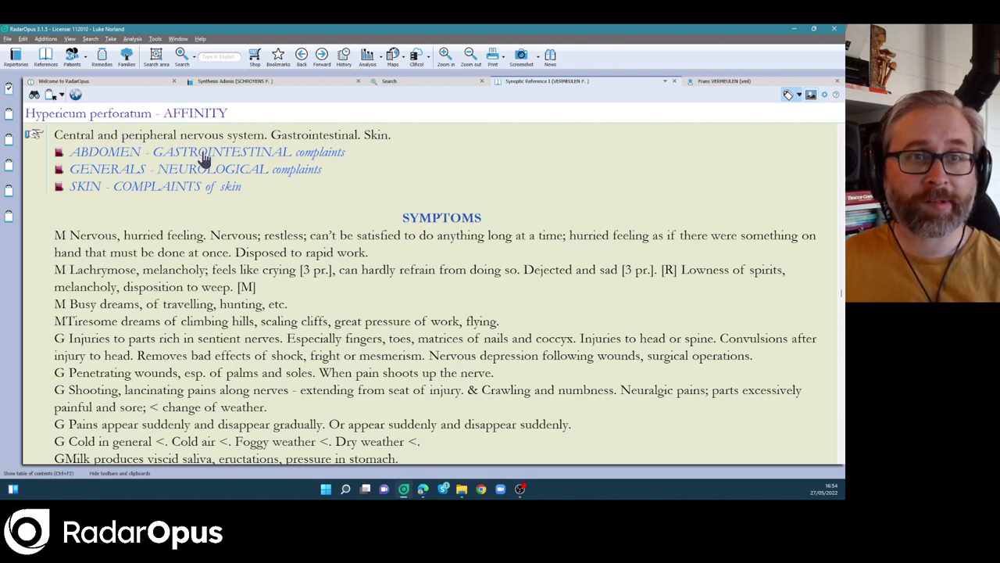
# Follow the ABDOMEN – GASTROINTESTINAL complaints link to its 244-remedy rubric.
pyautogui.click(207, 151)
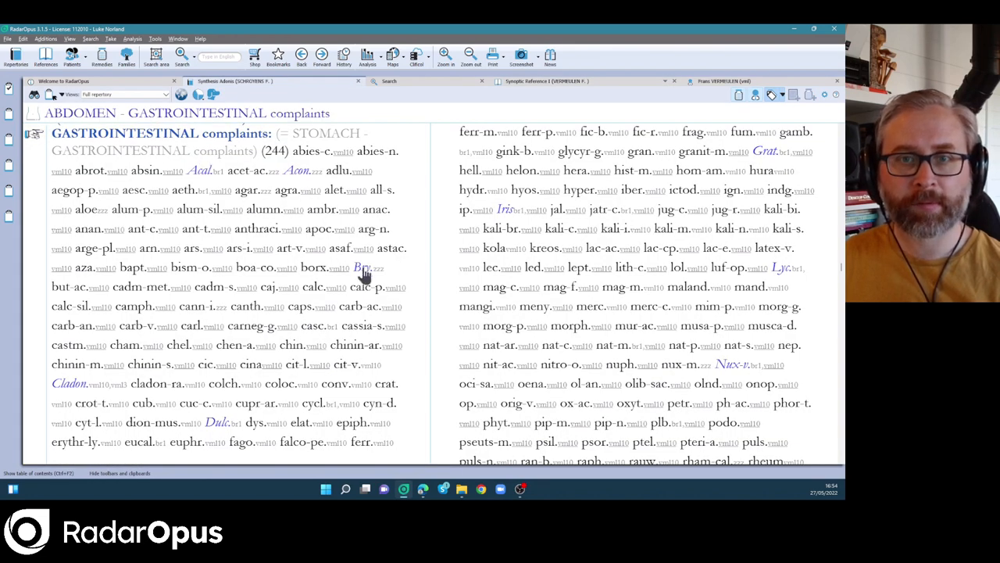
pyautogui.moveTo(414, 277)
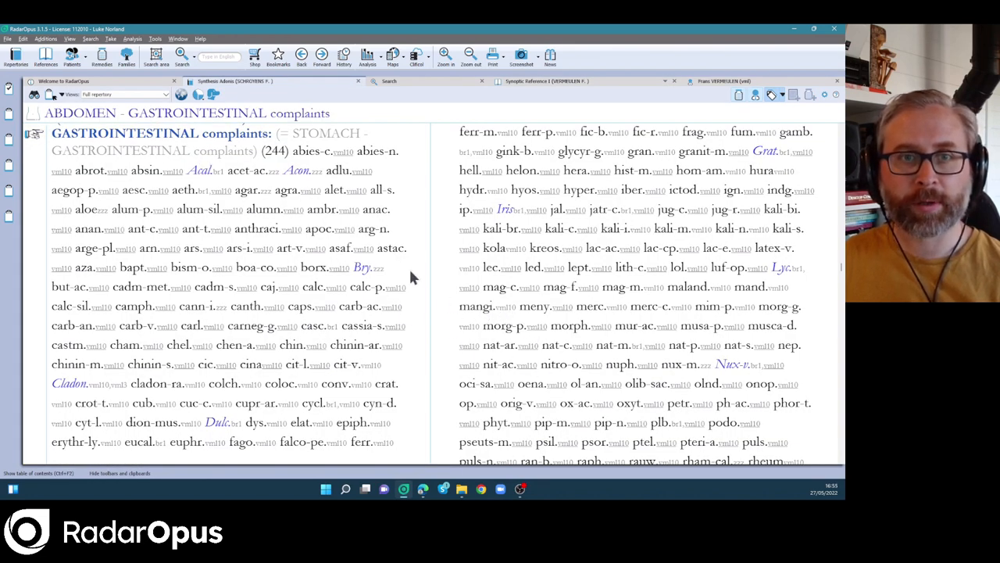
pyautogui.moveTo(246, 161)
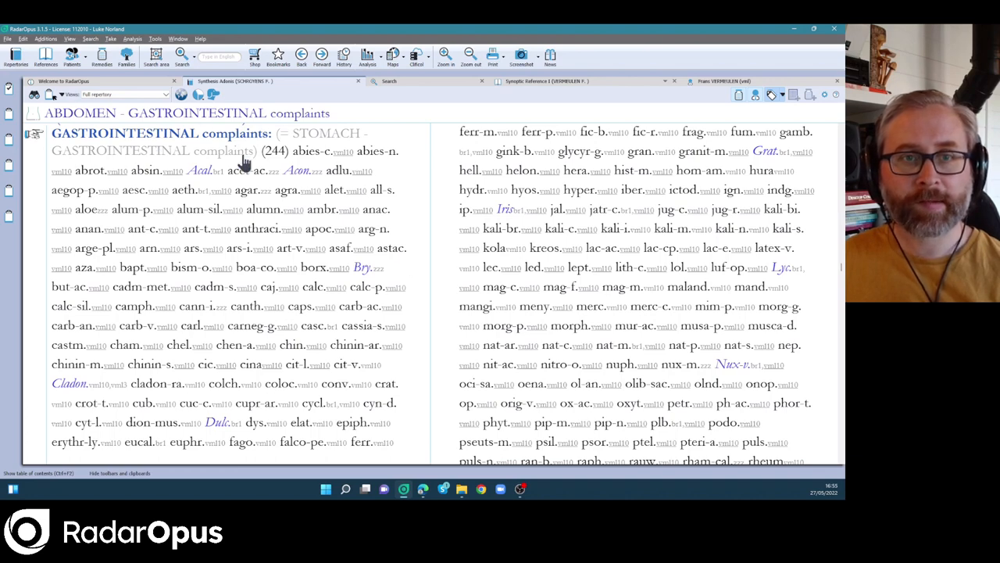
pyautogui.moveTo(422, 180)
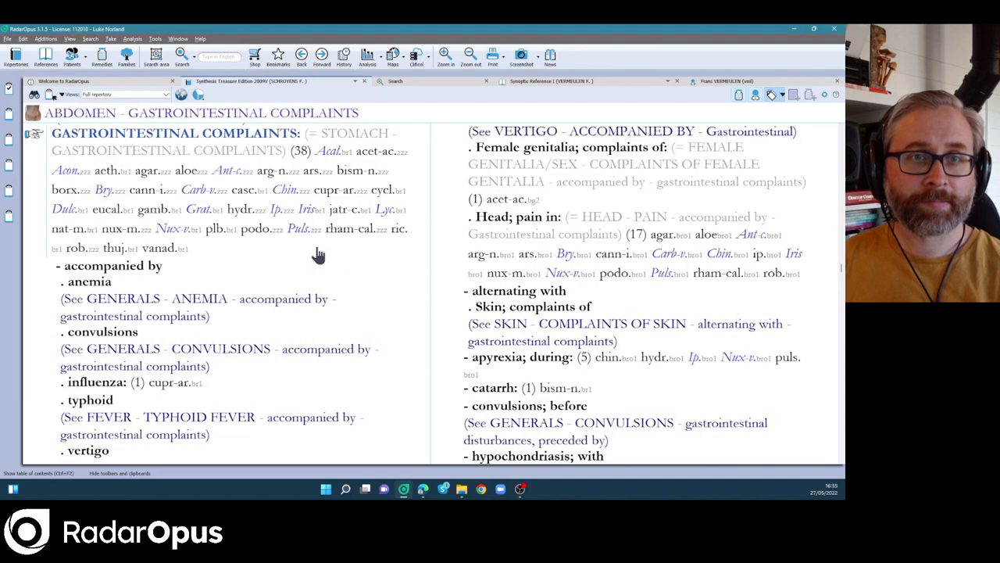
pyautogui.moveTo(328, 247)
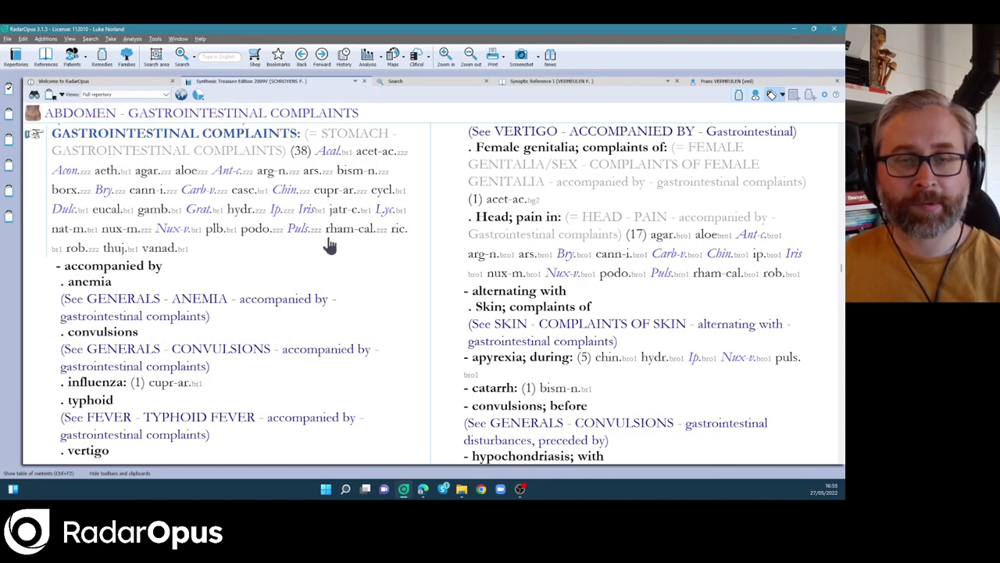
pyautogui.moveTo(354, 88)
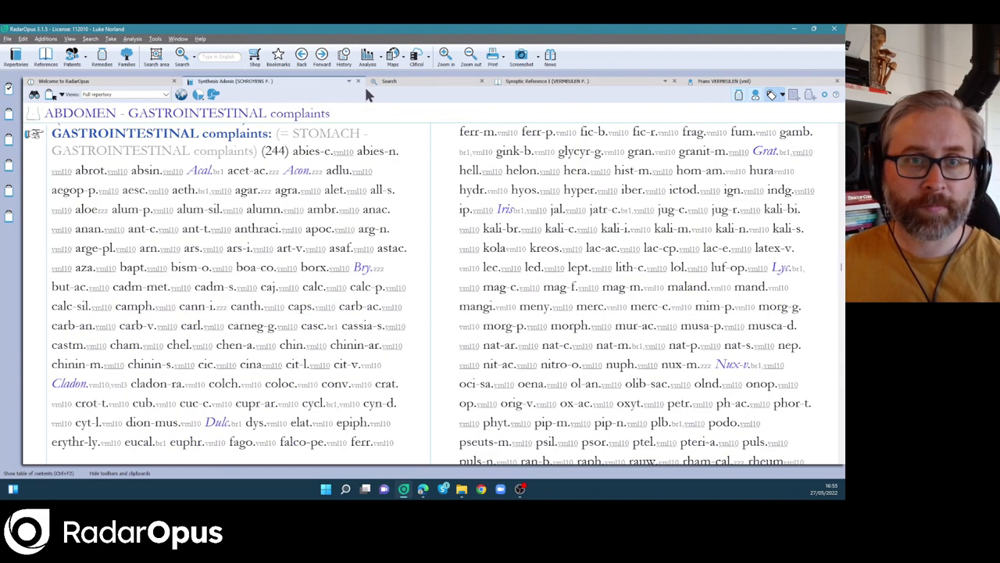
pyautogui.moveTo(430, 207)
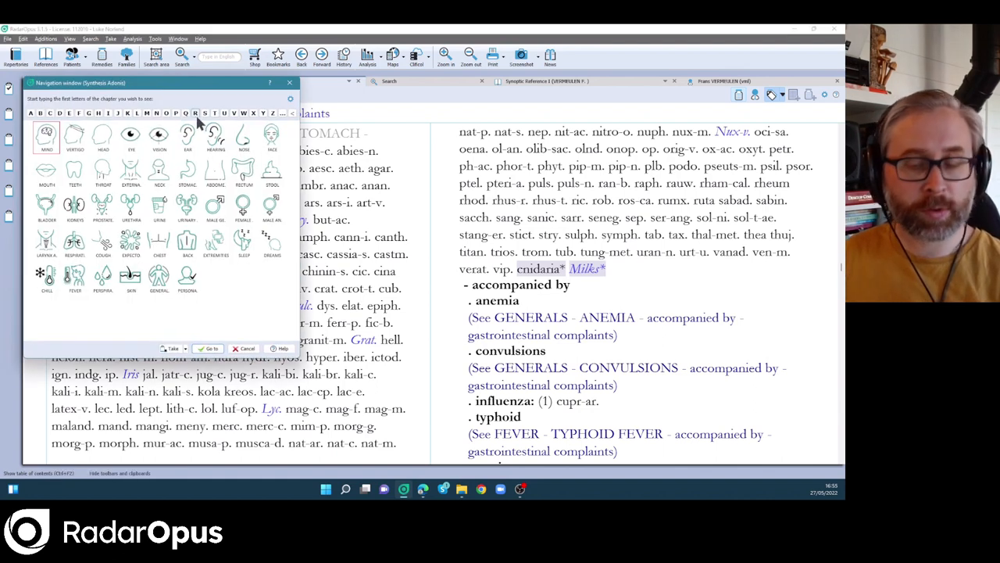
# Pick the GENERALS chapter with 'gener', then reach the rubric with 'covid'.
pyautogui.write('gener')
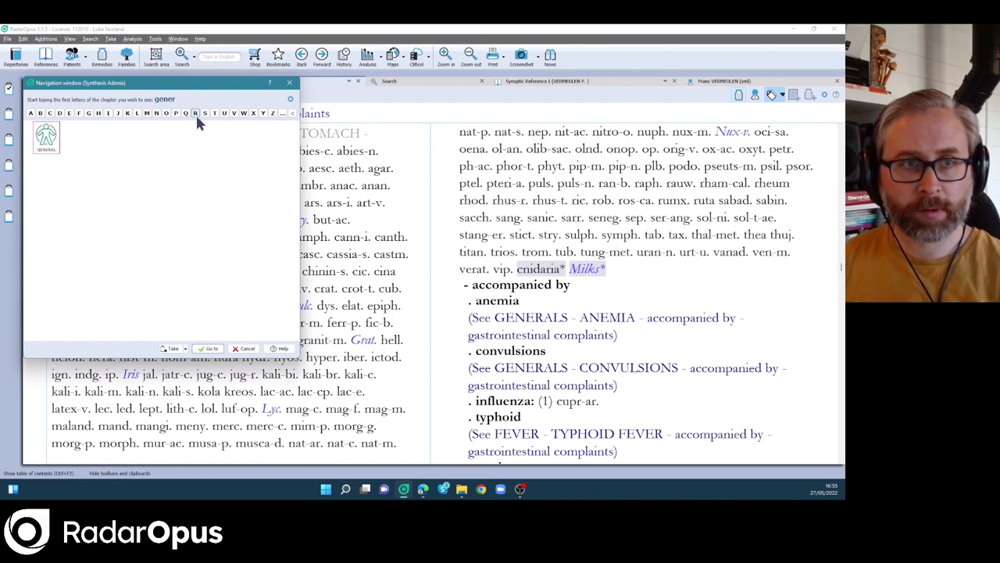
pyautogui.write('covid')
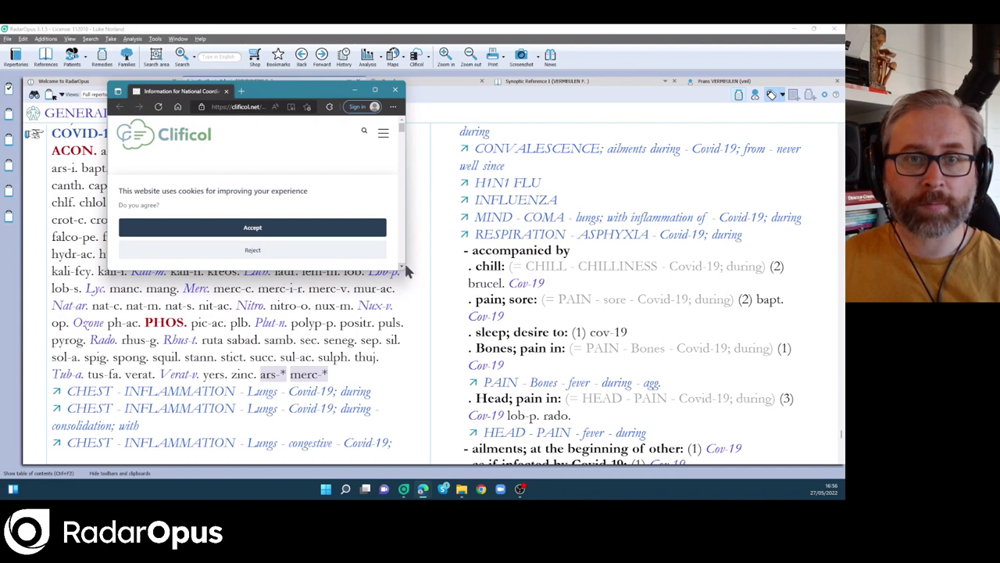
pyautogui.moveTo(280, 85)
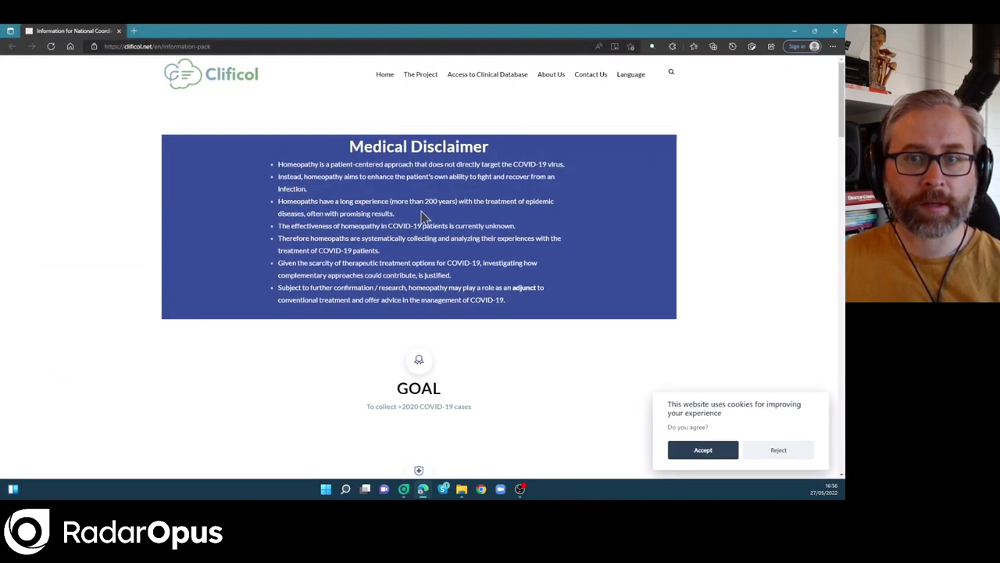
# Scroll the Clificol information page through its Medical Disclaimer and Goal sections.
pyautogui.scroll(-3)
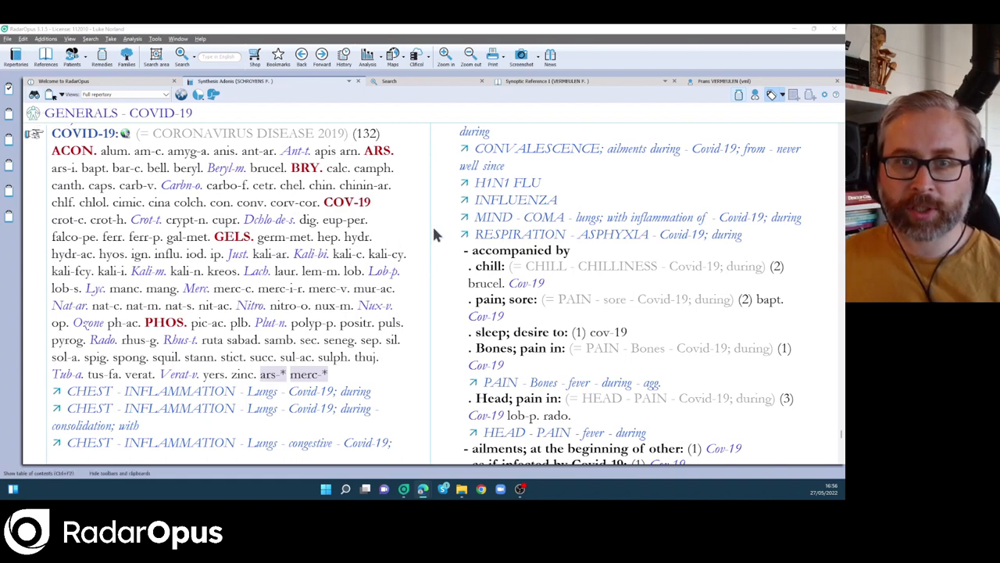
pyautogui.moveTo(387, 242)
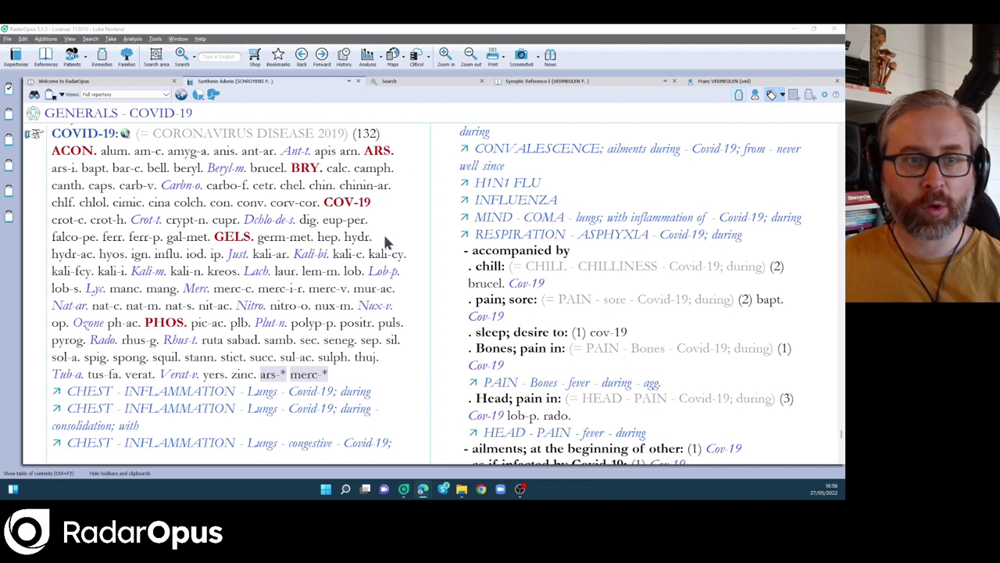
pyautogui.moveTo(193, 399)
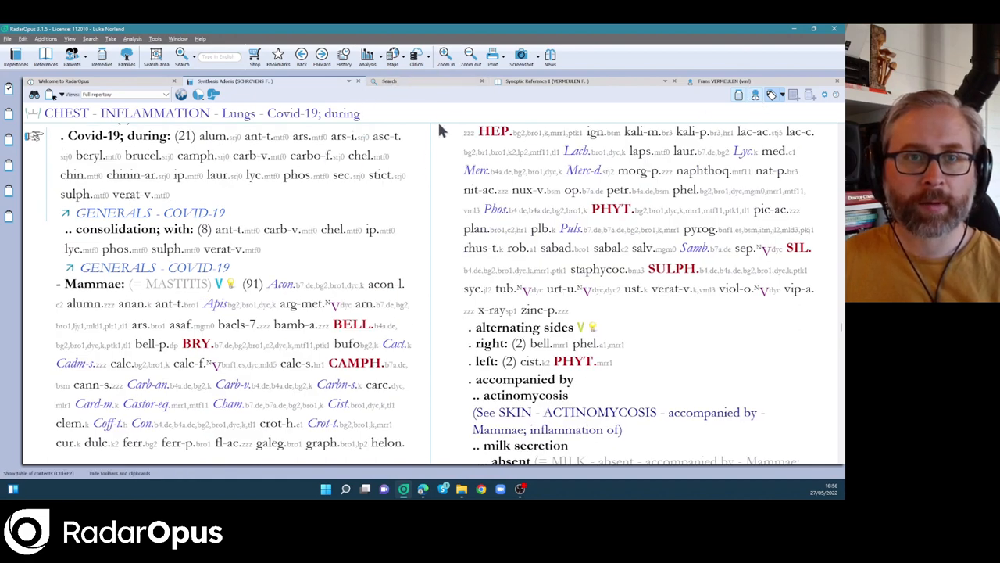
# Scroll the Chest – Inflammation – Lungs – Covid-19 rubric, then return to GENERALS – COVID-19.
pyautogui.scroll(-3)
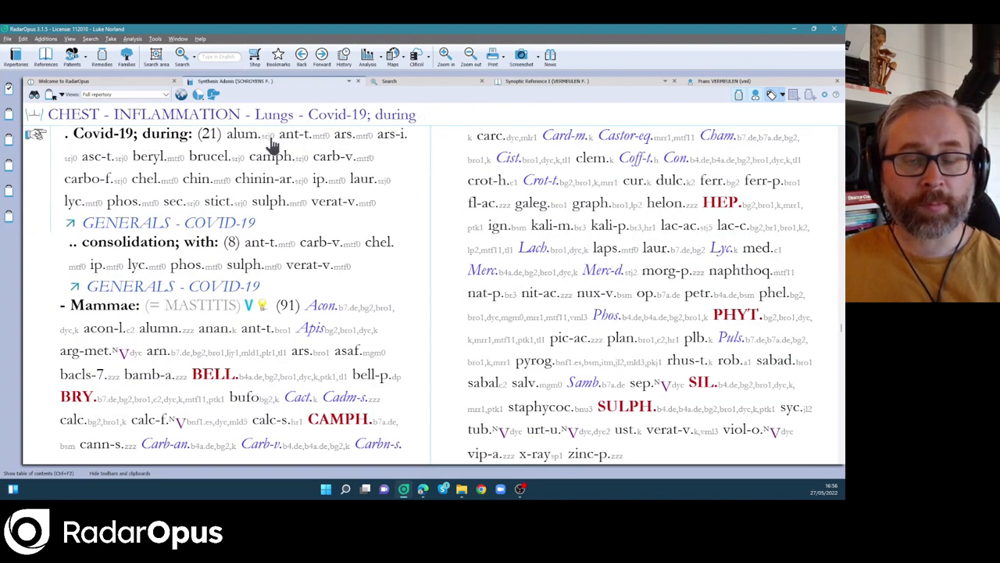
pyautogui.moveTo(210, 155)
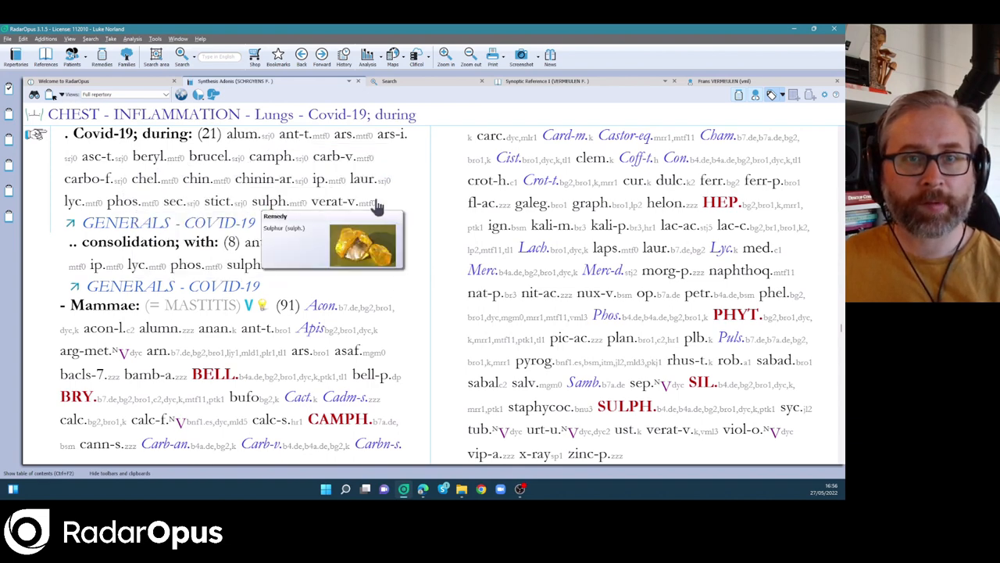
pyautogui.moveTo(156, 137)
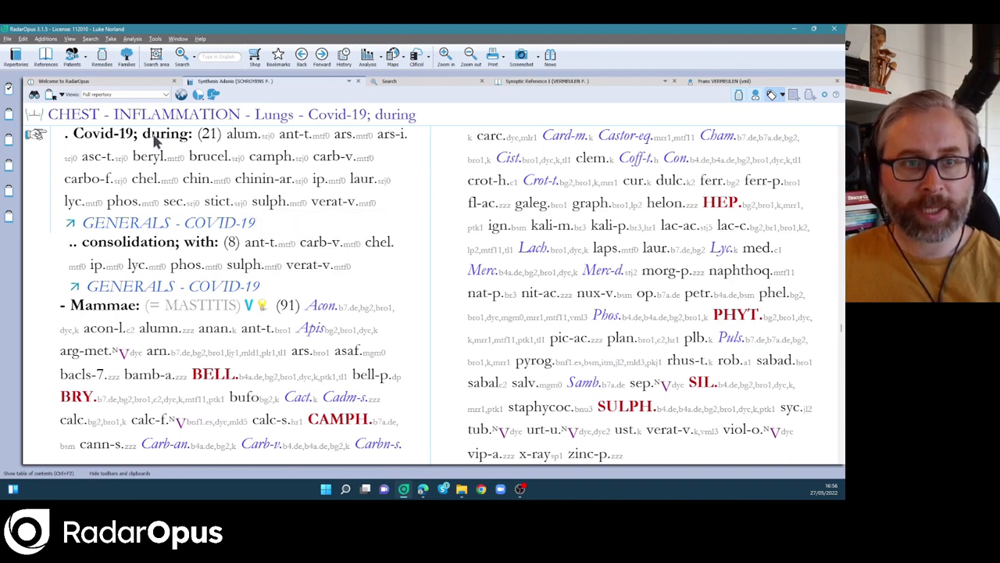
pyautogui.click(169, 222)
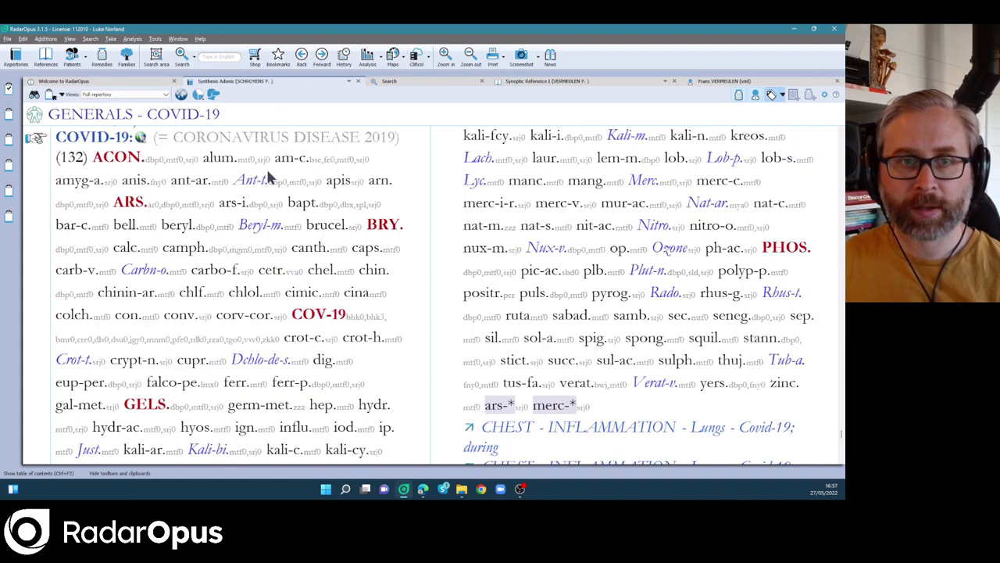
pyautogui.moveTo(406, 211)
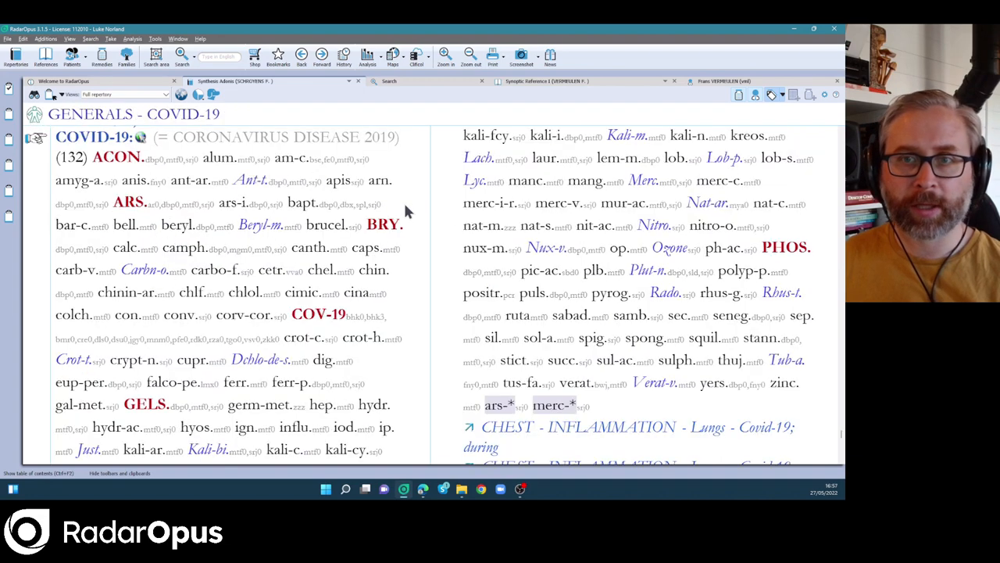
pyautogui.moveTo(452, 249)
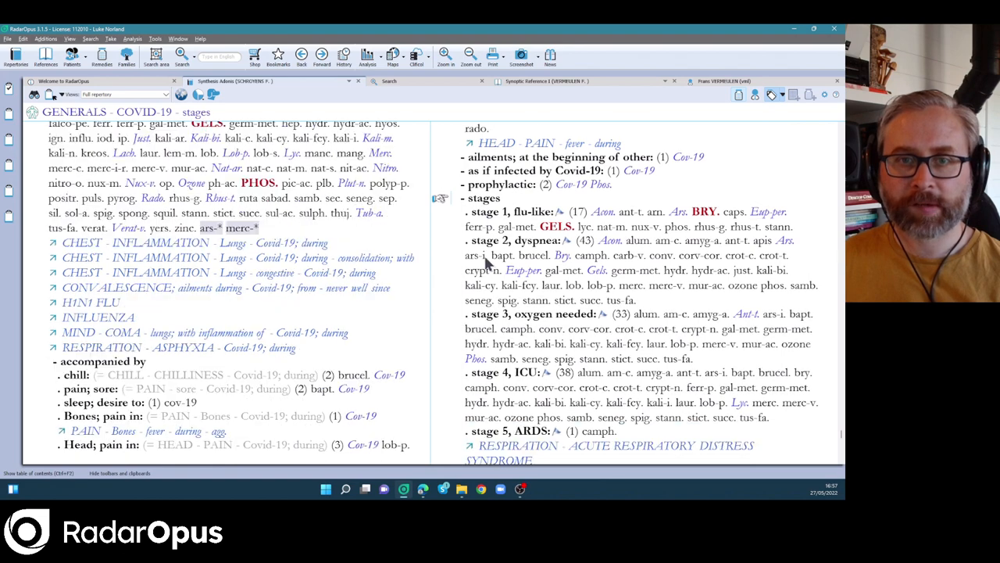
# Follow the stage 5 link to Acute respiratory distress syndrome and scroll its 36 remedies.
pyautogui.scroll(-3)
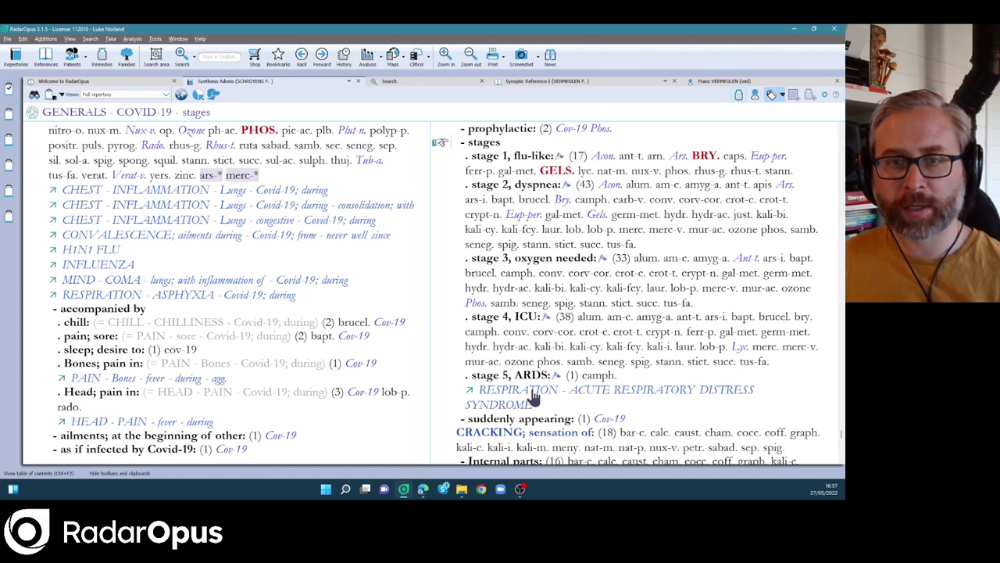
pyautogui.click(615, 389)
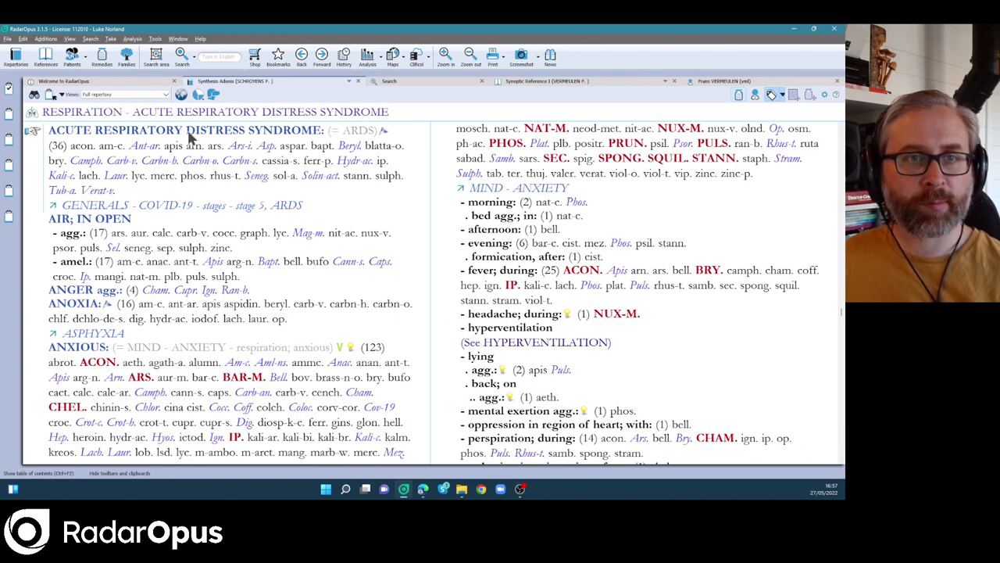
pyautogui.moveTo(516, 152)
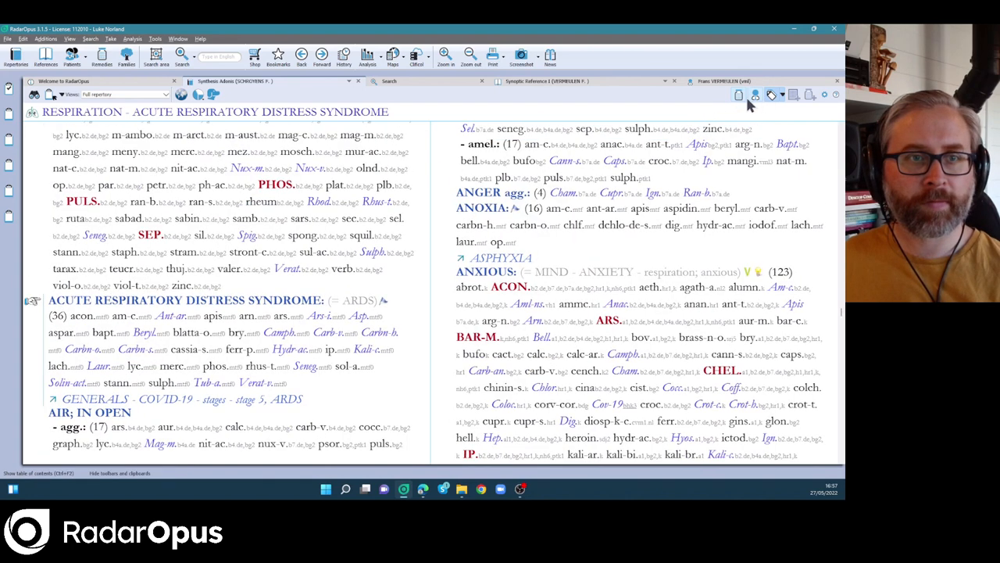
pyautogui.moveTo(166, 342)
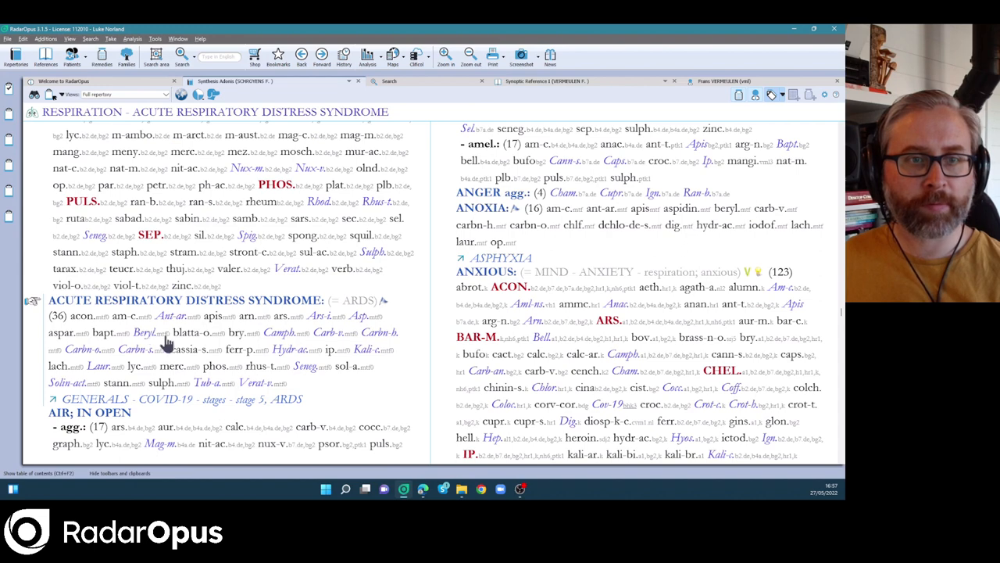
pyautogui.moveTo(205, 352)
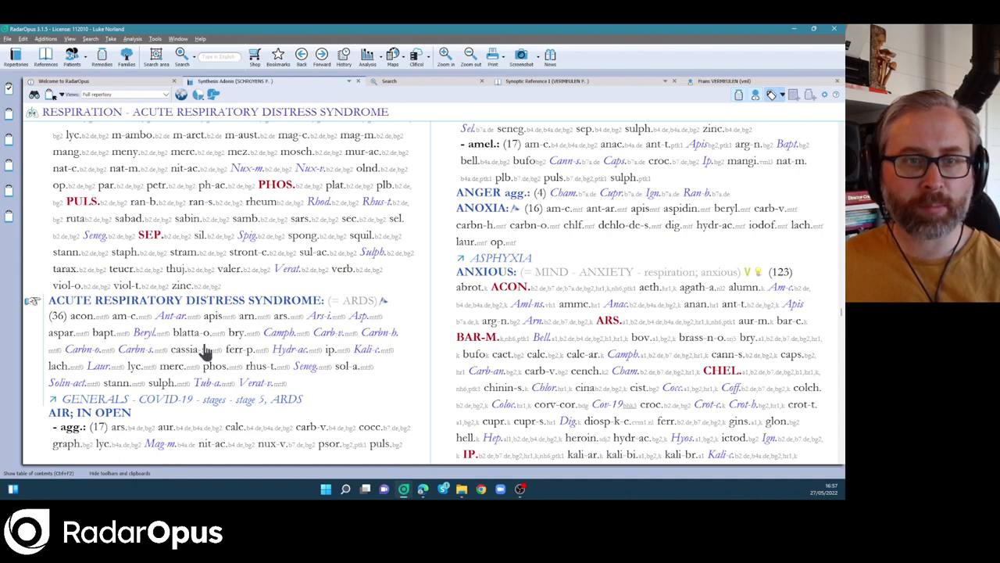
pyautogui.moveTo(200, 349)
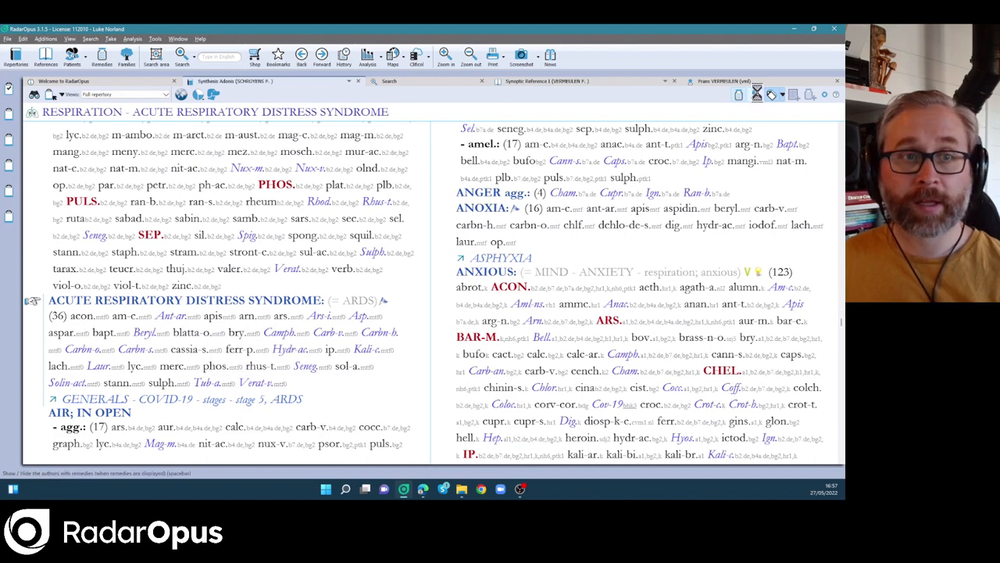
pyautogui.scroll(-3)
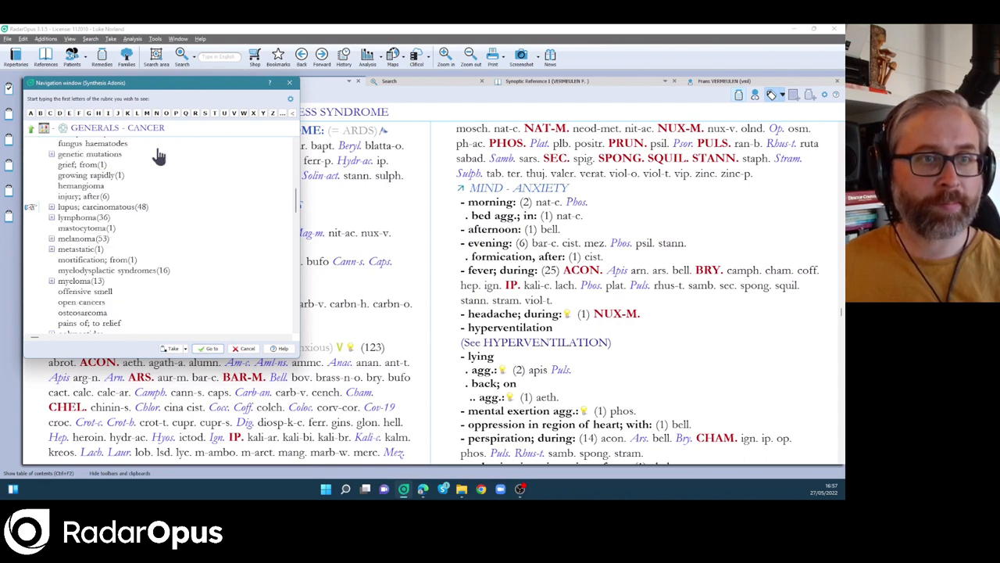
# Jump to GENERALS – CANCER and scroll down to the Sarcoma rubric (48 remedies).
pyautogui.doubleClick(82, 217)
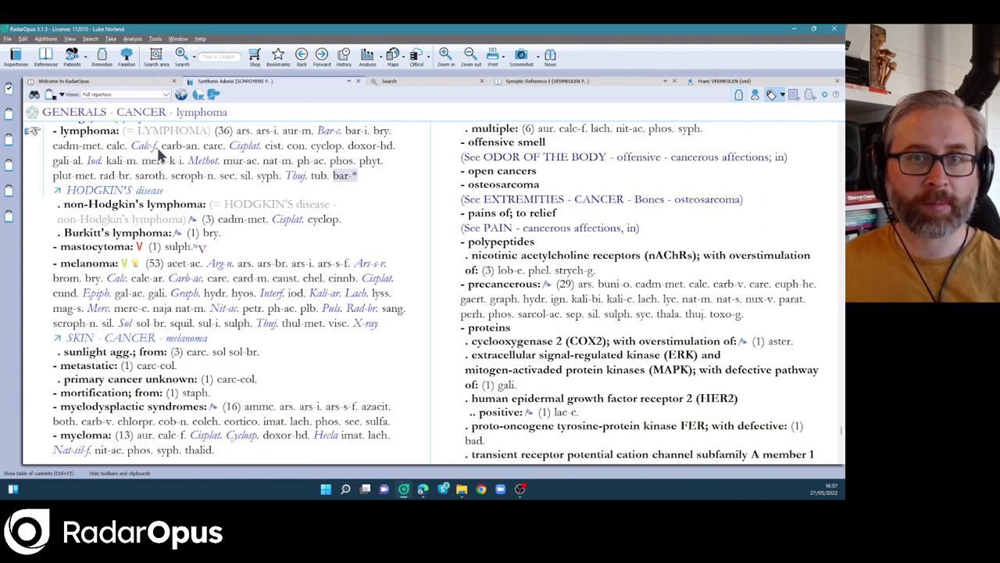
pyautogui.moveTo(527, 270)
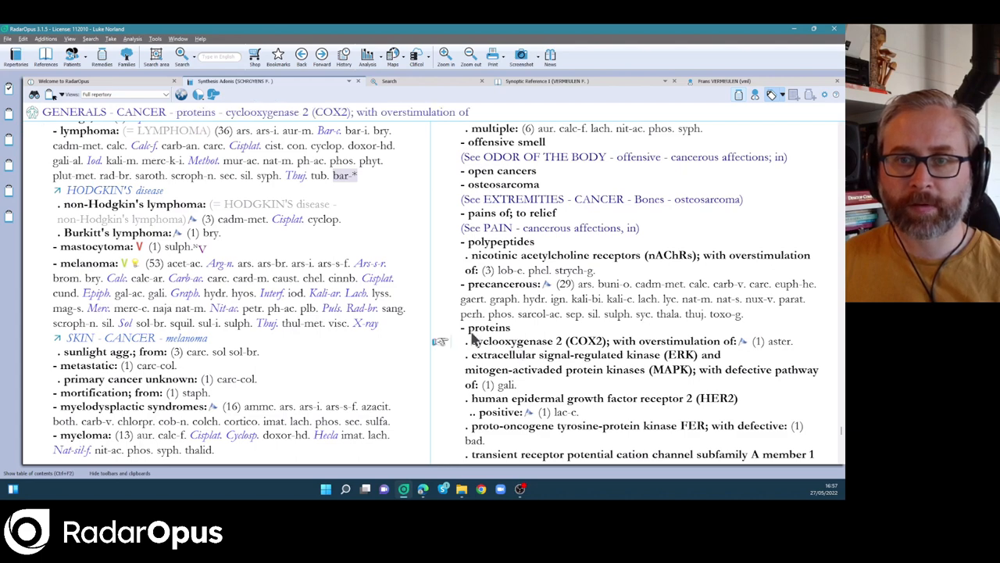
pyautogui.scroll(-3)
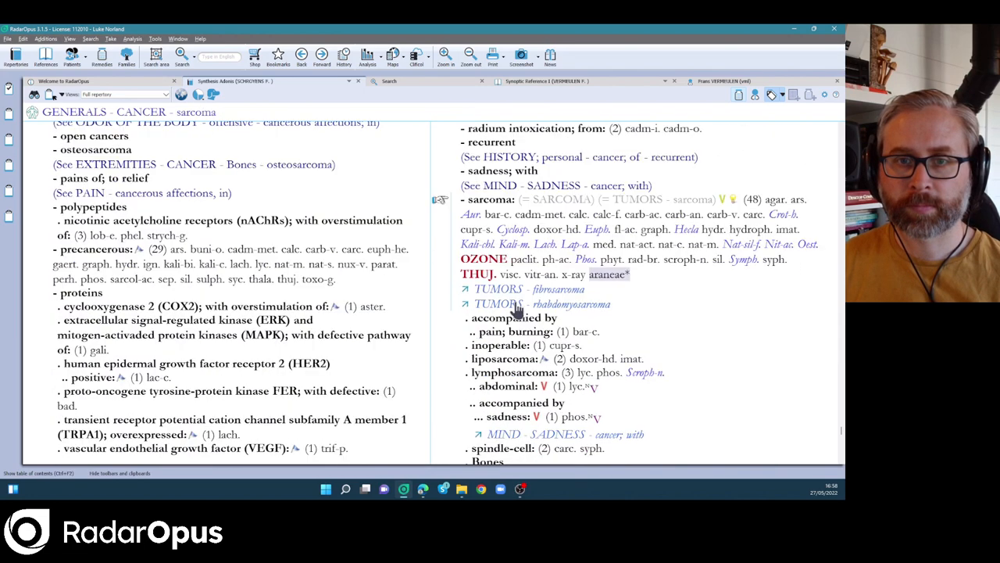
pyautogui.scroll(-3)
pyautogui.write('m')
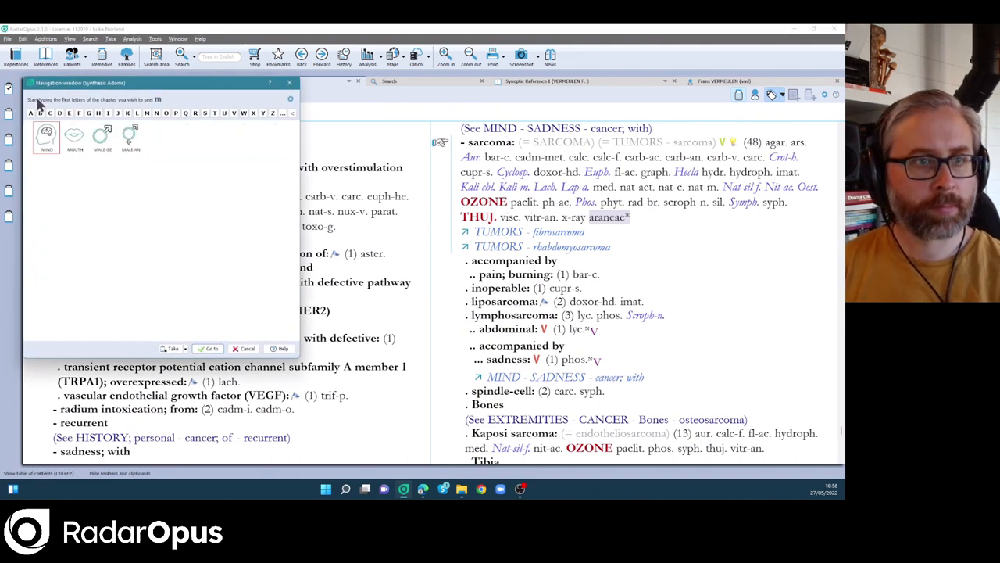
# Type CON, expand want of self-confidence and open 'failure, feels himself a' (48 remedies).
pyautogui.write('CON')
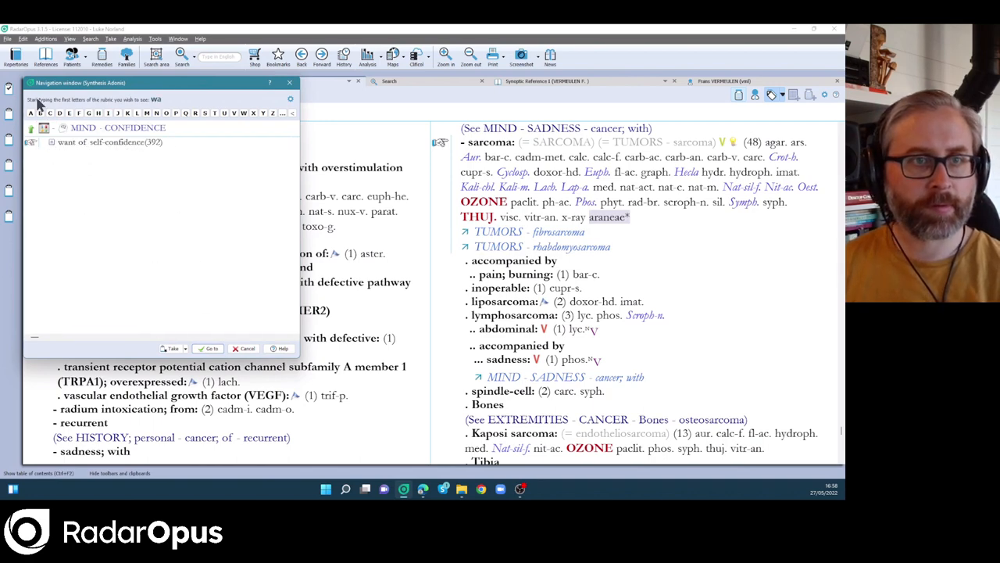
pyautogui.click(51, 142)
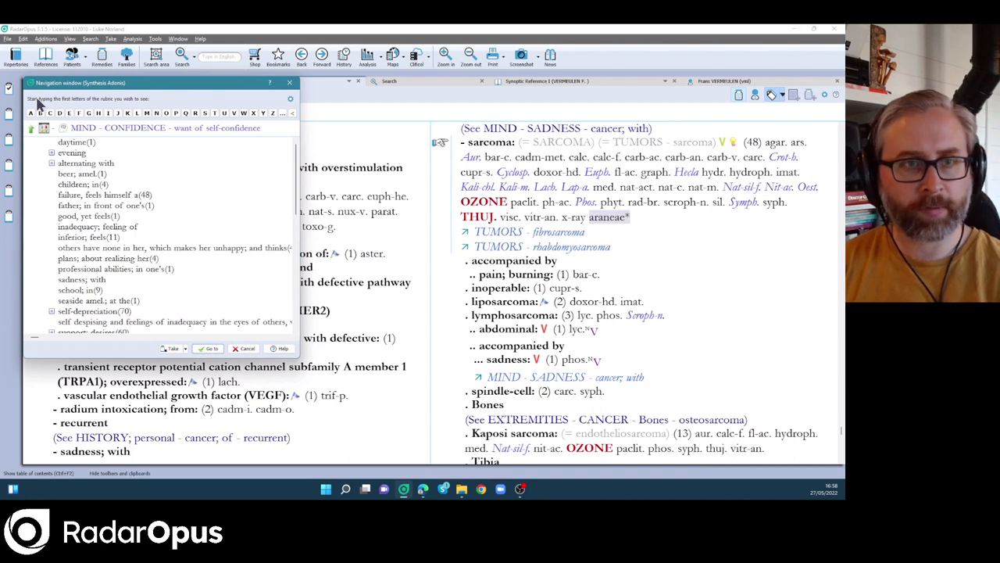
pyautogui.click(208, 348)
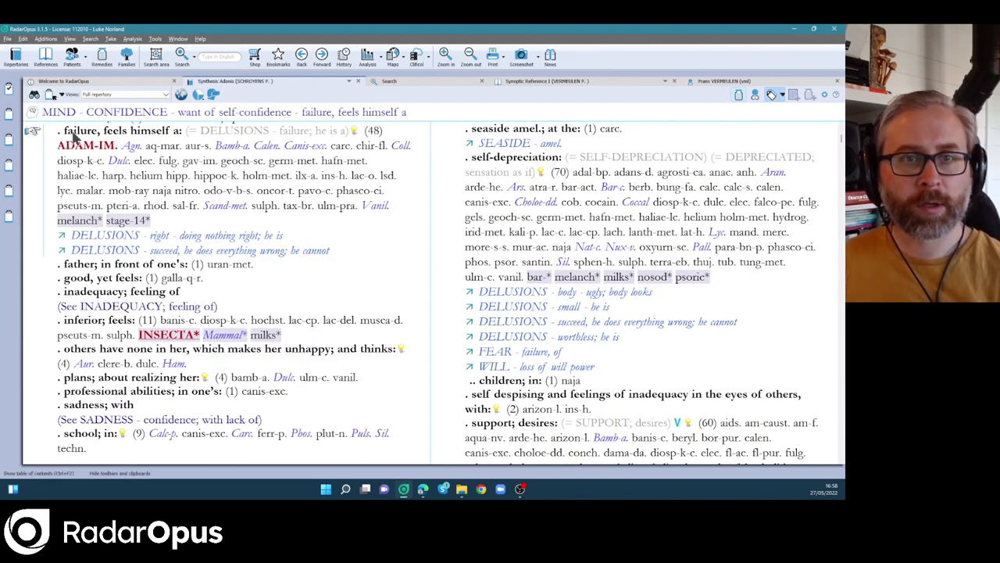
pyautogui.moveTo(726, 164)
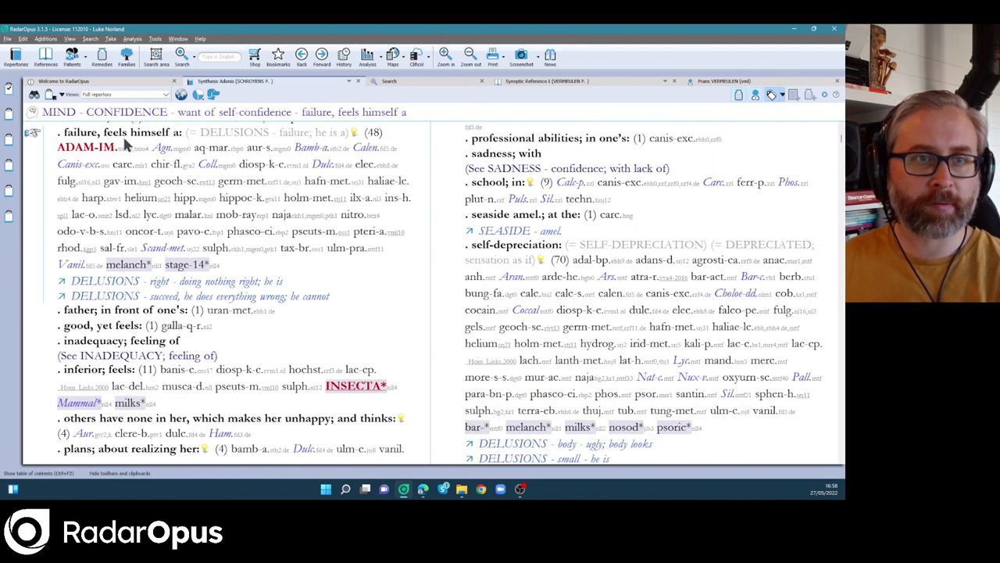
pyautogui.moveTo(94, 158)
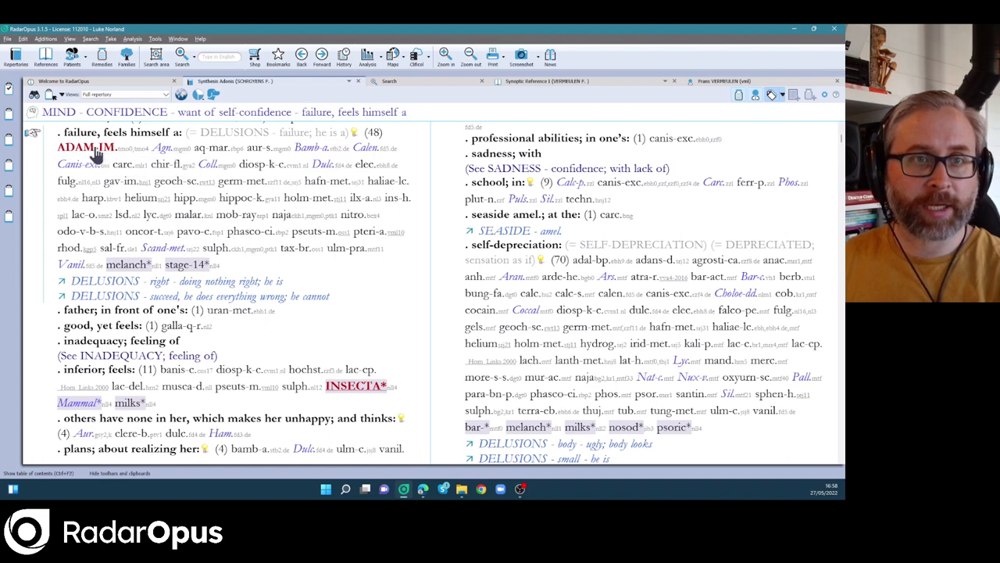
pyautogui.moveTo(105, 181)
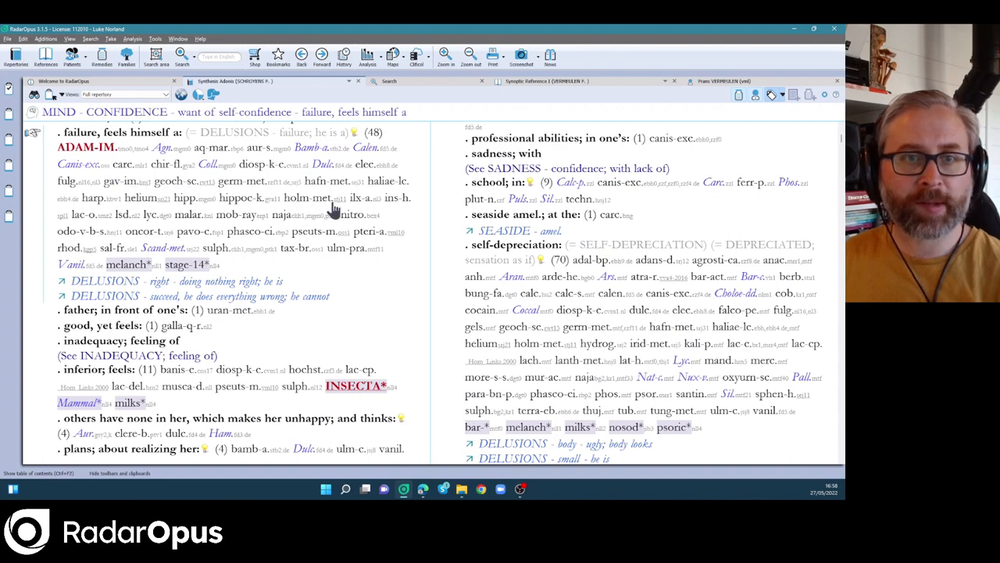
pyautogui.moveTo(336, 211)
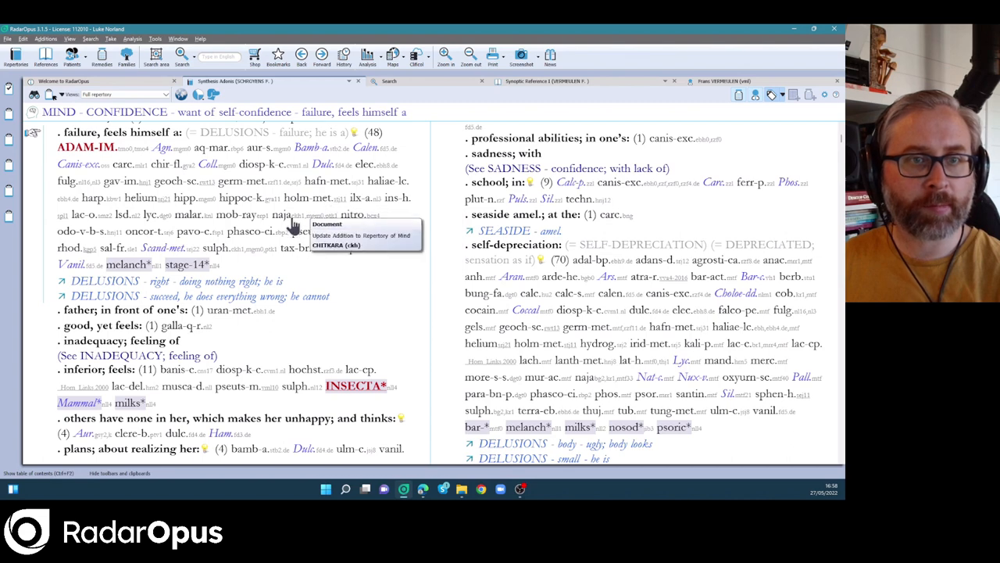
pyautogui.moveTo(164, 207)
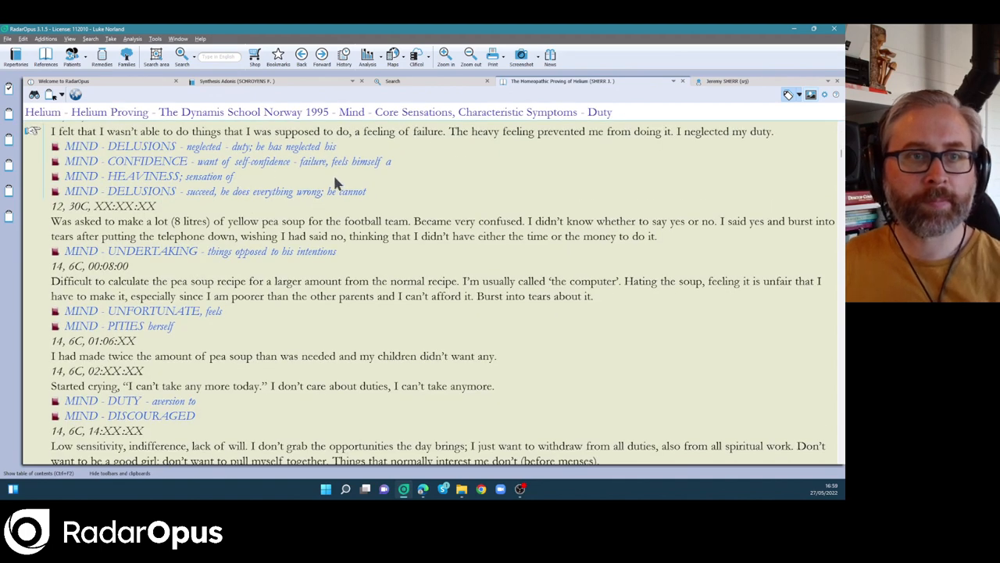
# Return to the Synthesis Adonis tab on the 'failure, feels himself a' rubric.
pyautogui.click(446, 56)
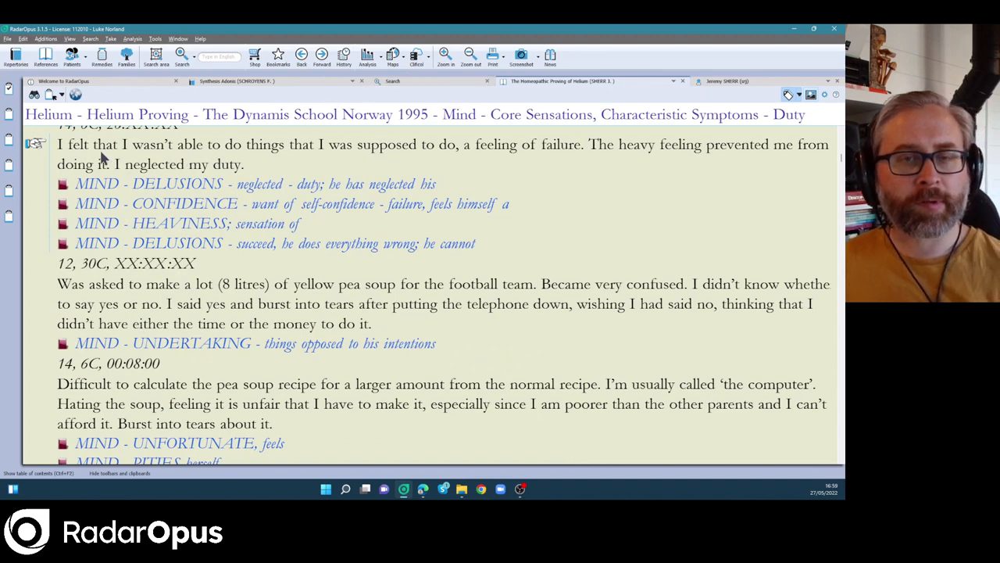
pyautogui.moveTo(141, 163)
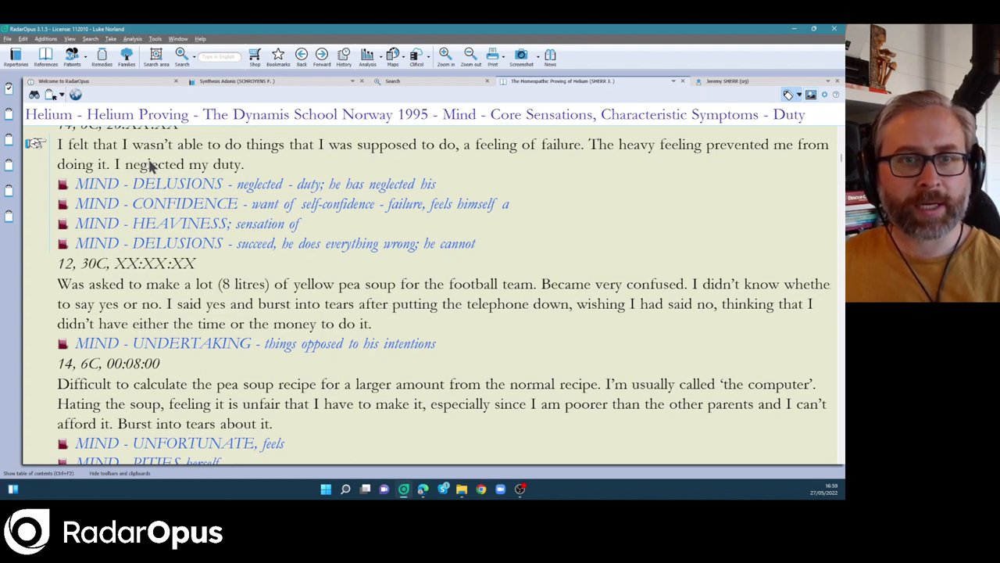
pyautogui.moveTo(290, 208)
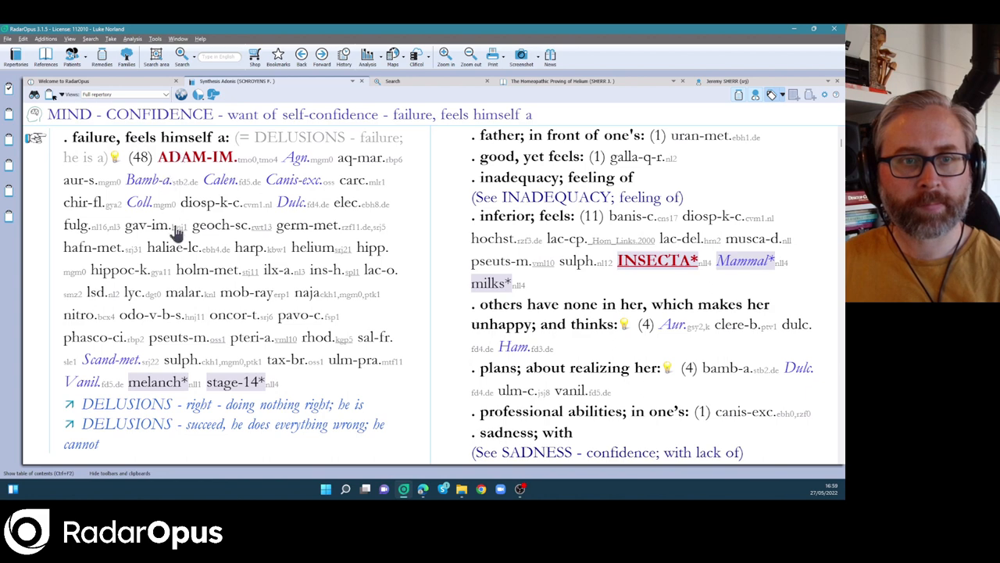
pyautogui.moveTo(280, 320)
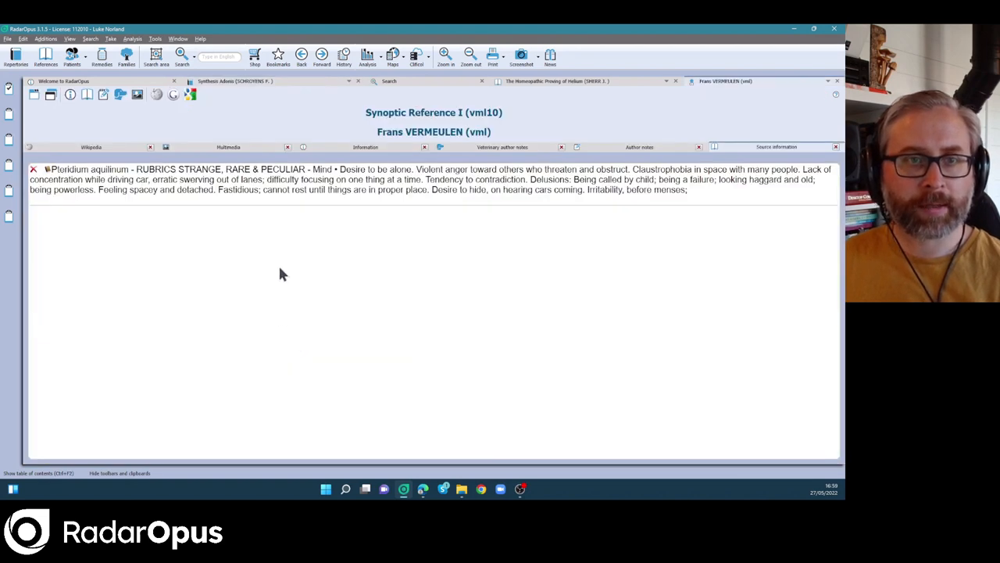
pyautogui.moveTo(304, 193)
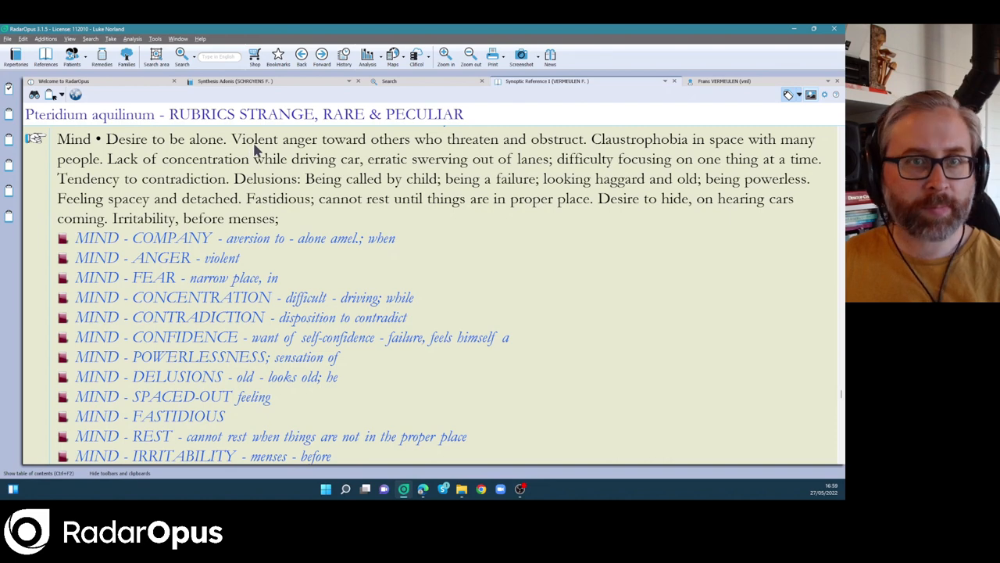
pyautogui.moveTo(301, 192)
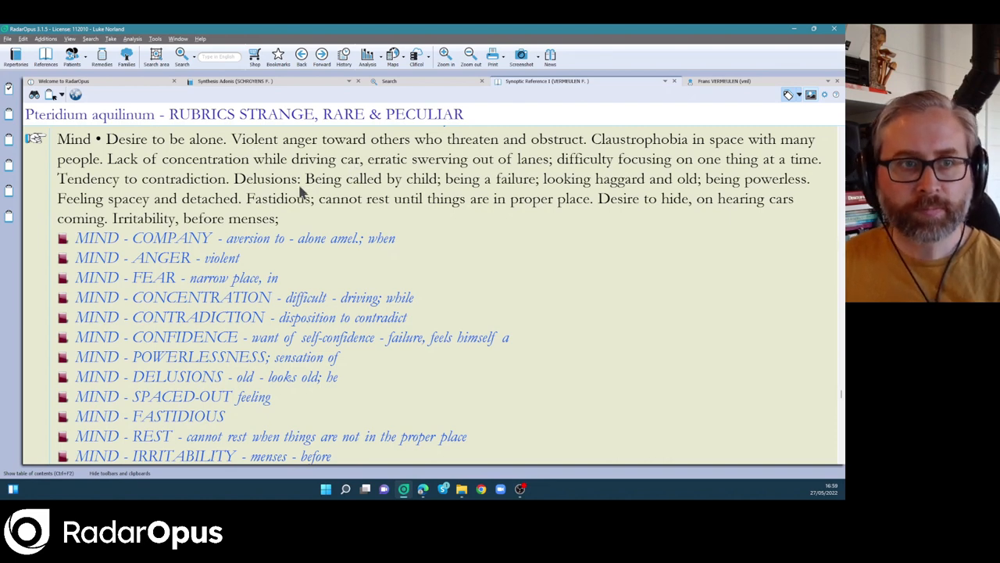
pyautogui.moveTo(321, 206)
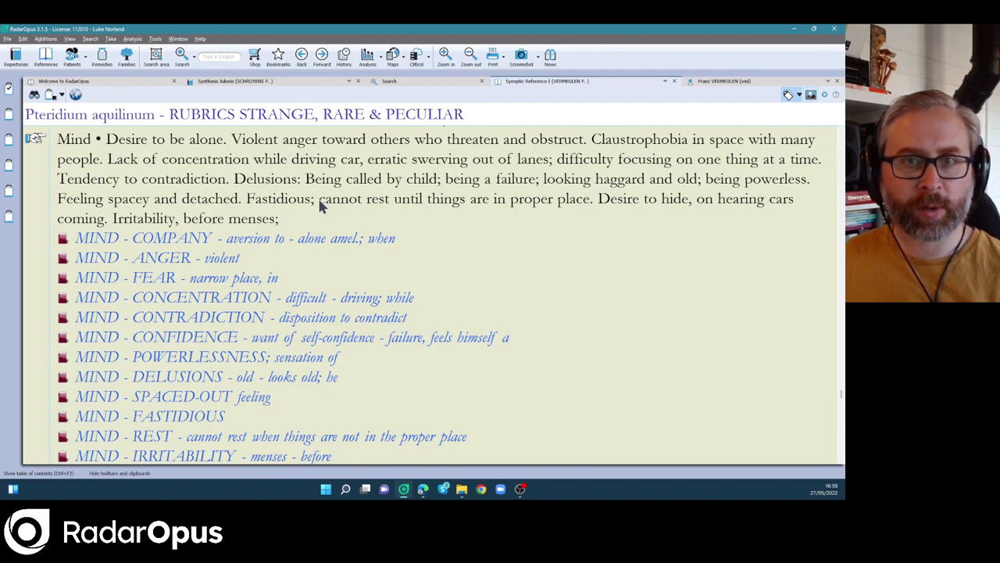
pyautogui.moveTo(296, 212)
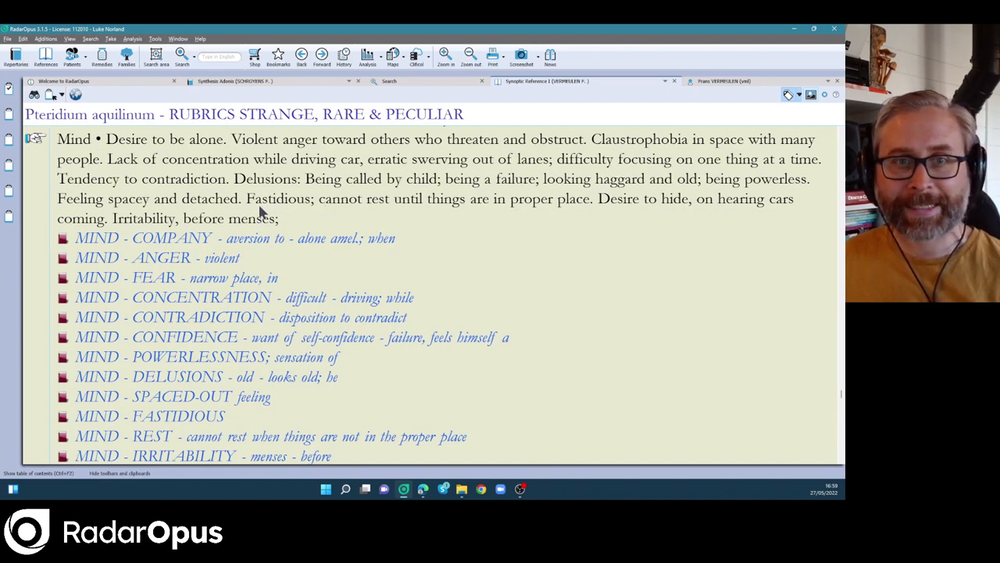
# Scroll through Pteridium aquilinum's strange, rare & peculiar mind symptoms in Synoptic Reference 1.
pyautogui.scroll(-3)
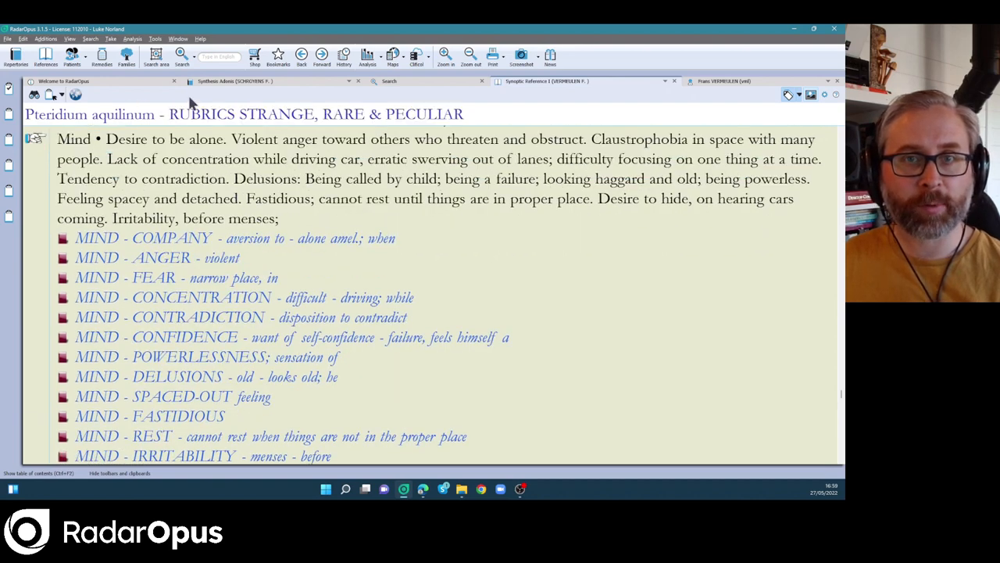
pyautogui.moveTo(531, 117)
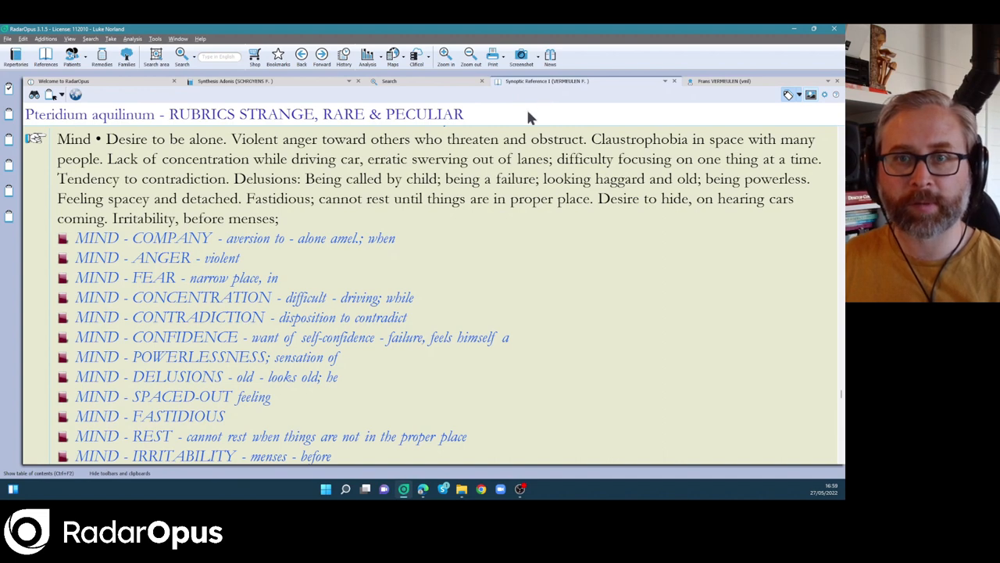
pyautogui.moveTo(522, 175)
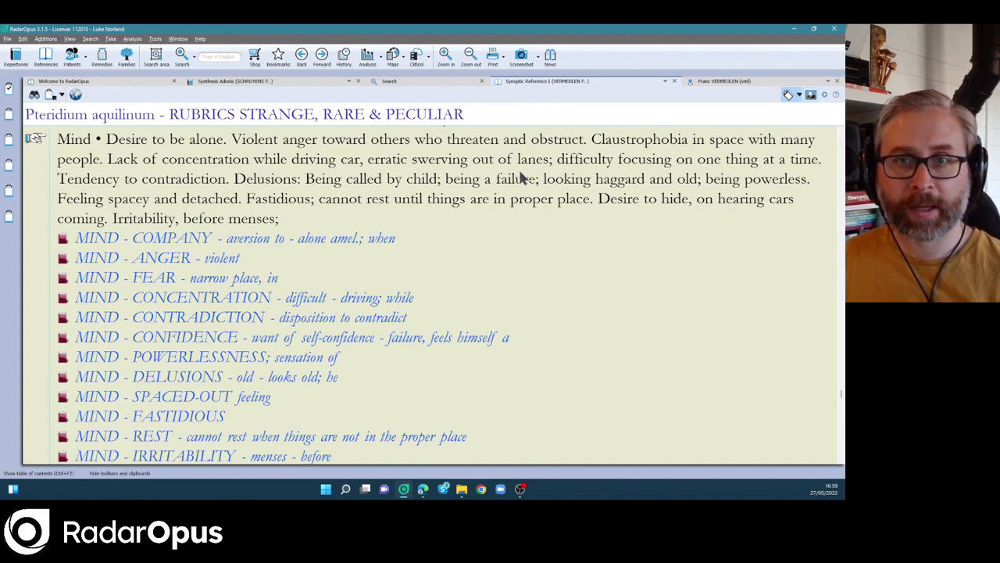
pyautogui.moveTo(172, 219)
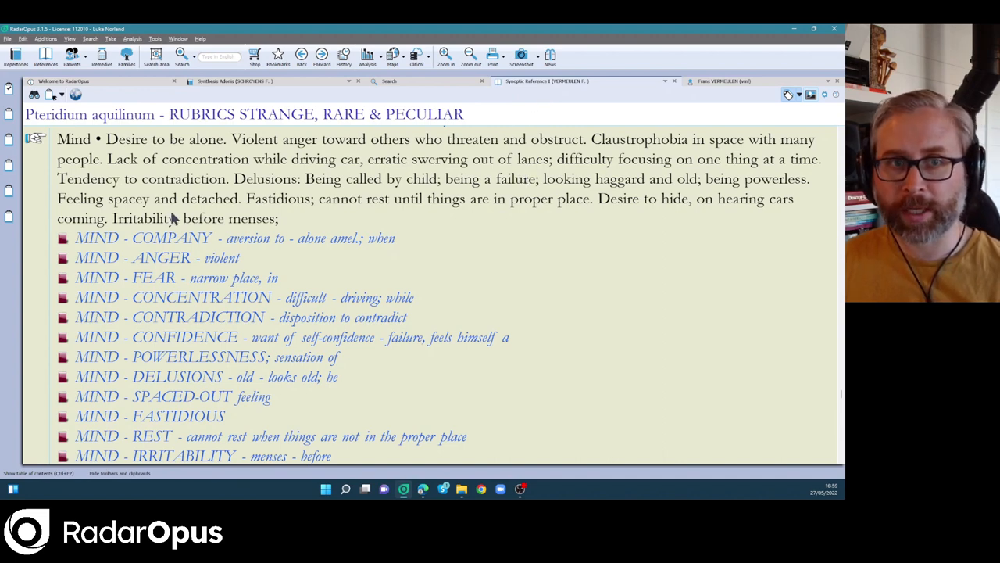
pyautogui.moveTo(327, 193)
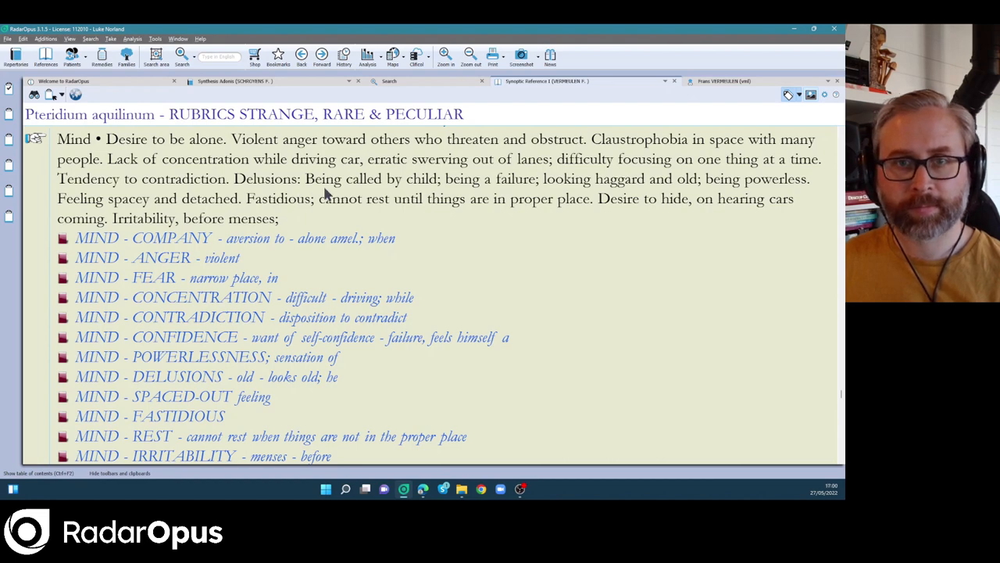
pyautogui.moveTo(217, 138)
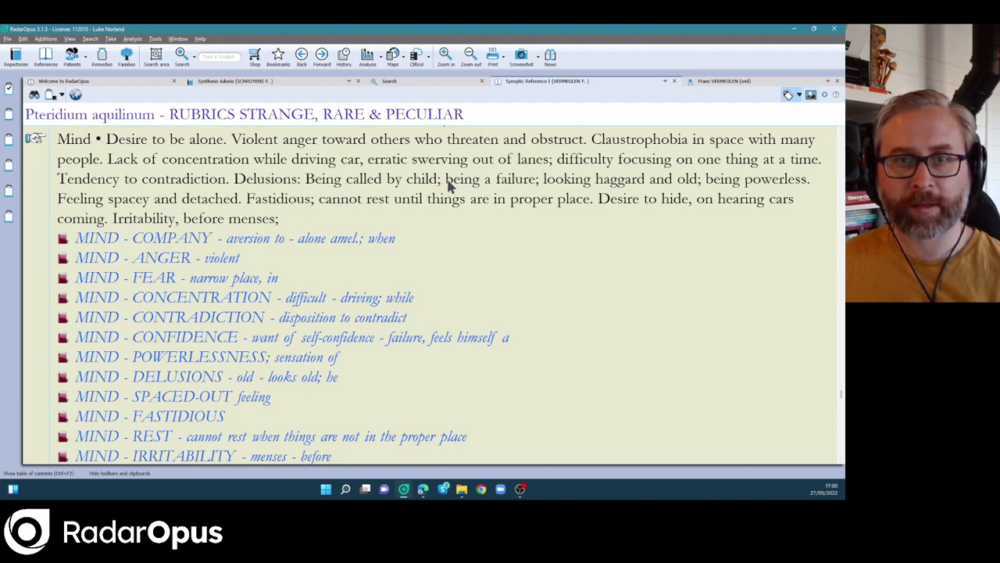
pyautogui.moveTo(504, 185)
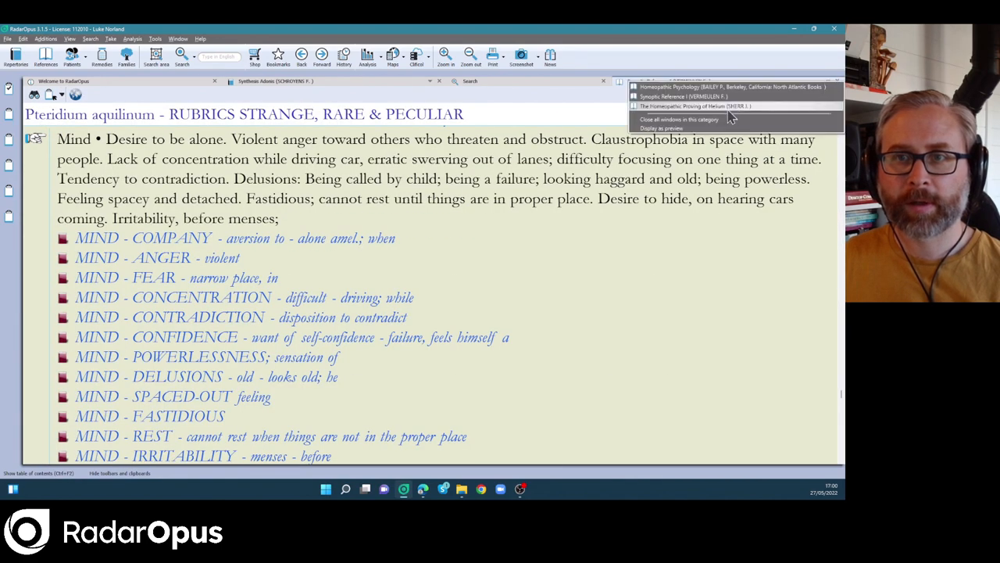
# Close all windows in the reference book documents category.
pyautogui.click(185, 337)
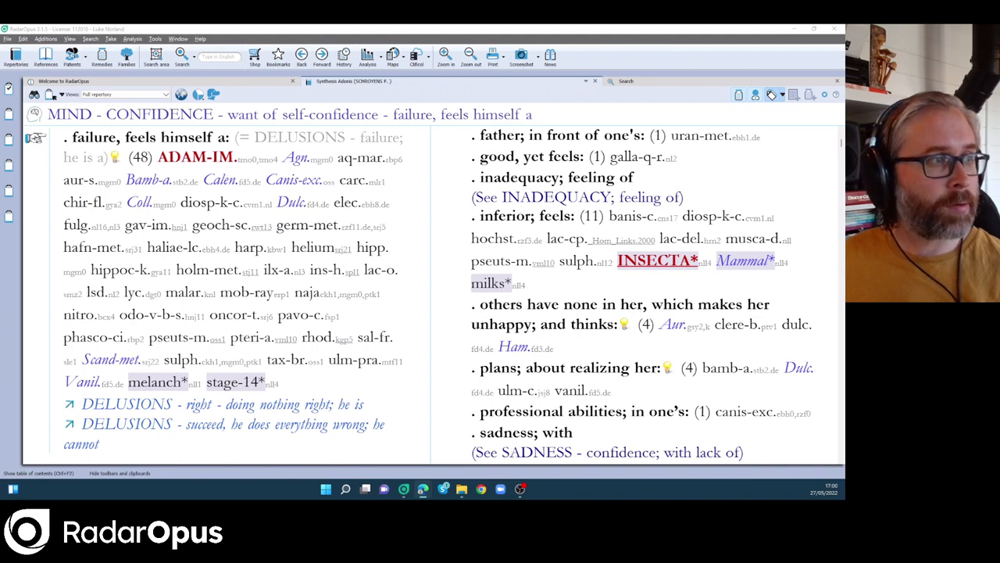
pyautogui.moveTo(123, 121)
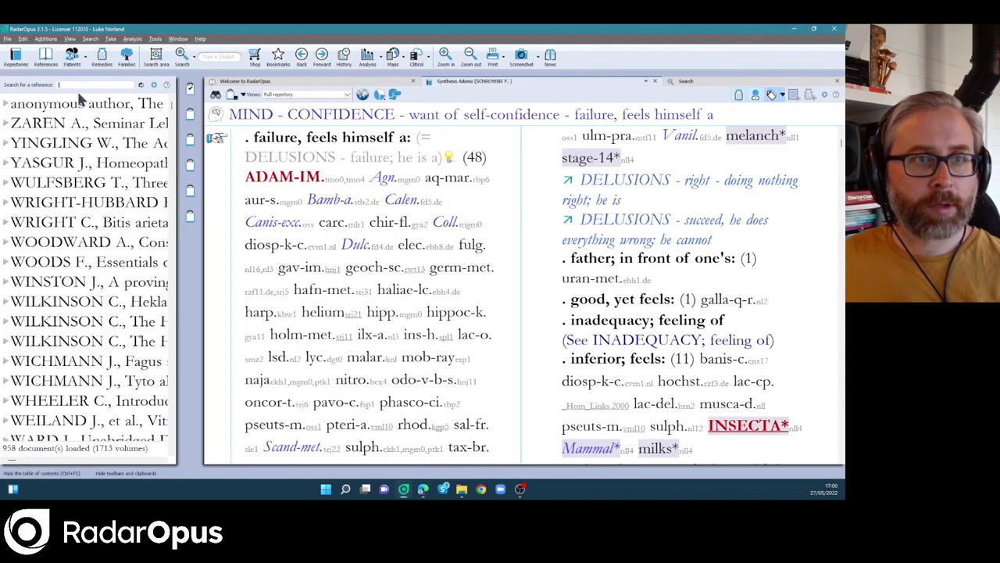
pyautogui.moveTo(78, 85)
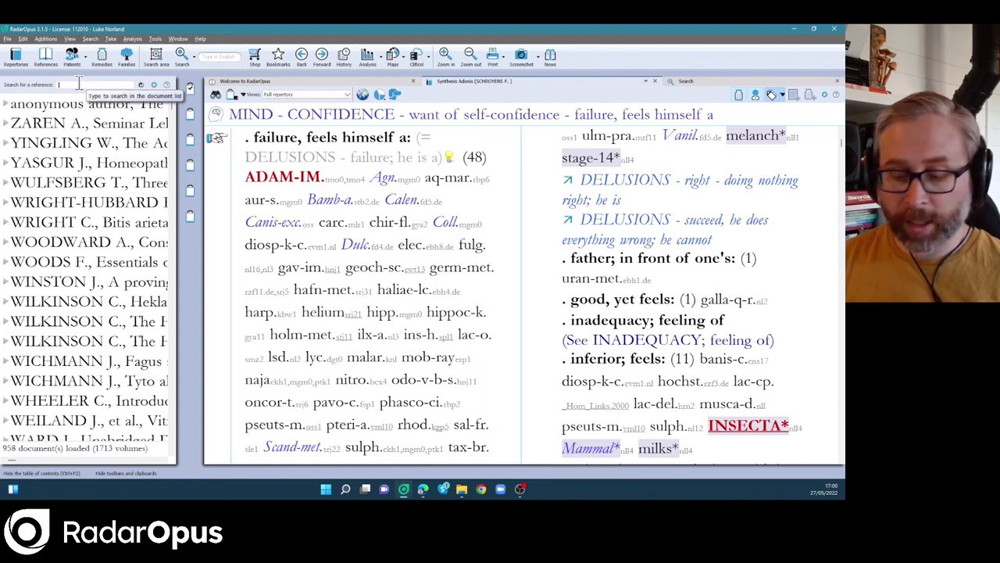
# Search 'verva', open Rare Remedies Cases 1-25 and read Elaps corallinus case 1.
pyautogui.write('vervar')
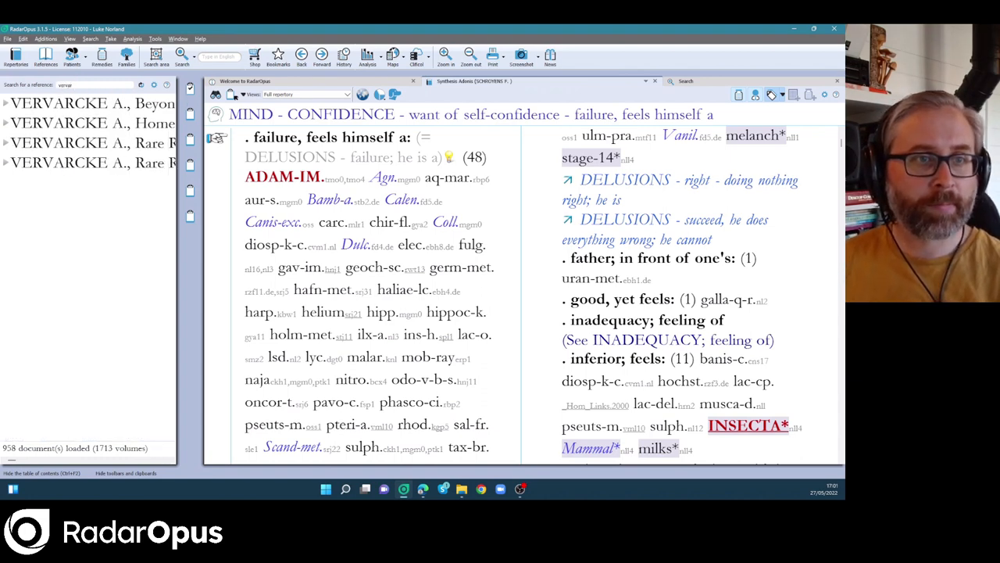
pyautogui.click(6, 163)
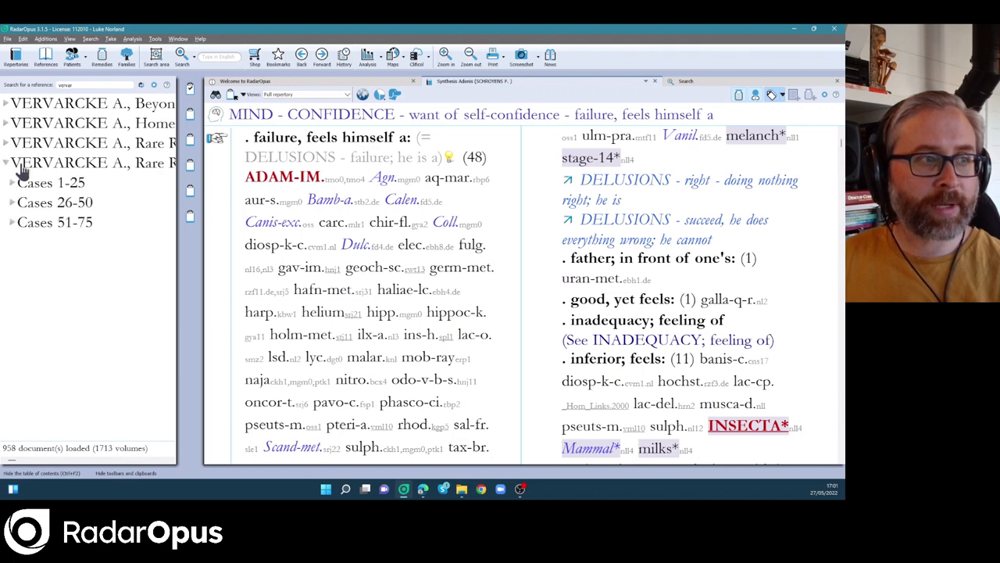
pyautogui.click(51, 182)
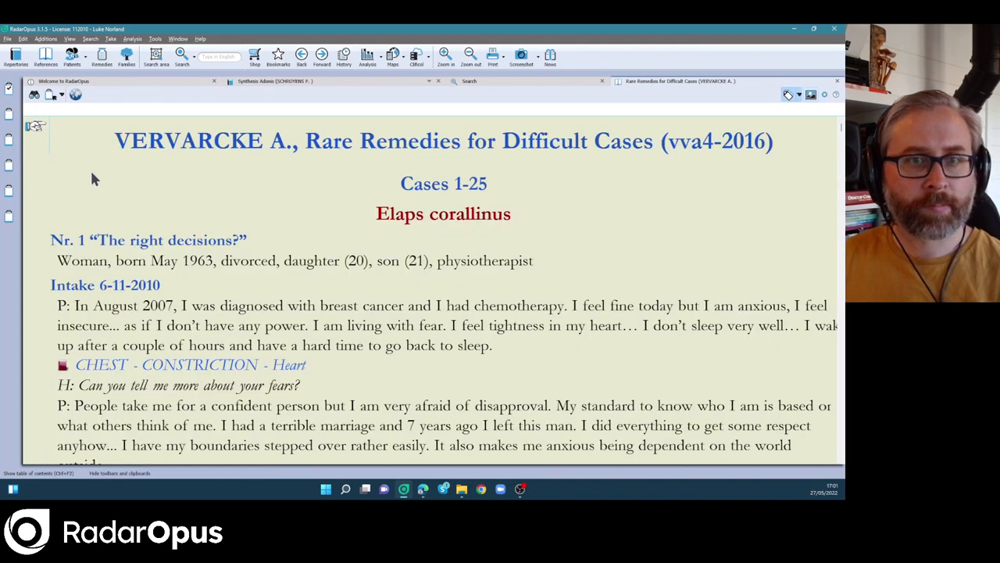
pyautogui.scroll(-3)
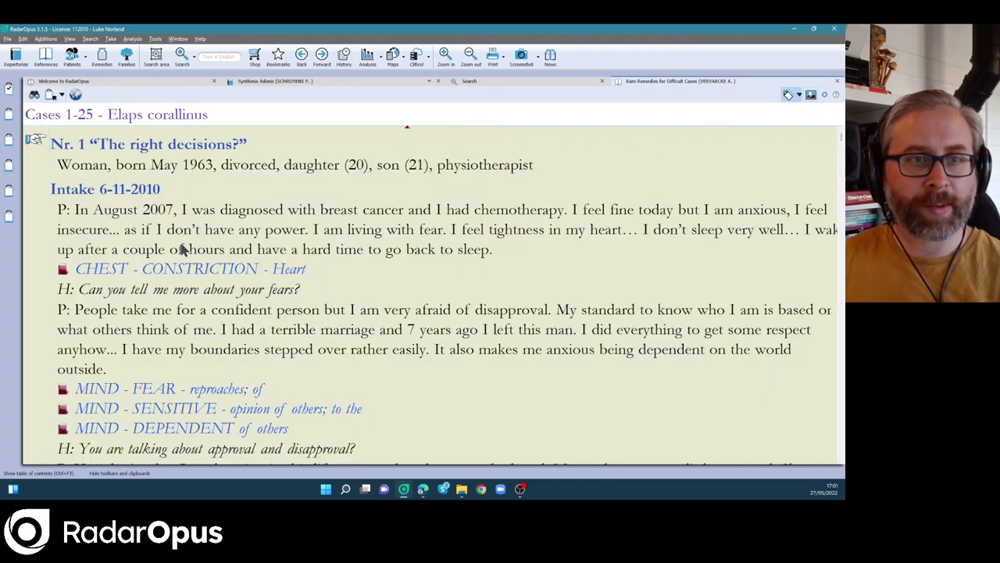
pyautogui.scroll(-3)
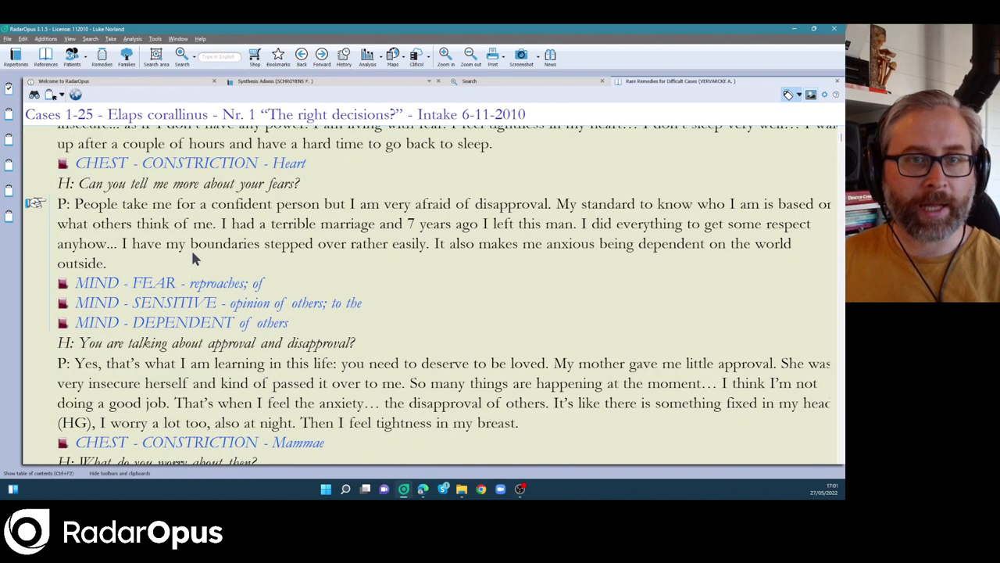
pyautogui.scroll(-3)
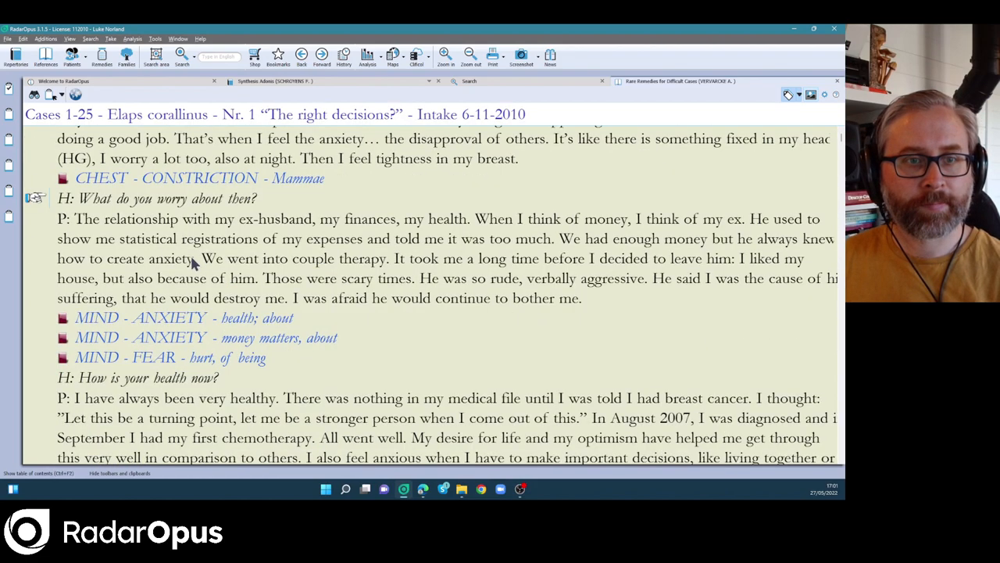
pyautogui.scroll(-3)
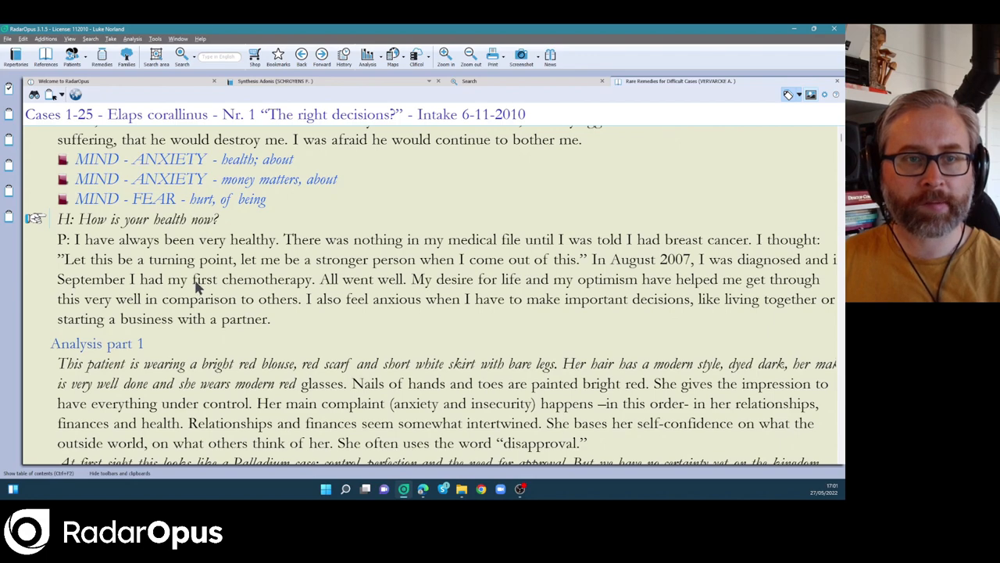
pyautogui.scroll(-3)
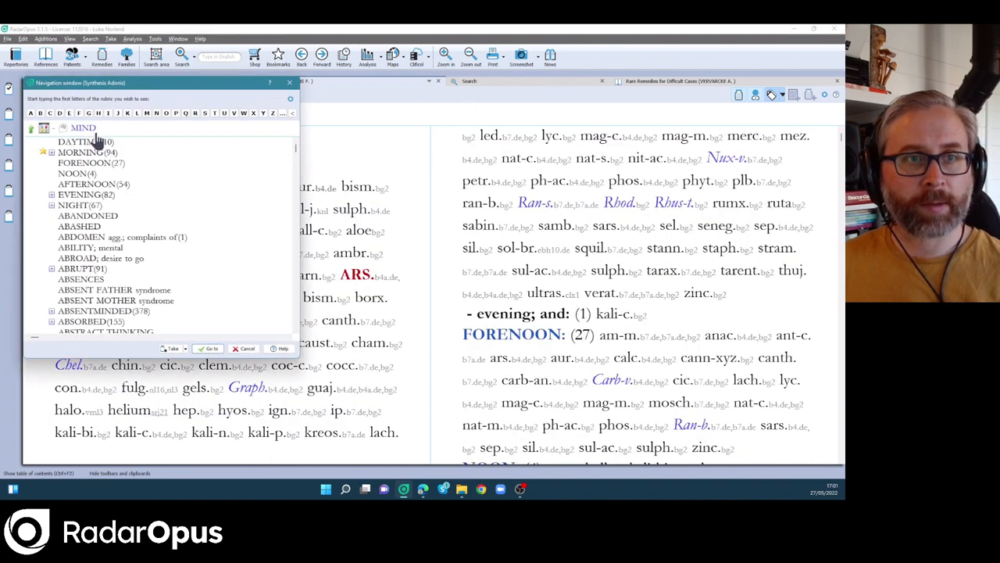
# Find the sacrifices rubric 'putting needs of others before their own' and scroll to 'seemingly'.
pyautogui.write('sacr')
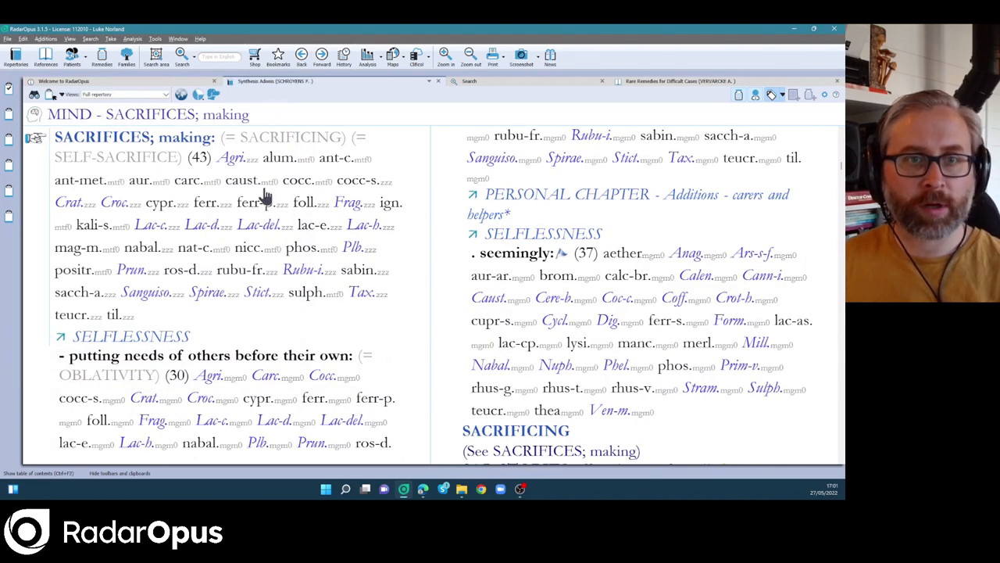
pyautogui.moveTo(113, 191)
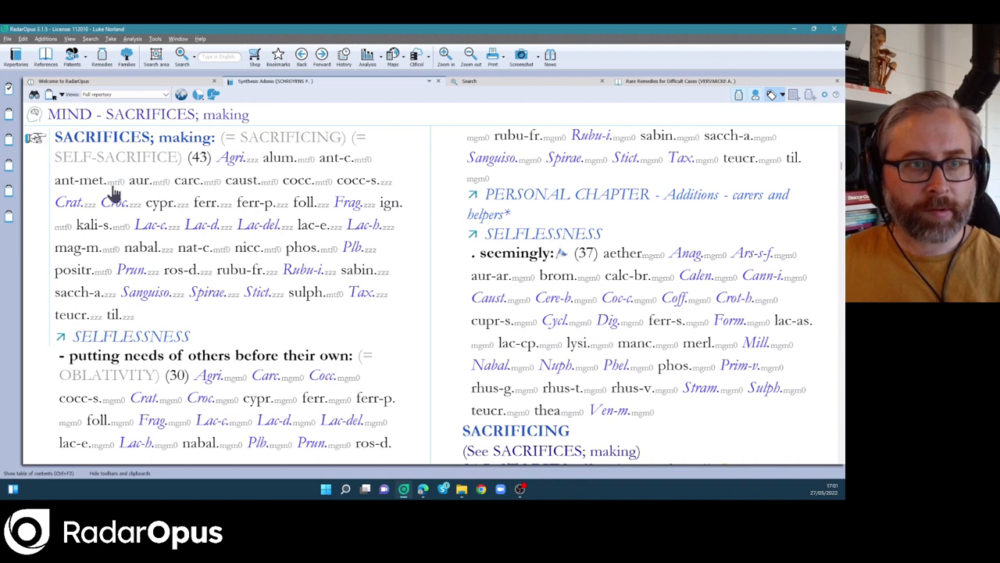
pyautogui.moveTo(248, 256)
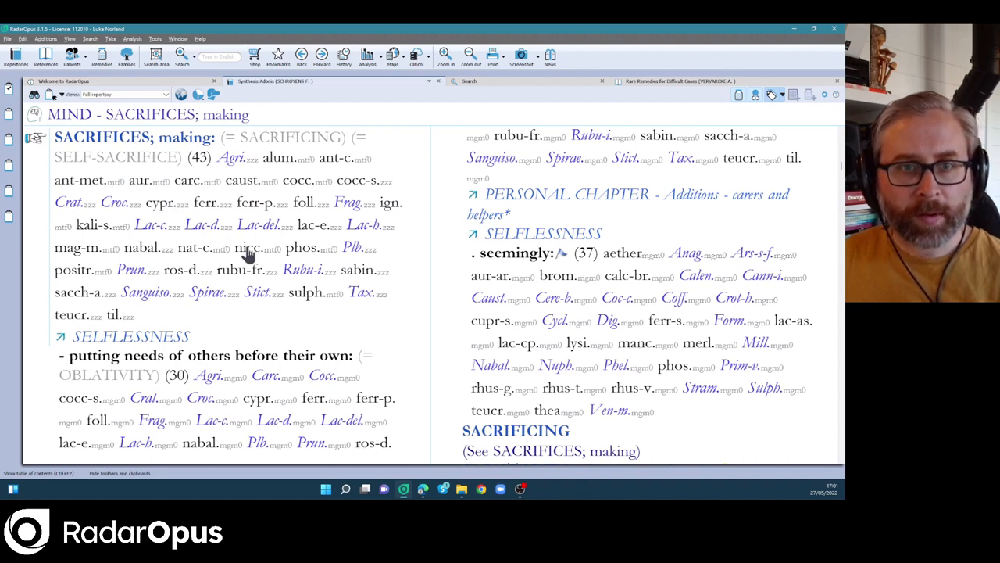
pyautogui.moveTo(132, 367)
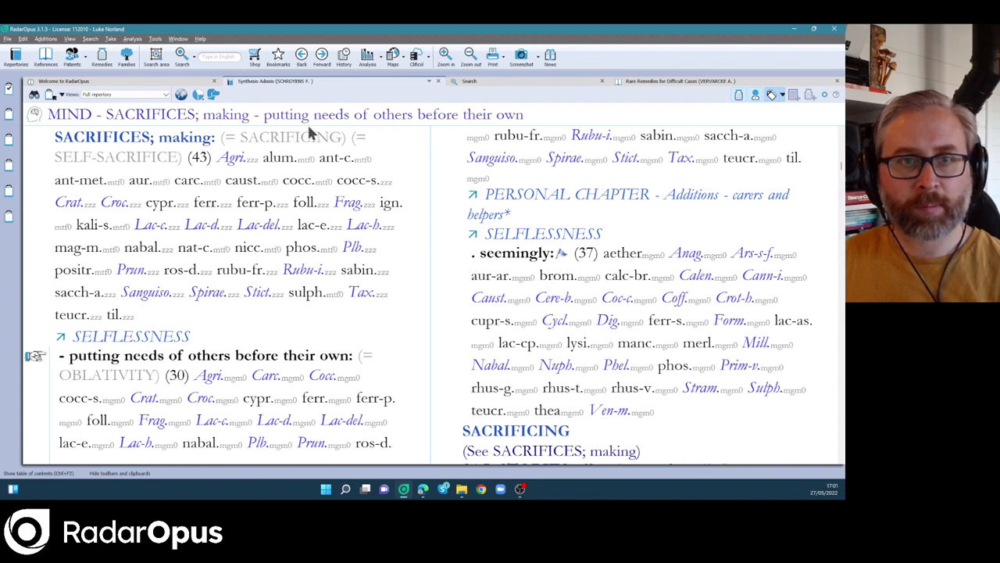
pyautogui.moveTo(327, 311)
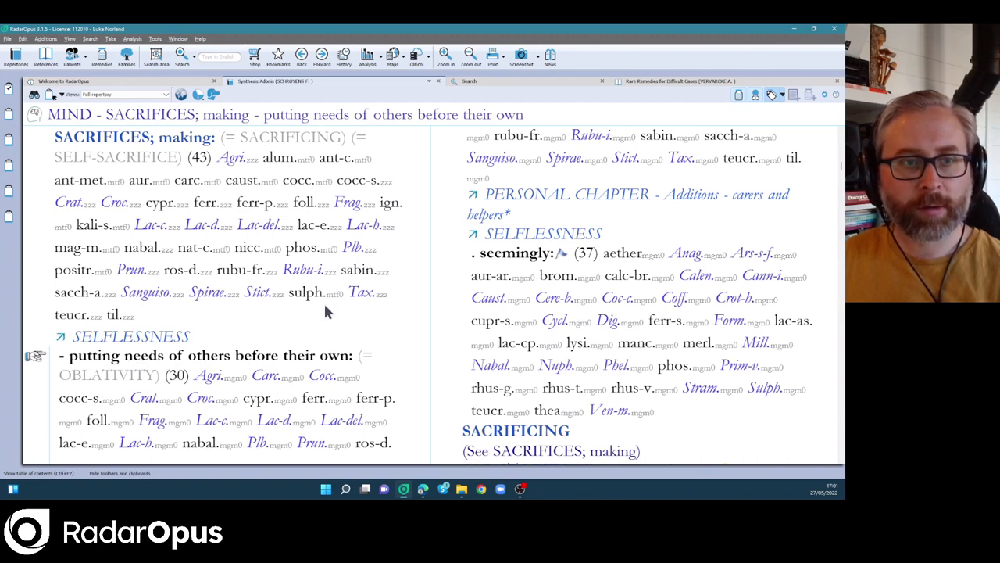
pyautogui.scroll(-3)
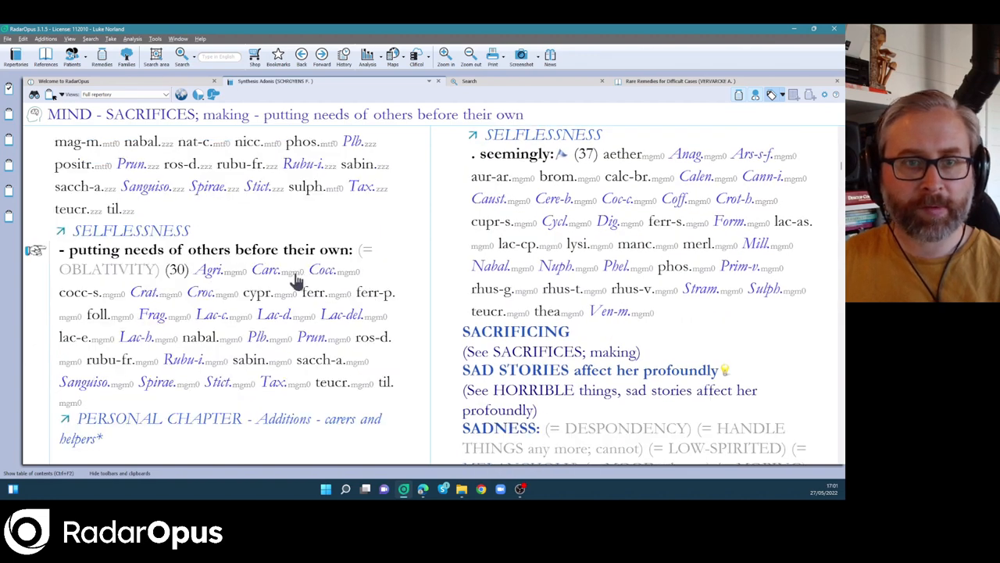
pyautogui.moveTo(343, 274)
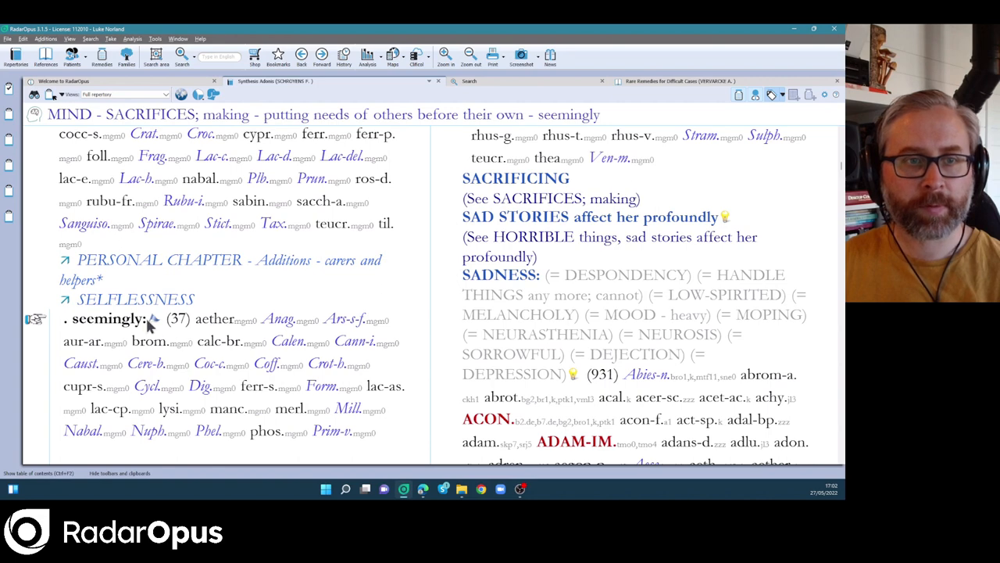
pyautogui.moveTo(154, 321)
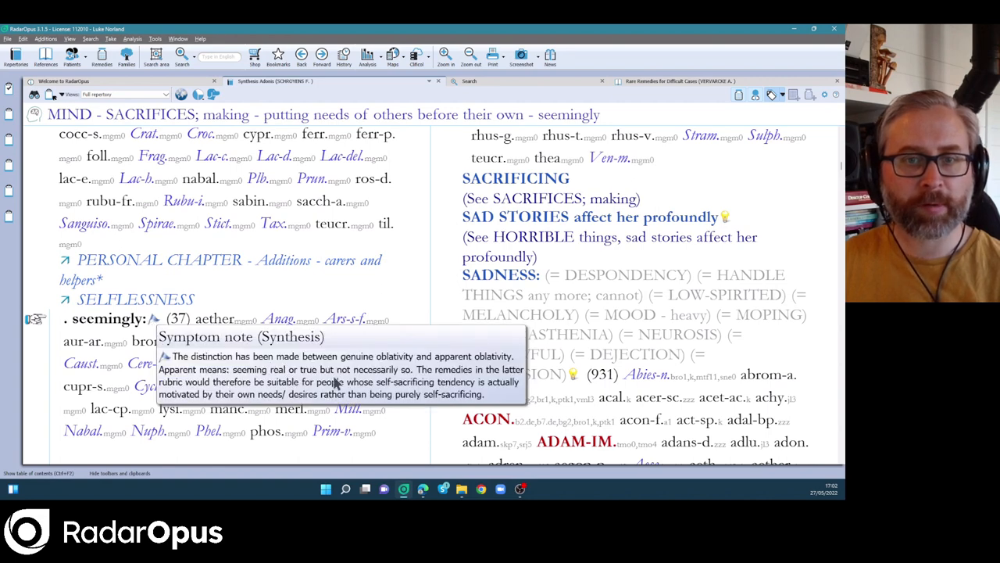
pyautogui.moveTo(191, 371)
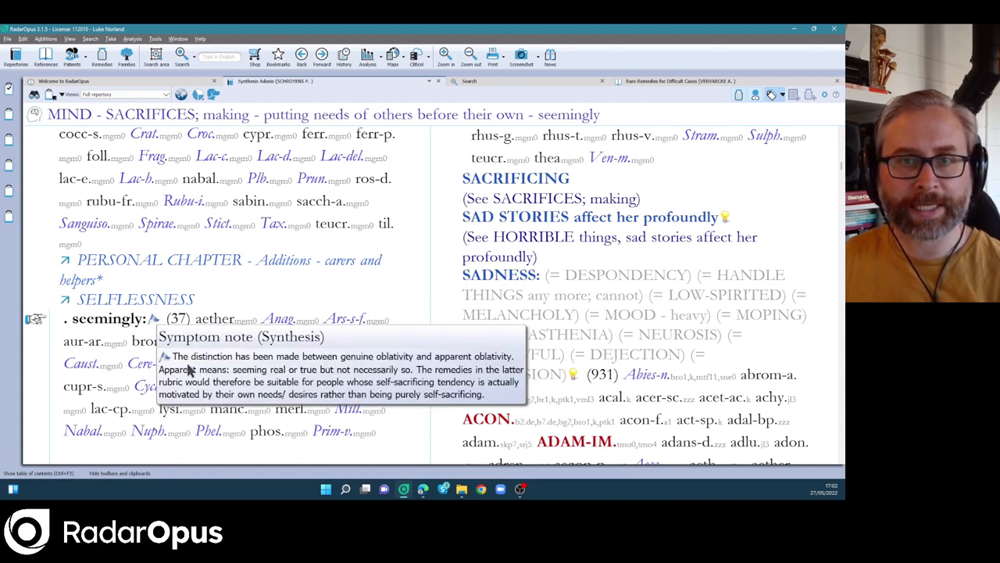
pyautogui.moveTo(185, 359)
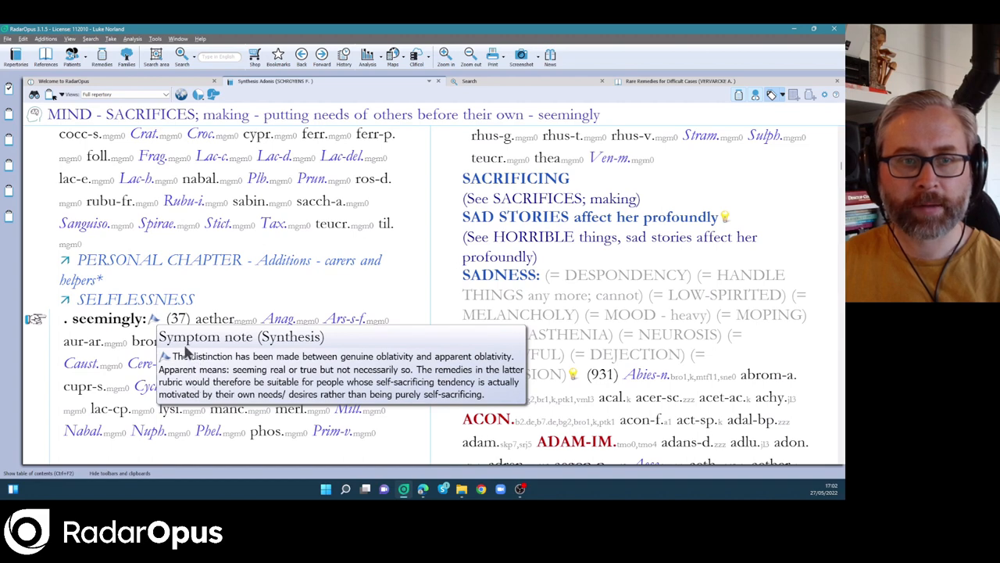
pyautogui.moveTo(163, 346)
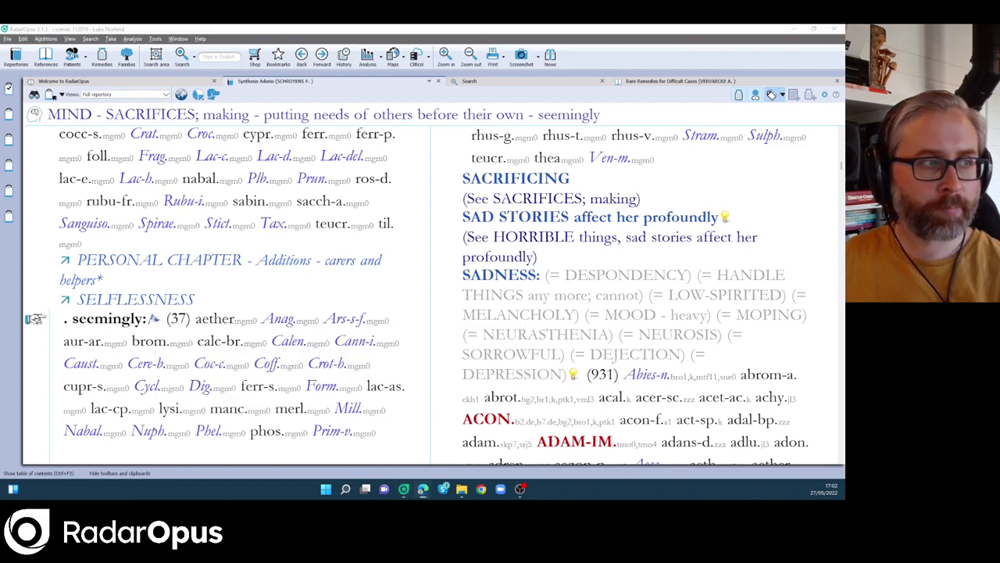
pyautogui.moveTo(418, 238)
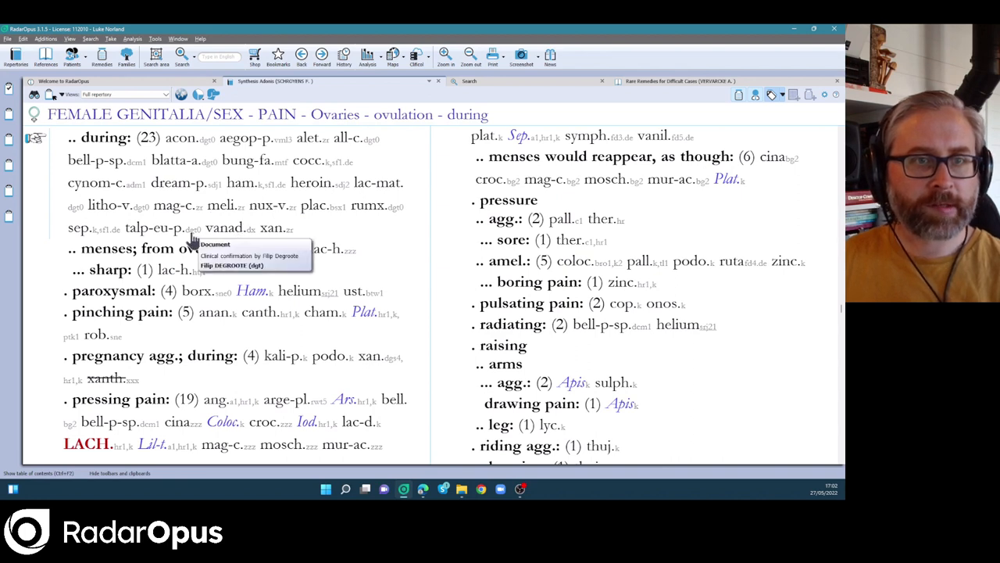
pyautogui.moveTo(379, 215)
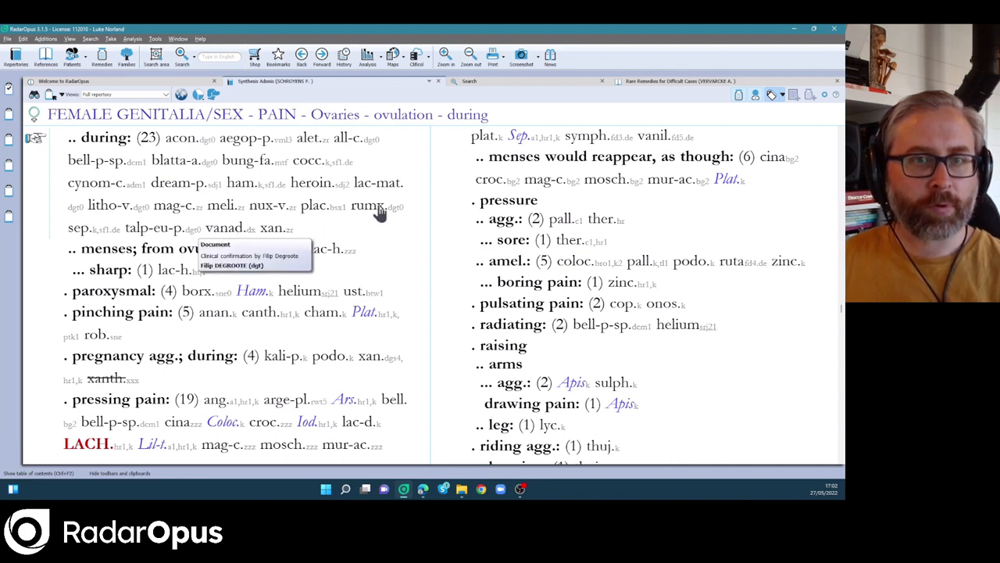
pyautogui.moveTo(164, 238)
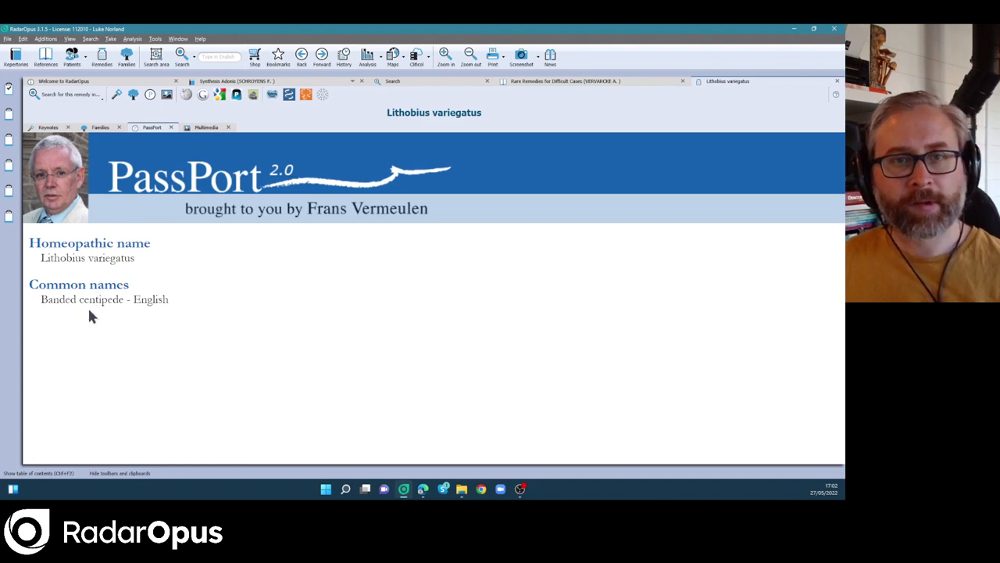
pyautogui.moveTo(253, 94)
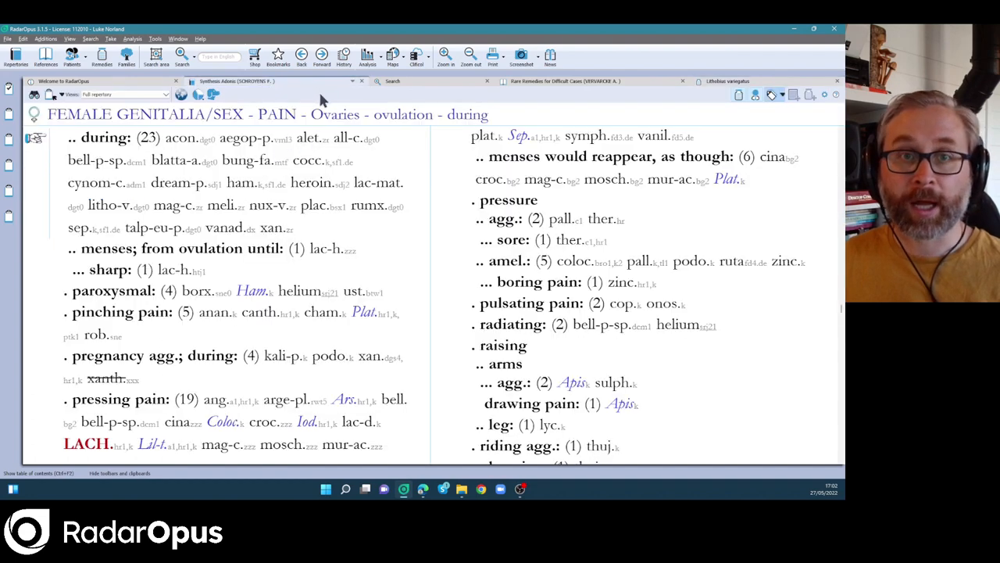
pyautogui.moveTo(412, 86)
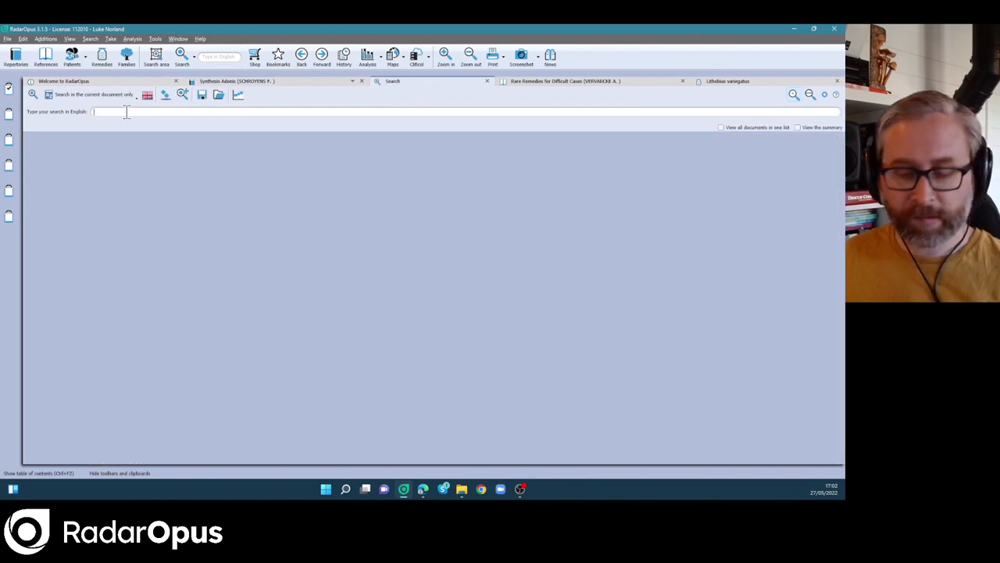
# Search for Remedy Fulgurite and scroll its 1189 rubrics down to Mind – Anger.
pyautogui.write('fulg')
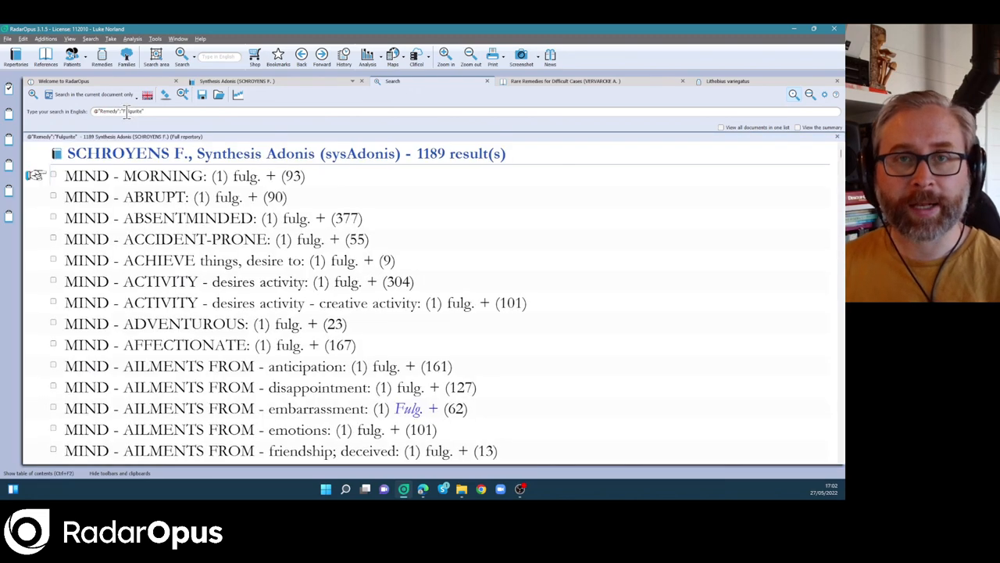
pyautogui.moveTo(231, 178)
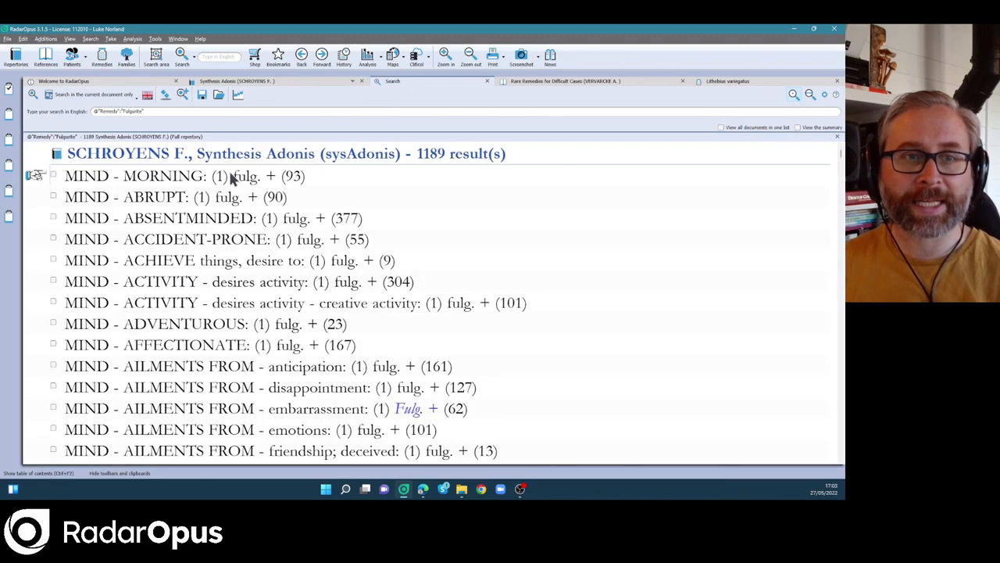
pyautogui.scroll(-3)
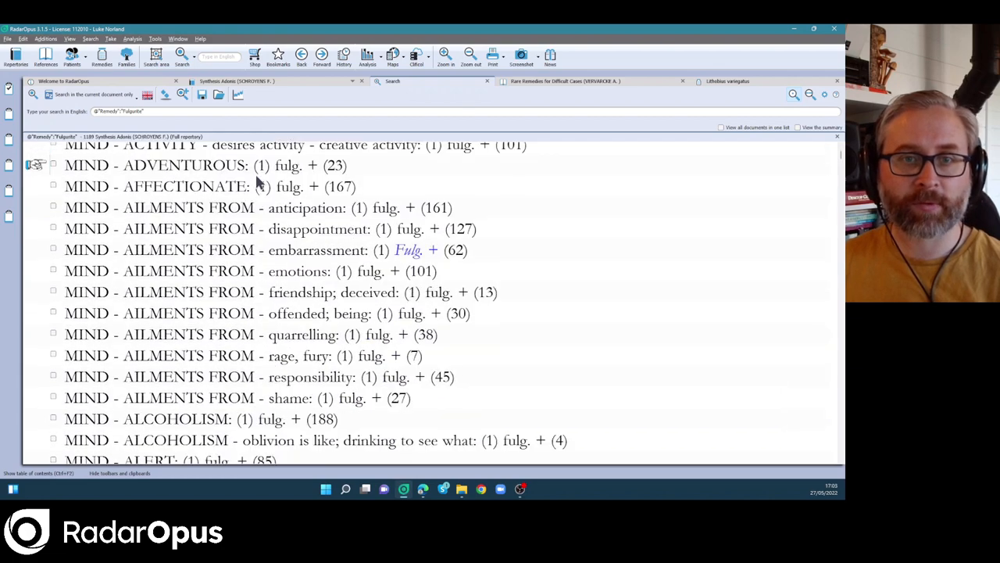
pyautogui.scroll(-3)
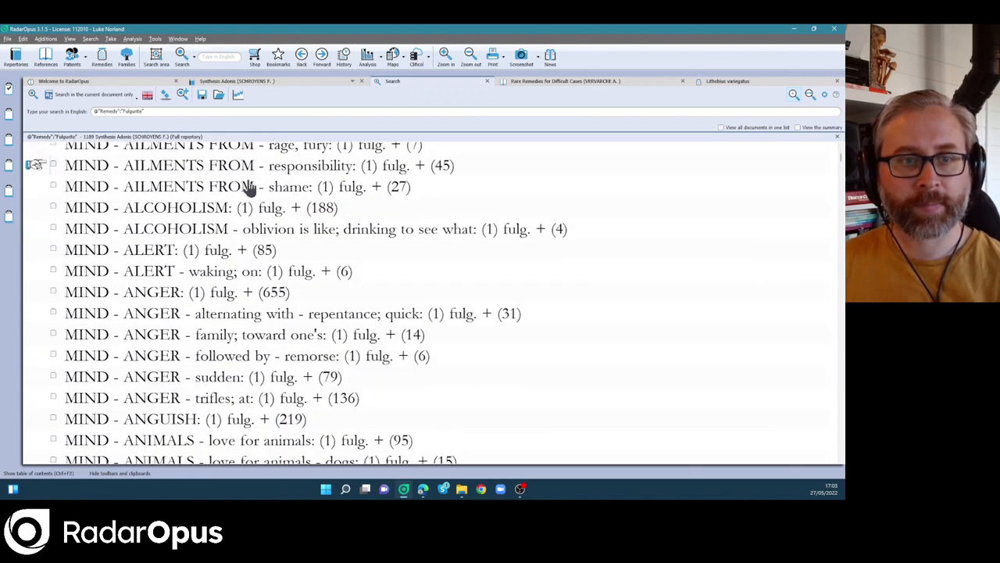
pyautogui.scroll(-3)
pyautogui.write('Meles meles')
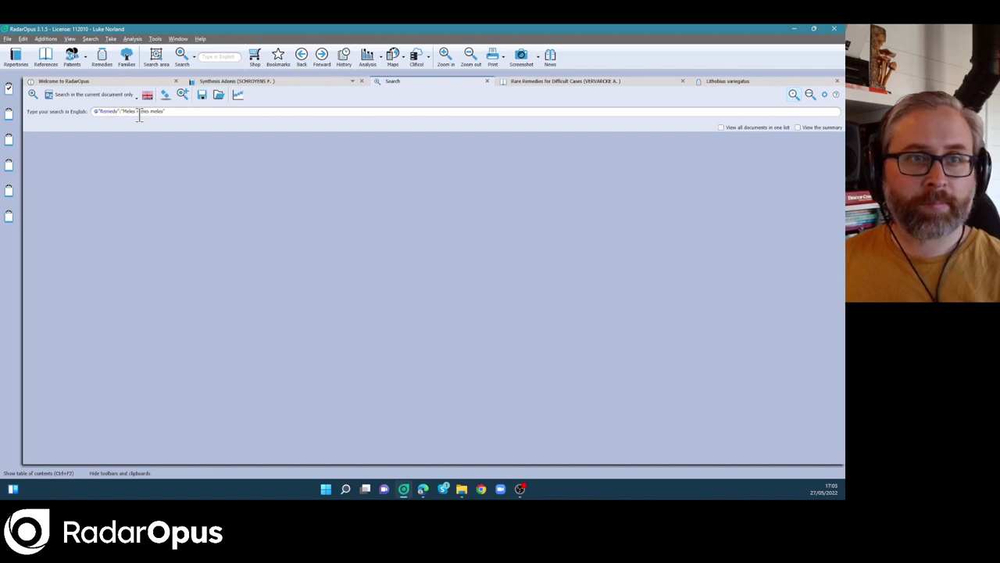
# Run the Meles meles meles search and apply the '≤ 1 remedies' filter (334 to 28).
pyautogui.press('enter')
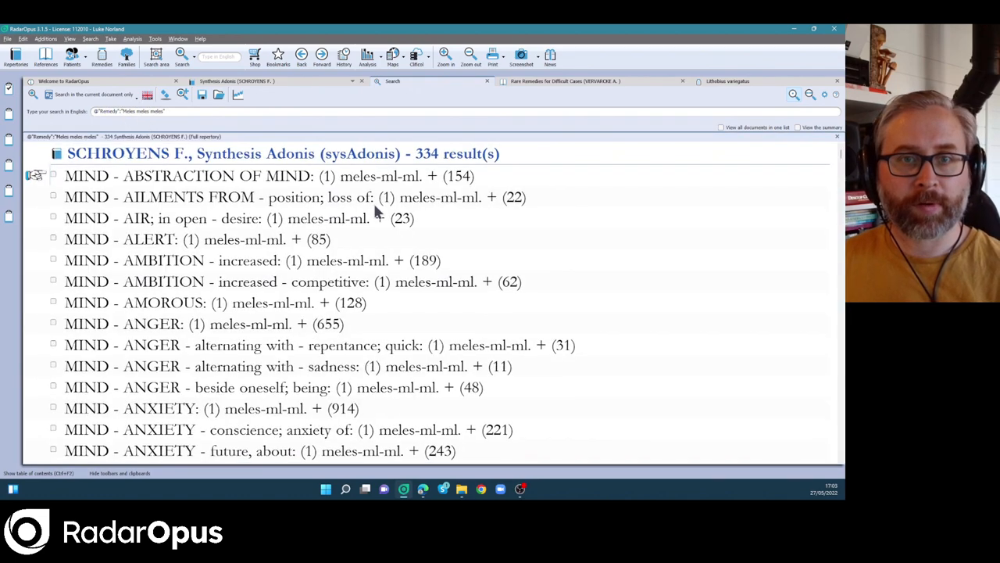
pyautogui.scroll(-3)
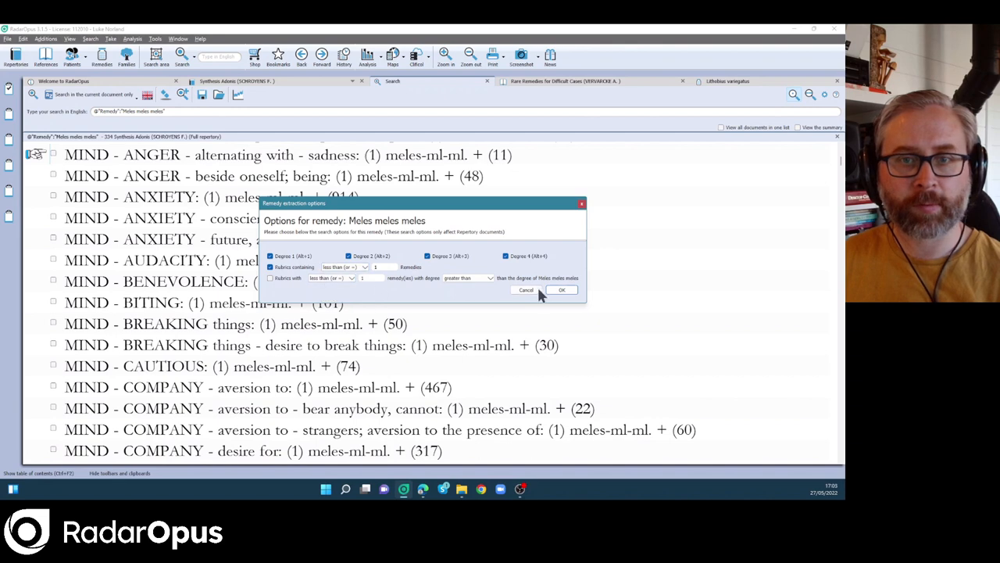
pyautogui.click(561, 290)
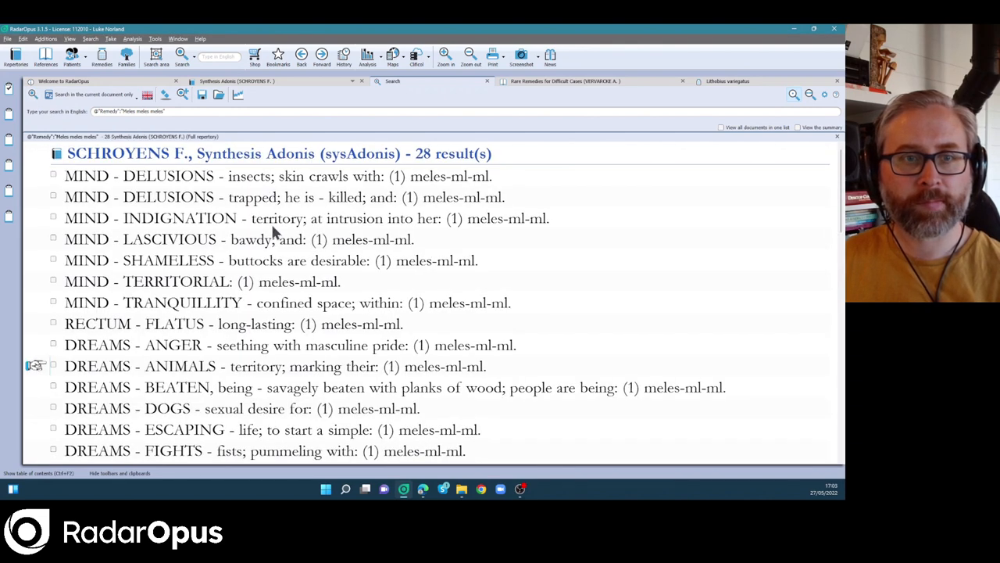
pyautogui.scroll(-3)
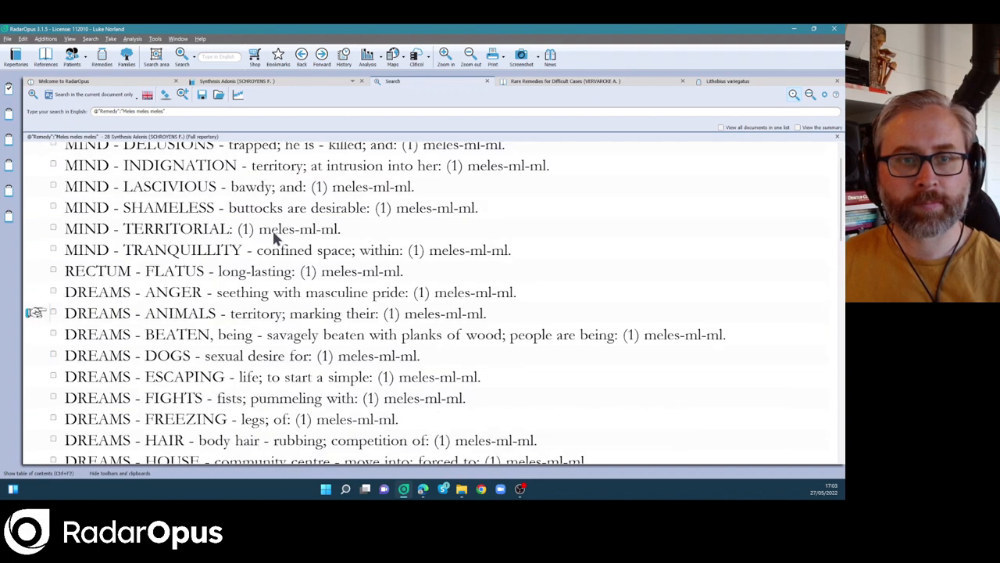
pyautogui.scroll(-3)
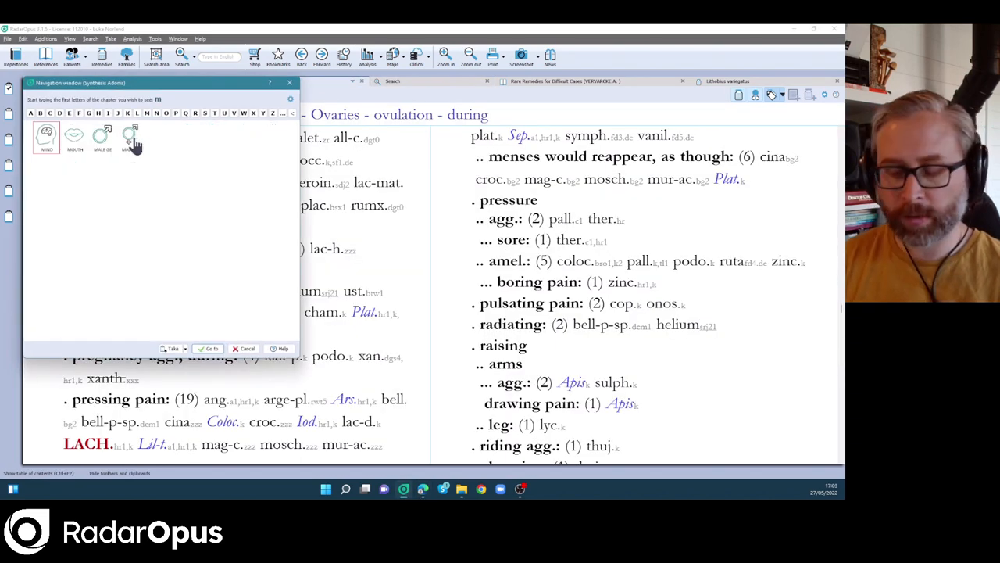
# Choose the Mind chapter in the navigation window to reach Ennui (177 remedies).
pyautogui.click(46, 137)
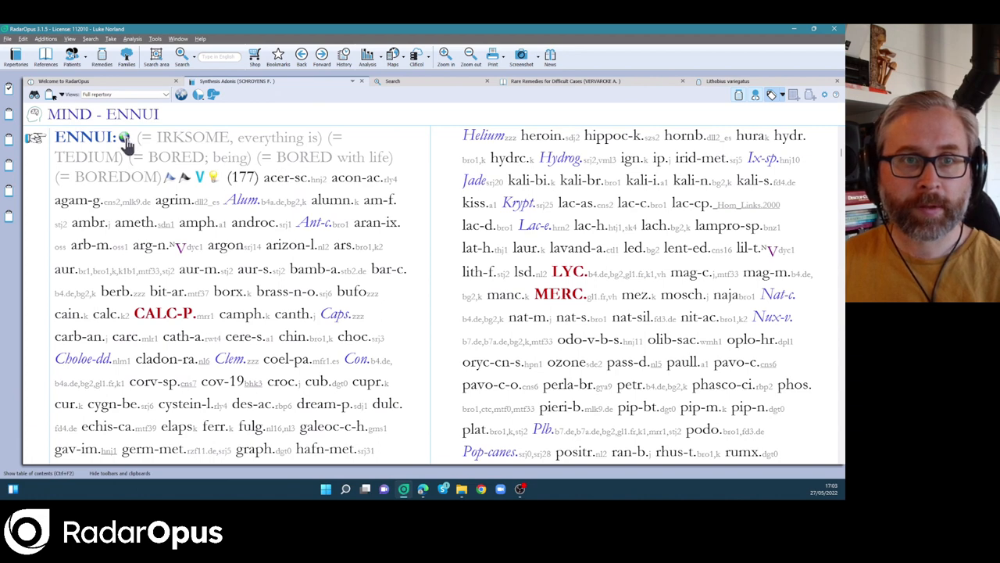
pyautogui.moveTo(136, 182)
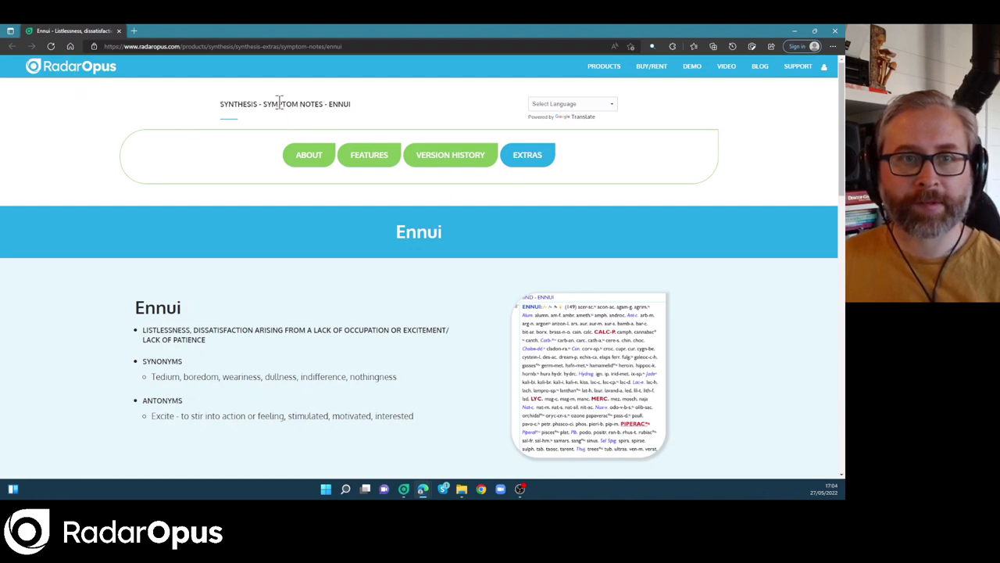
pyautogui.moveTo(547, 133)
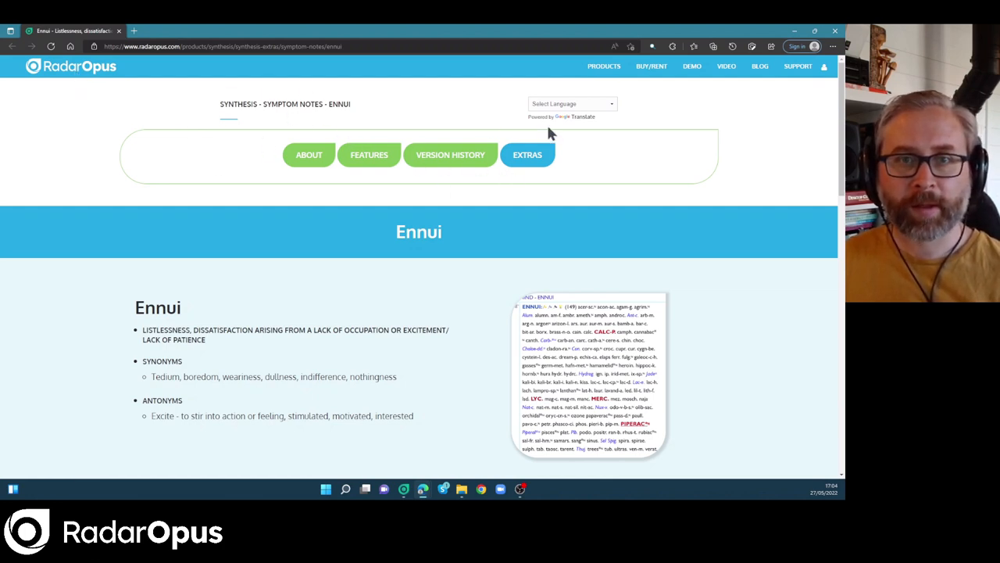
# Browse the Ennui symptom note page, opening and closing the screenshot gallery.
pyautogui.scroll(-3)
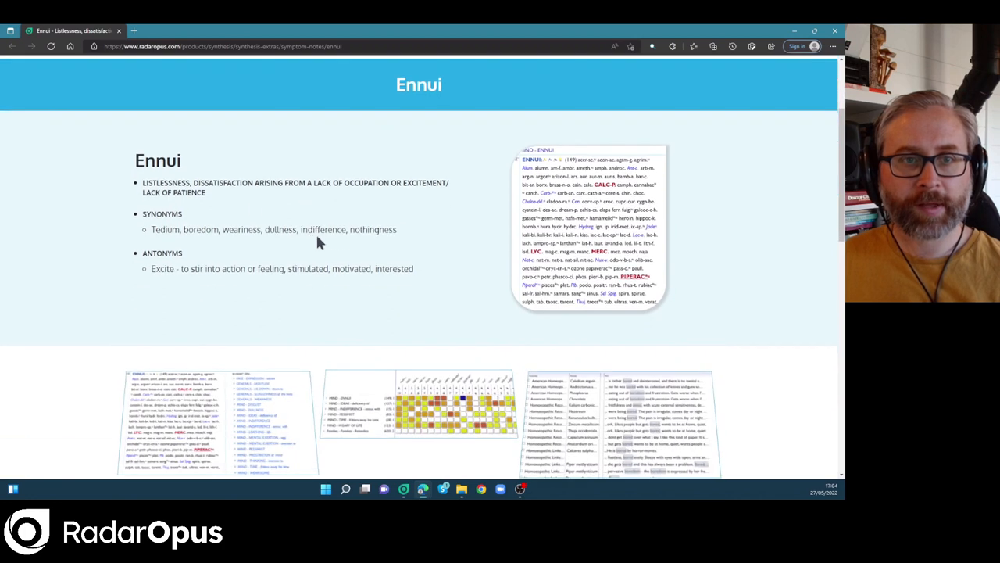
pyautogui.doubleClick(159, 160)
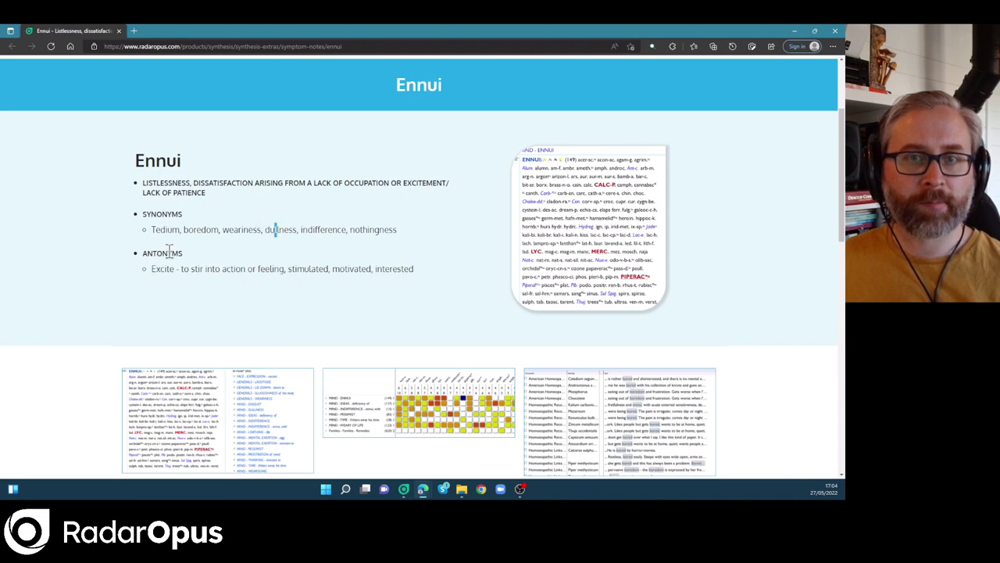
pyautogui.moveTo(586, 258)
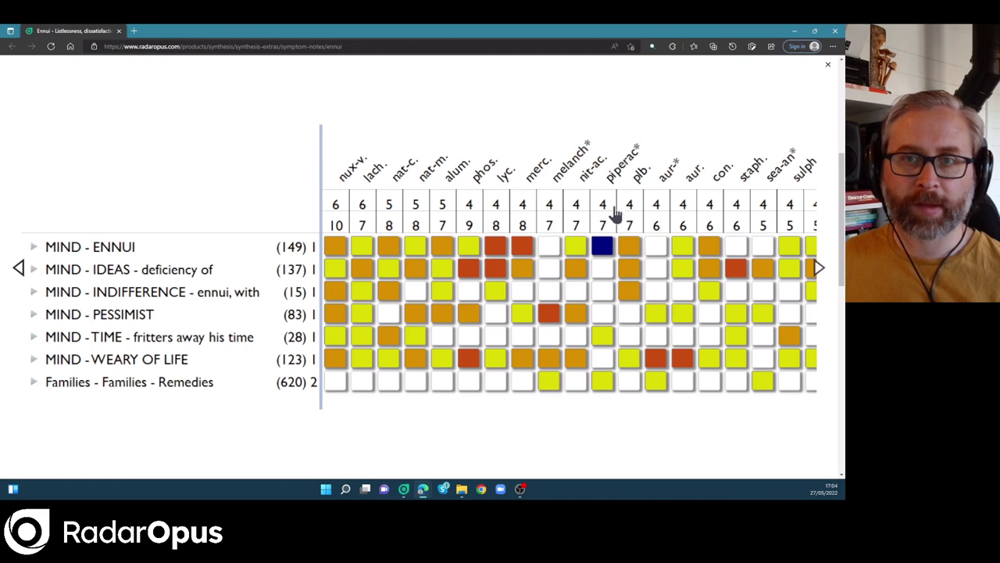
pyautogui.moveTo(820, 272)
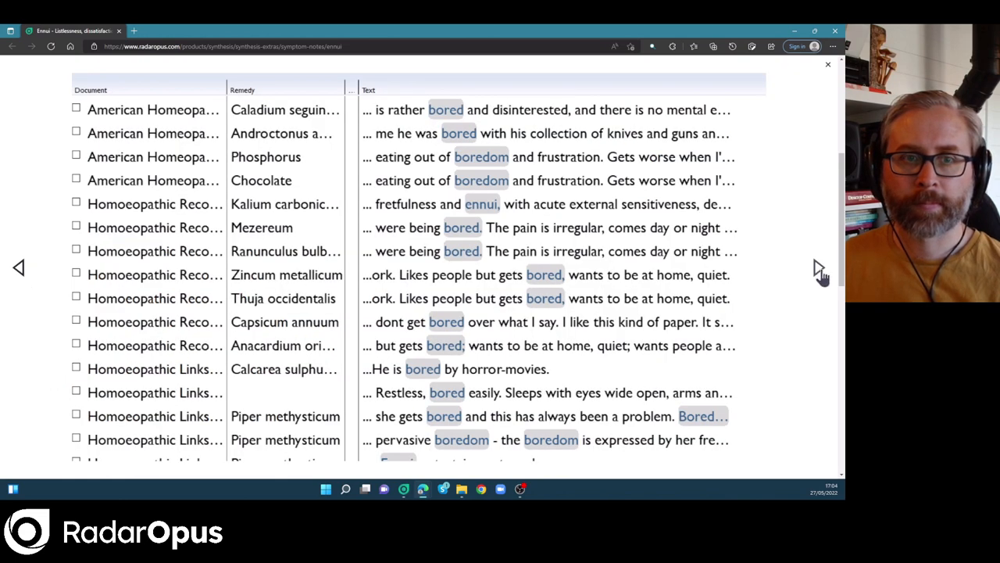
pyautogui.click(828, 64)
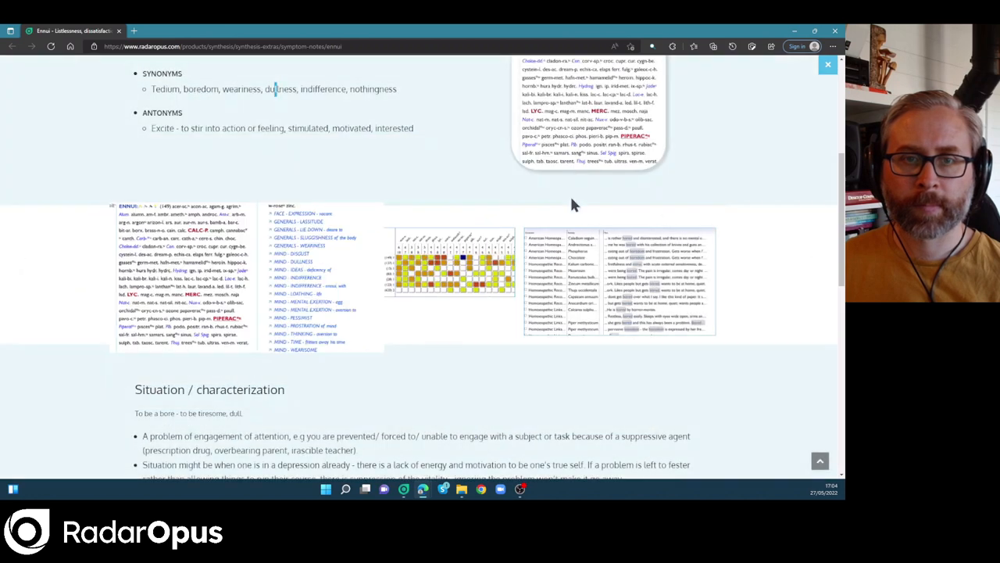
pyautogui.scroll(-3)
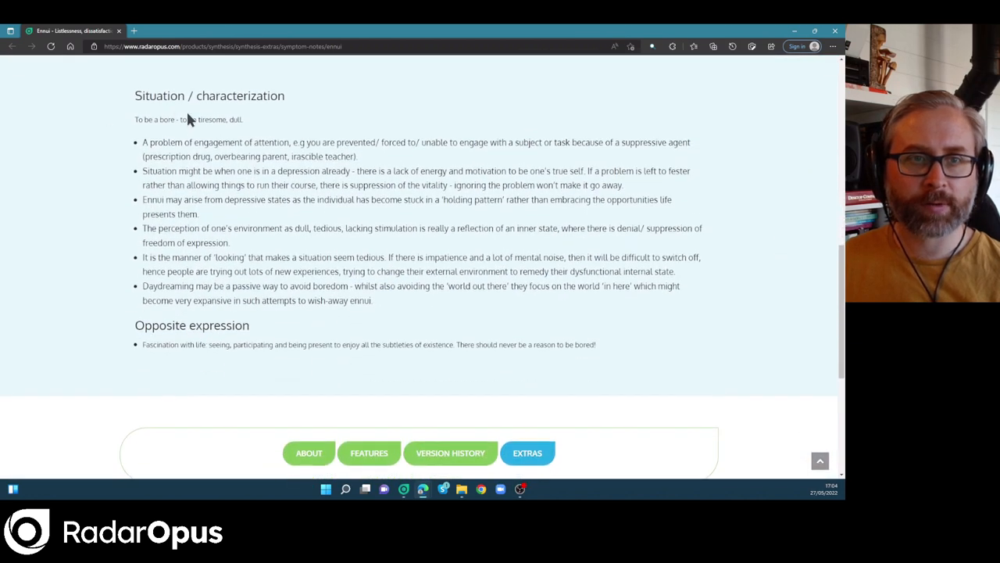
pyautogui.moveTo(375, 200)
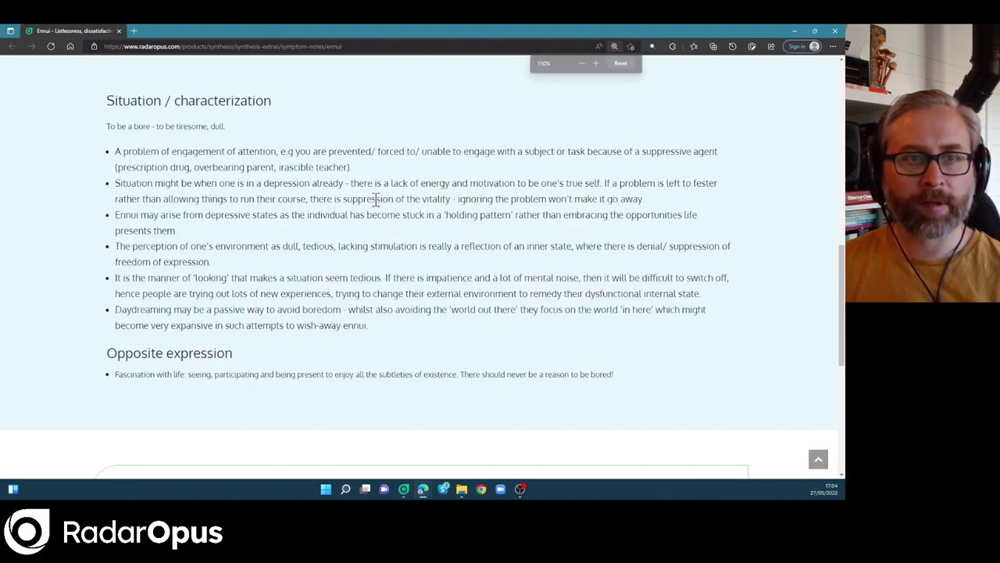
# Zoom the Ennui note text in and back to normal size, then scroll.
pyautogui.click(595, 62)
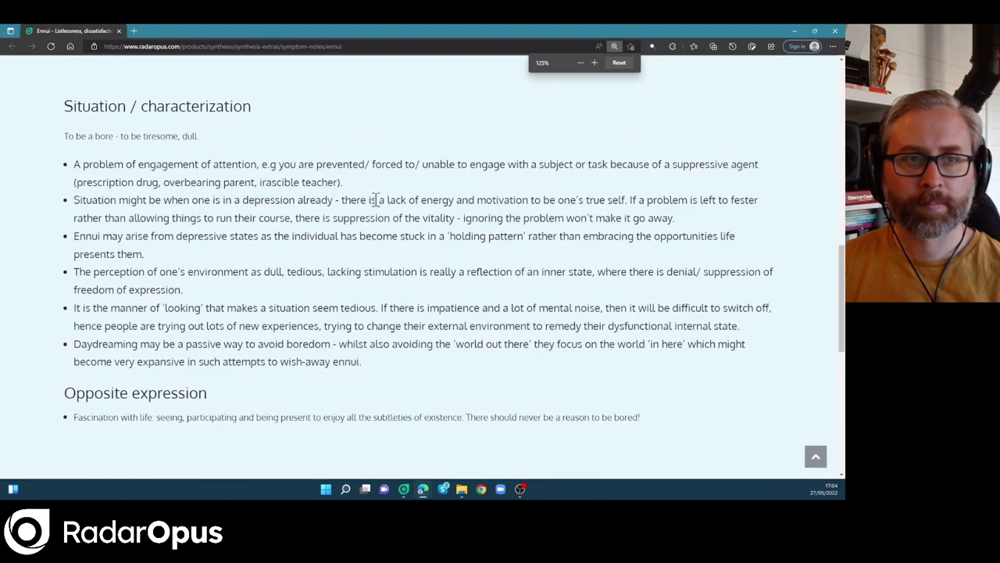
pyautogui.click(580, 62)
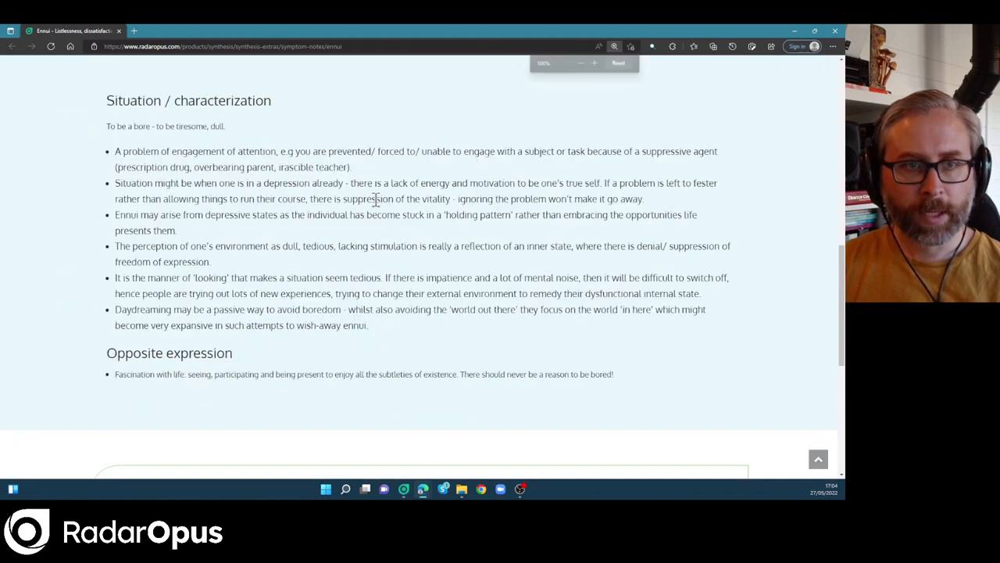
pyautogui.scroll(-3)
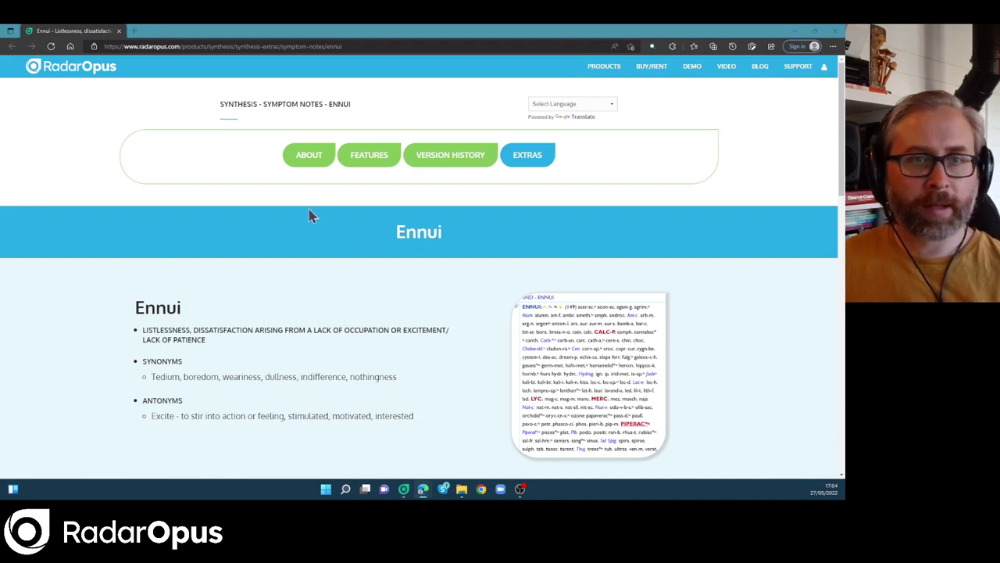
pyautogui.moveTo(782, 37)
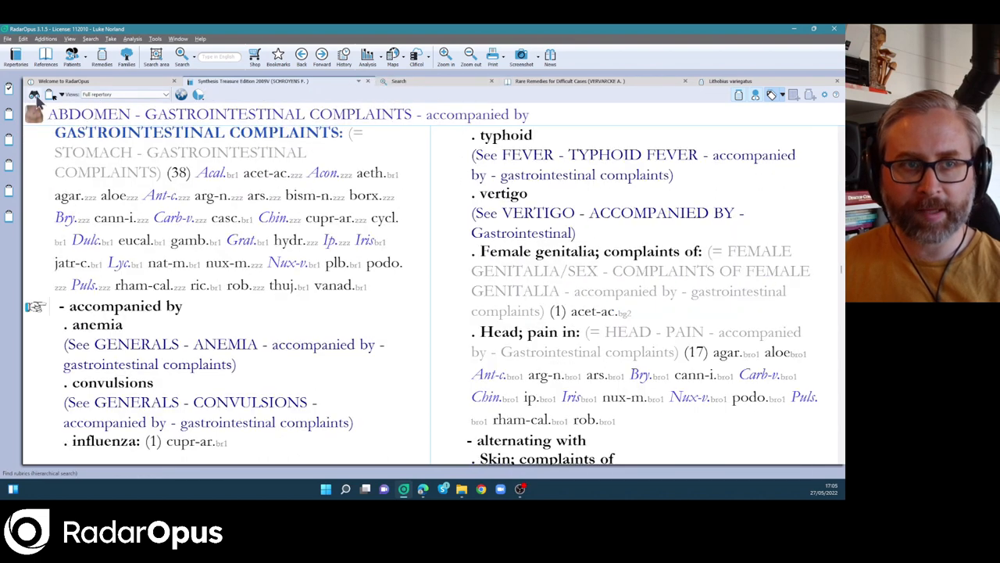
# Jump to Mind – Vulnerability; sensation of with VU and open the roadrunner proving source.
pyautogui.click(34, 114)
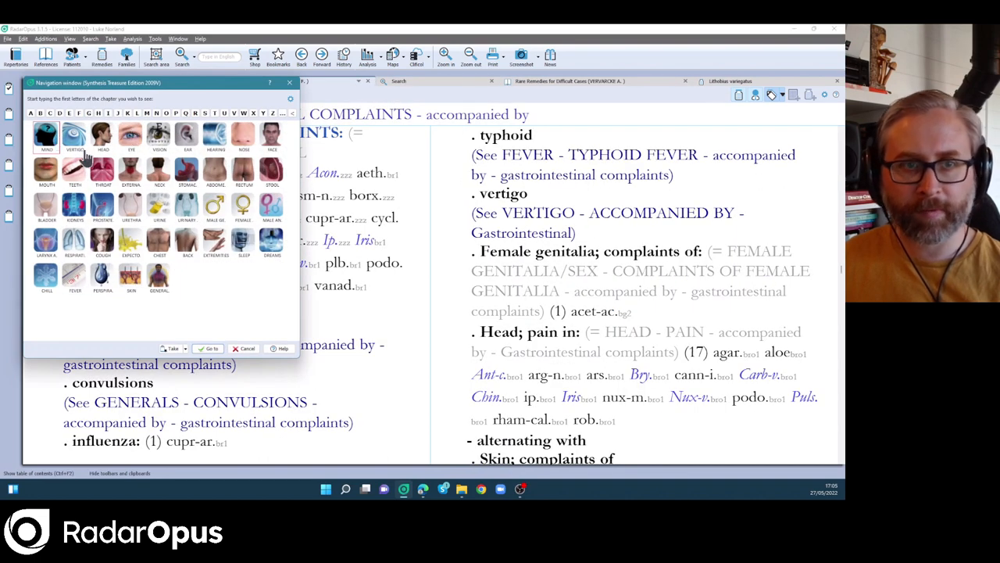
pyautogui.write('VU')
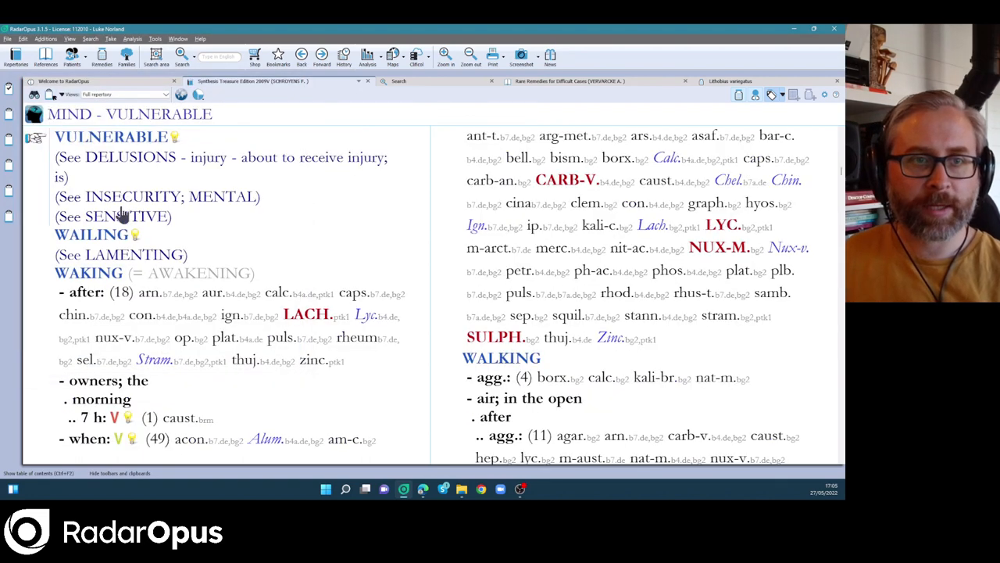
pyautogui.moveTo(362, 91)
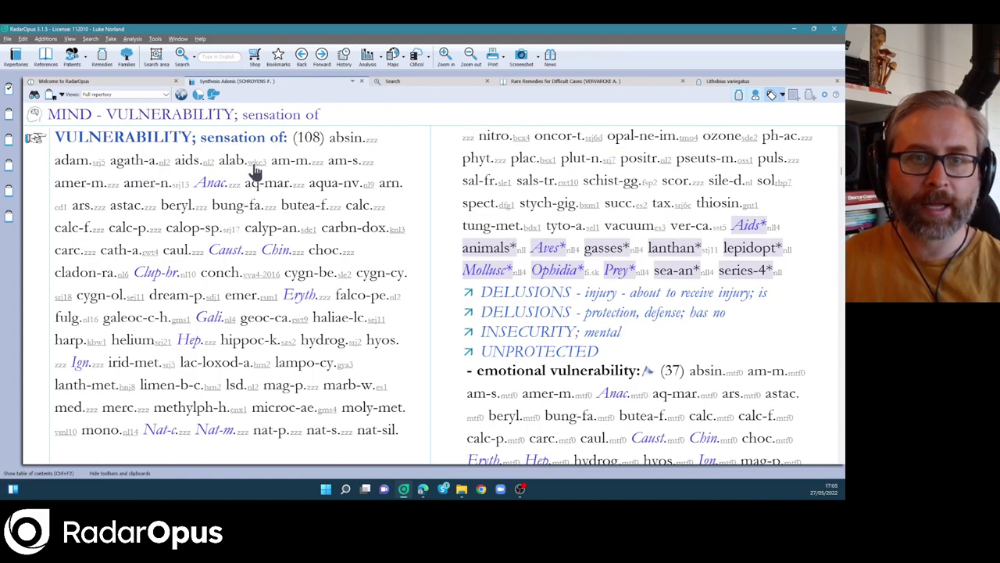
pyautogui.moveTo(254, 164)
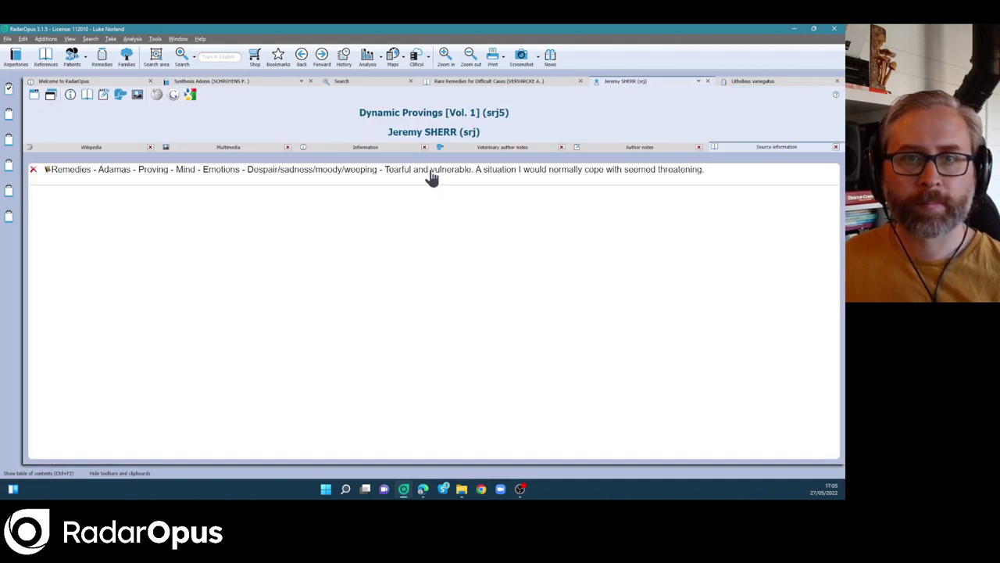
pyautogui.click(433, 168)
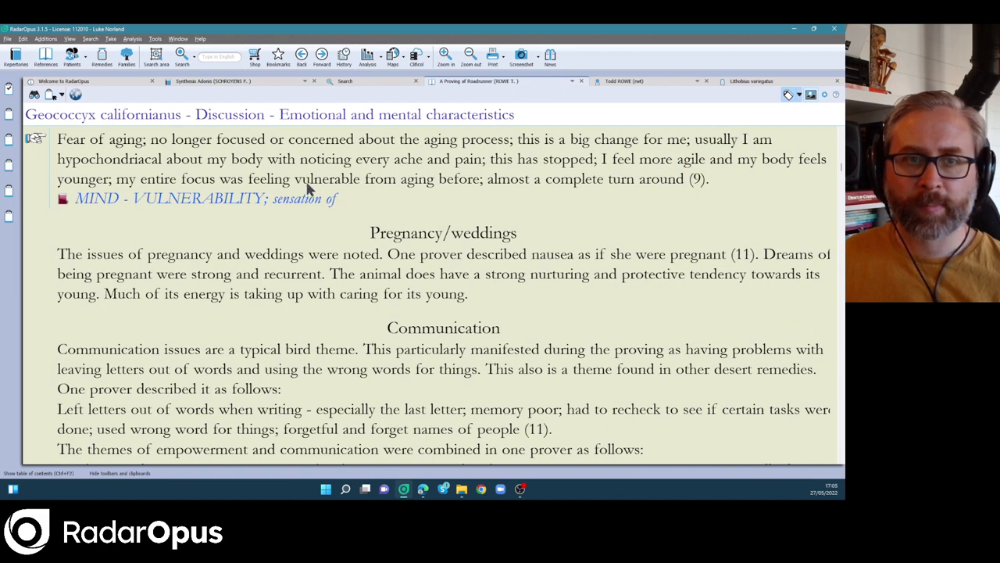
pyautogui.moveTo(270, 88)
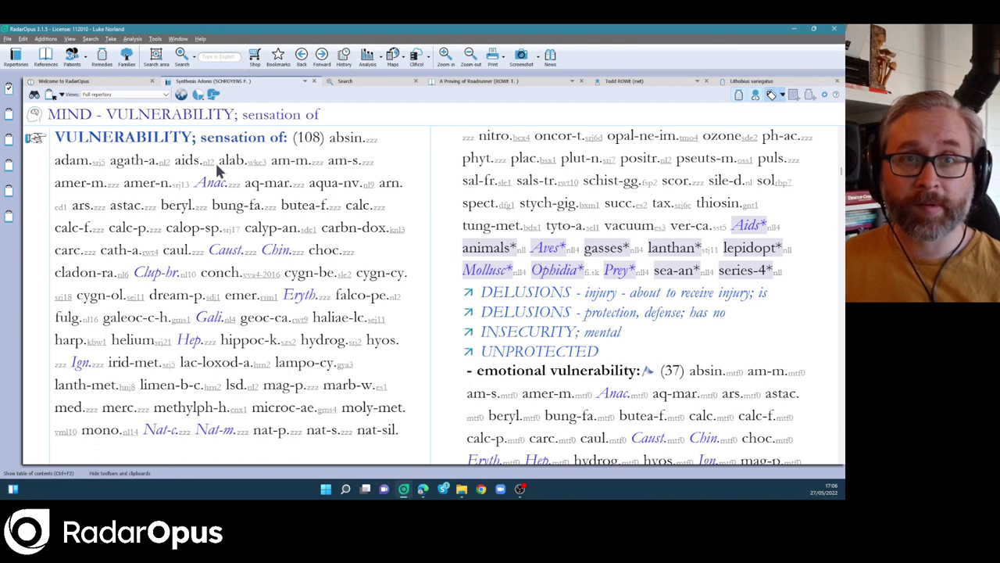
pyautogui.moveTo(364, 162)
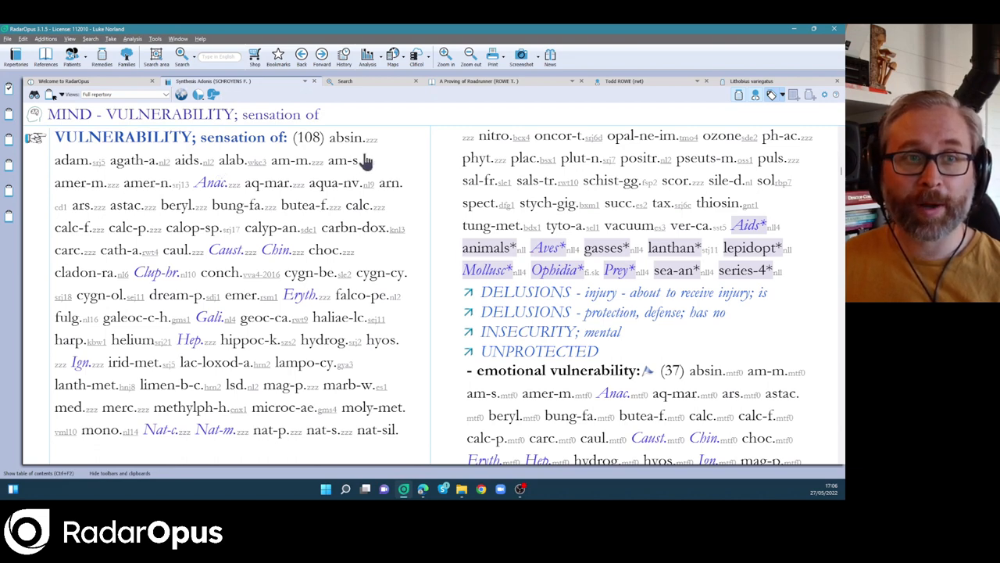
pyautogui.moveTo(430, 143)
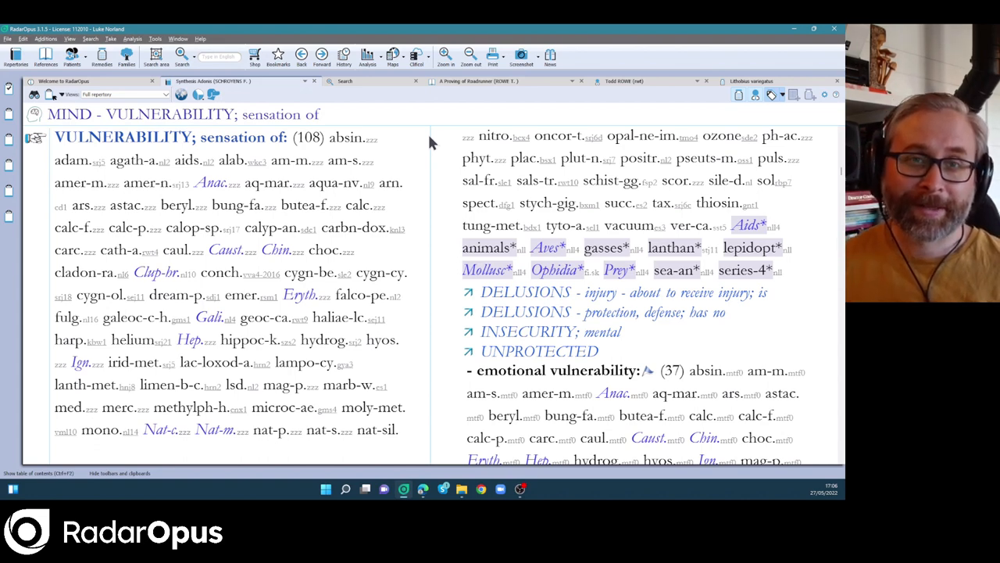
pyautogui.moveTo(431, 127)
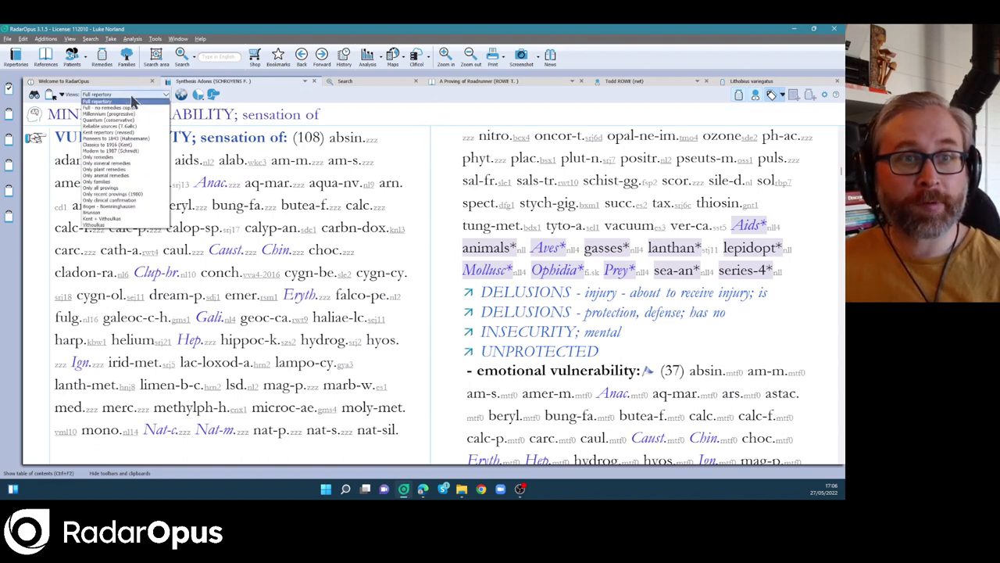
pyautogui.moveTo(109, 107)
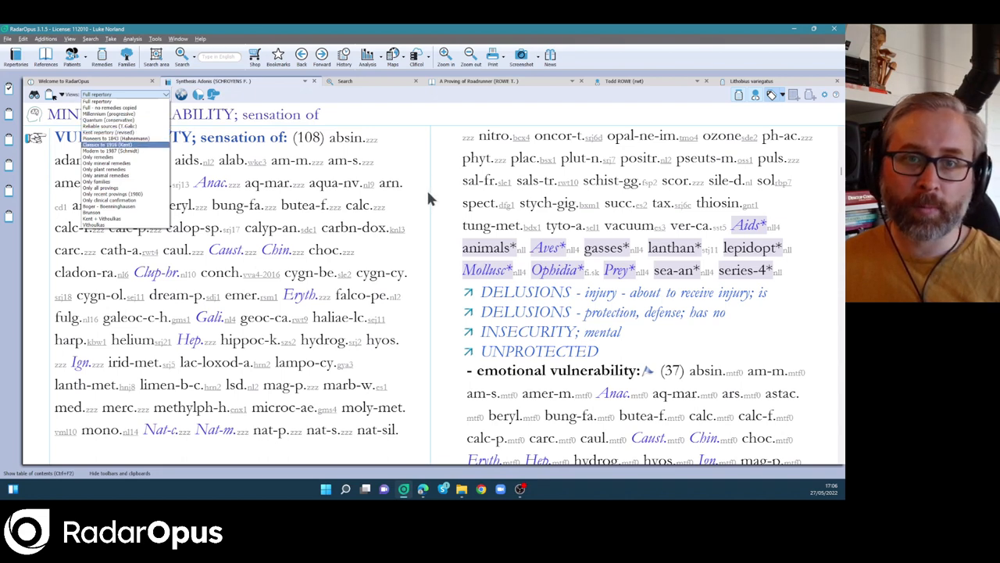
# Apply the Quantum (conservative) view, select the emotional vulnerability subrubric, then switch to Reliable sources.
pyautogui.click(97, 102)
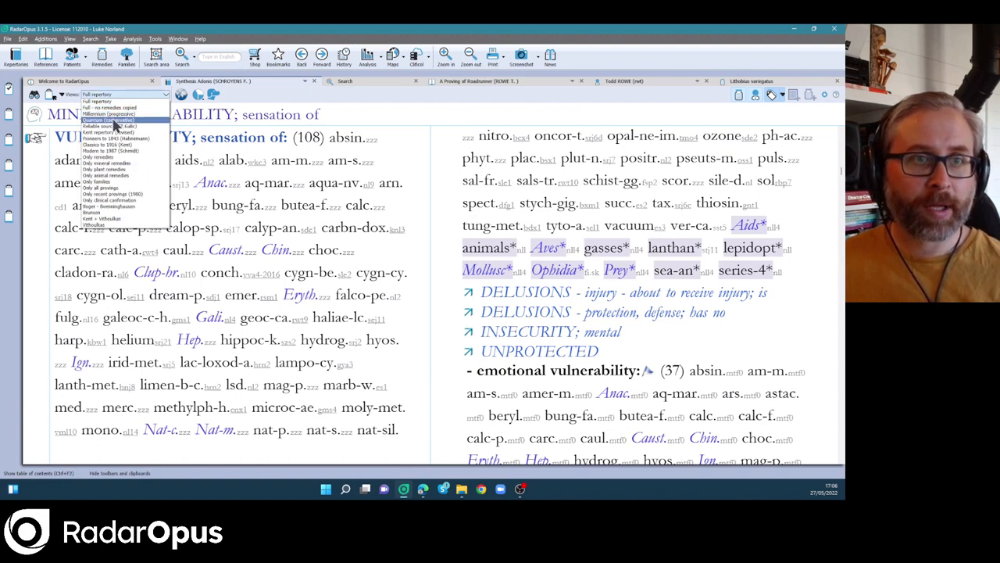
pyautogui.click(102, 107)
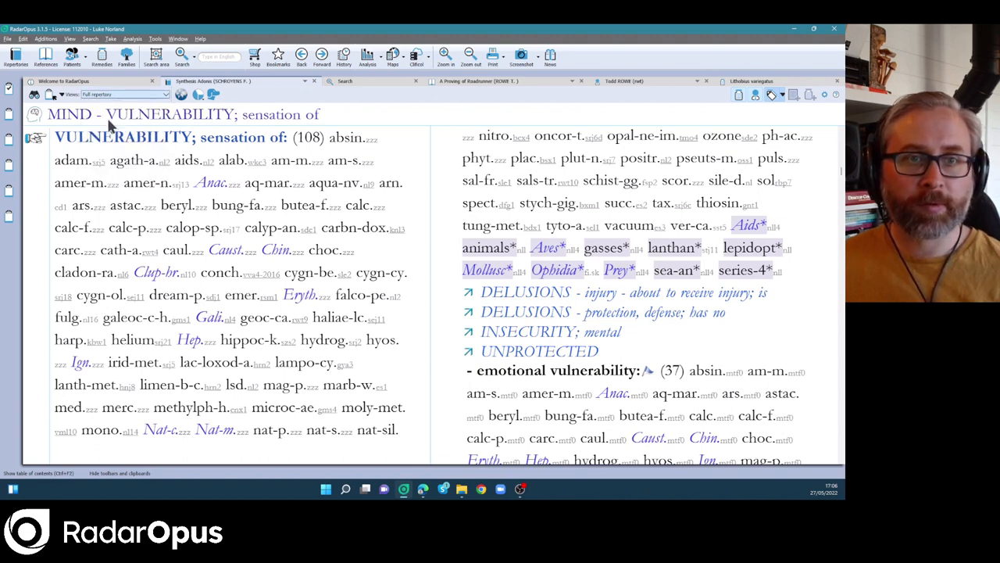
pyautogui.click(125, 94)
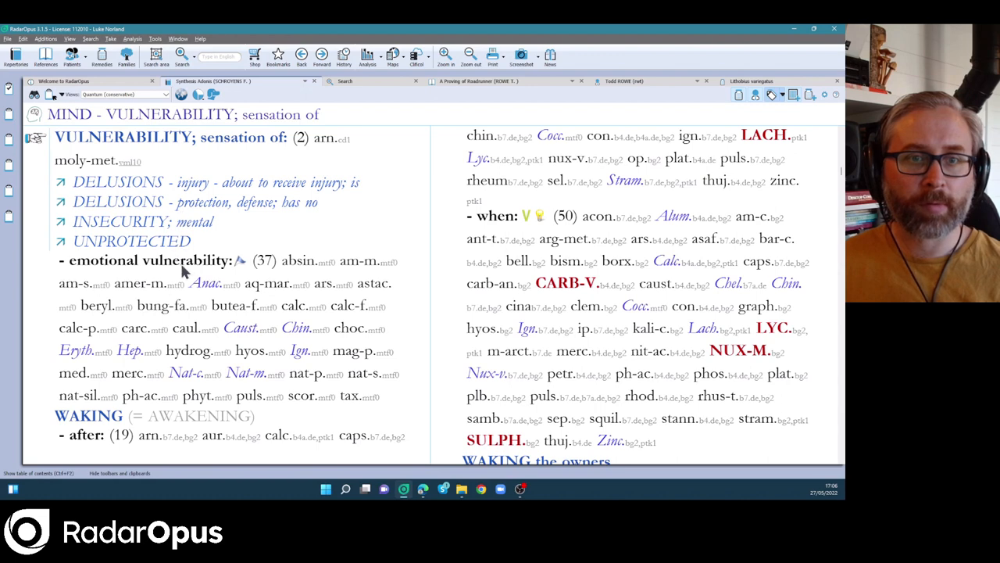
pyautogui.click(149, 260)
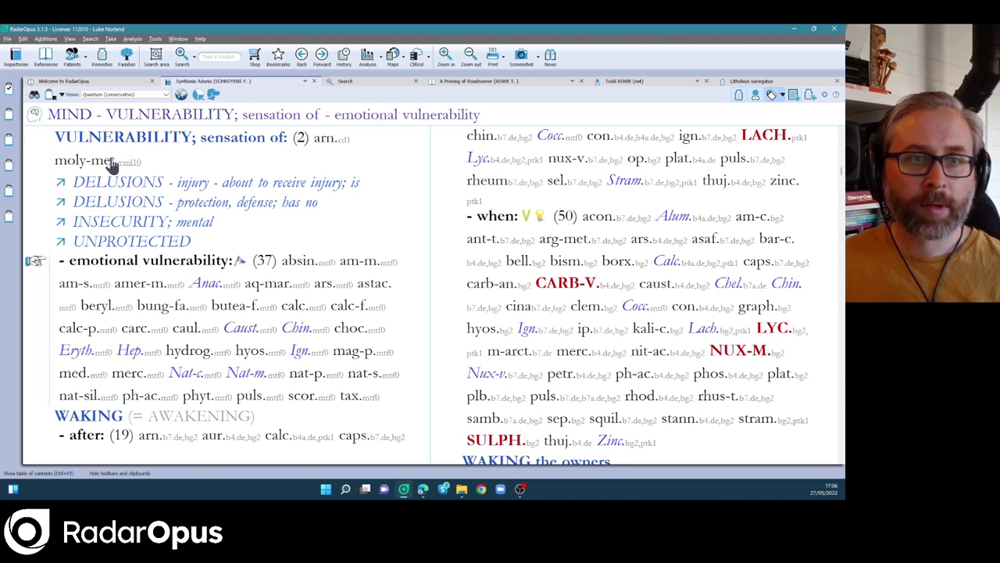
pyautogui.moveTo(227, 277)
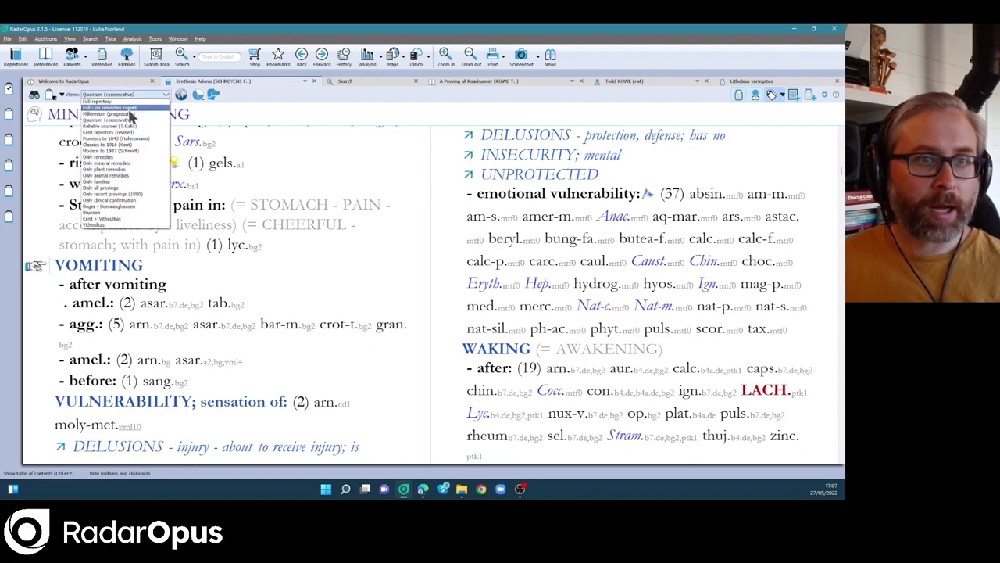
pyautogui.click(109, 107)
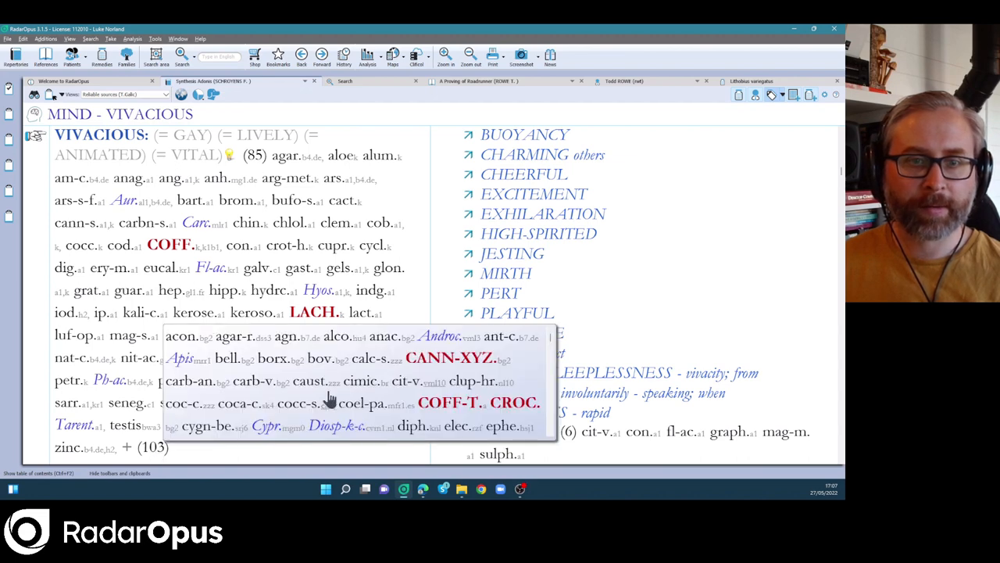
# Try the Reliable sources, animal-only and all-provings views on Mind – Vivacious.
pyautogui.scroll(-3)
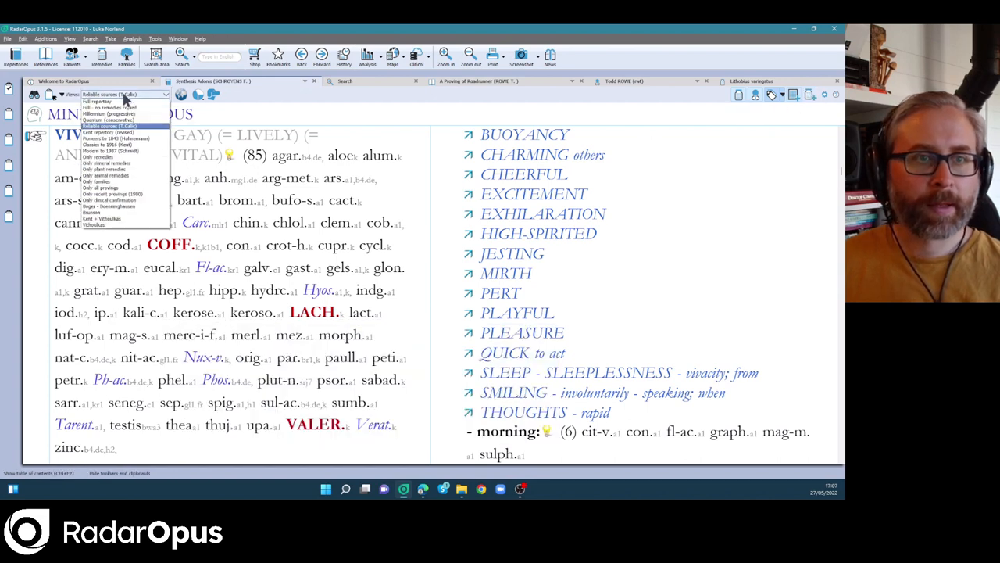
pyautogui.click(125, 94)
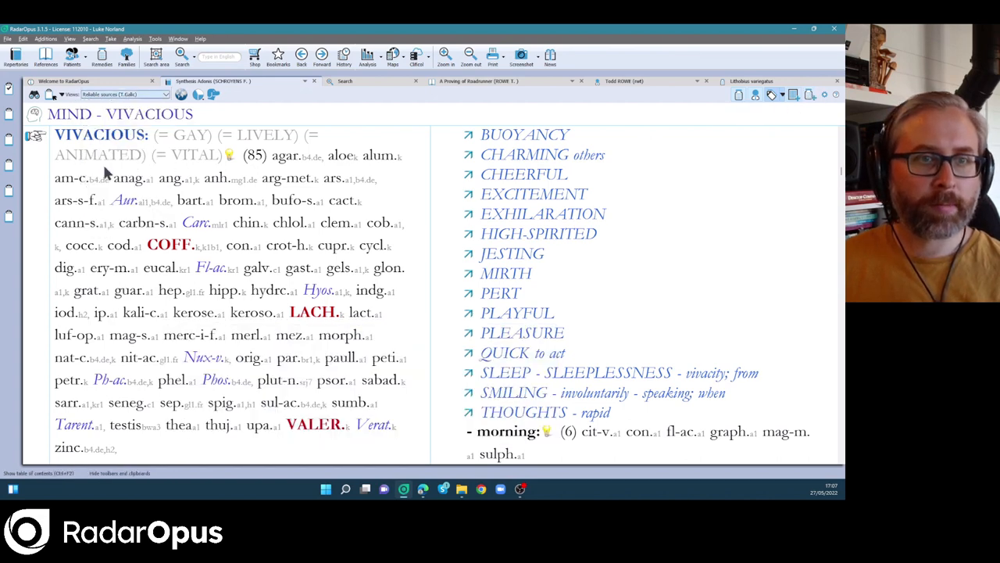
pyautogui.click(125, 94)
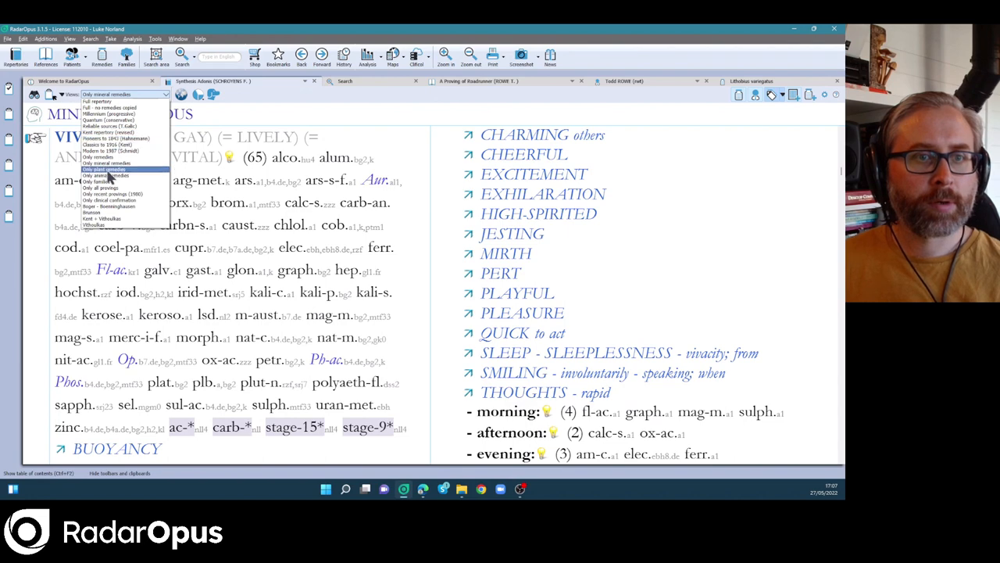
pyautogui.click(103, 168)
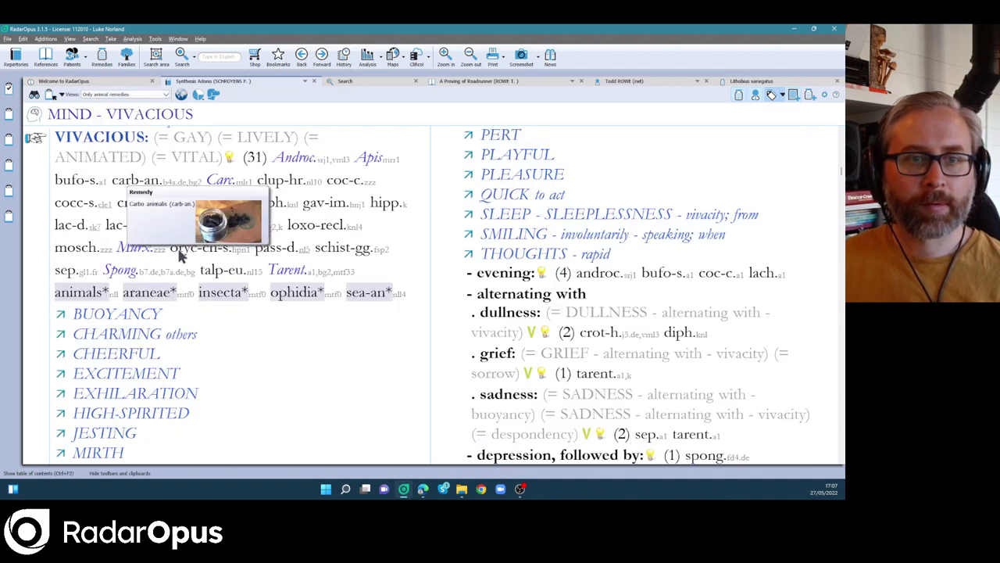
pyautogui.moveTo(395, 354)
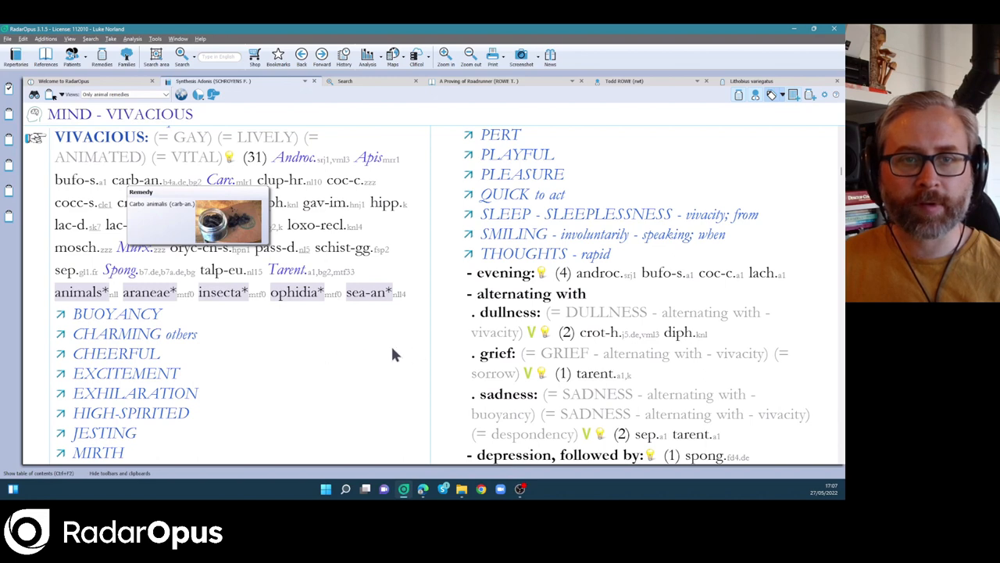
pyautogui.moveTo(430, 264)
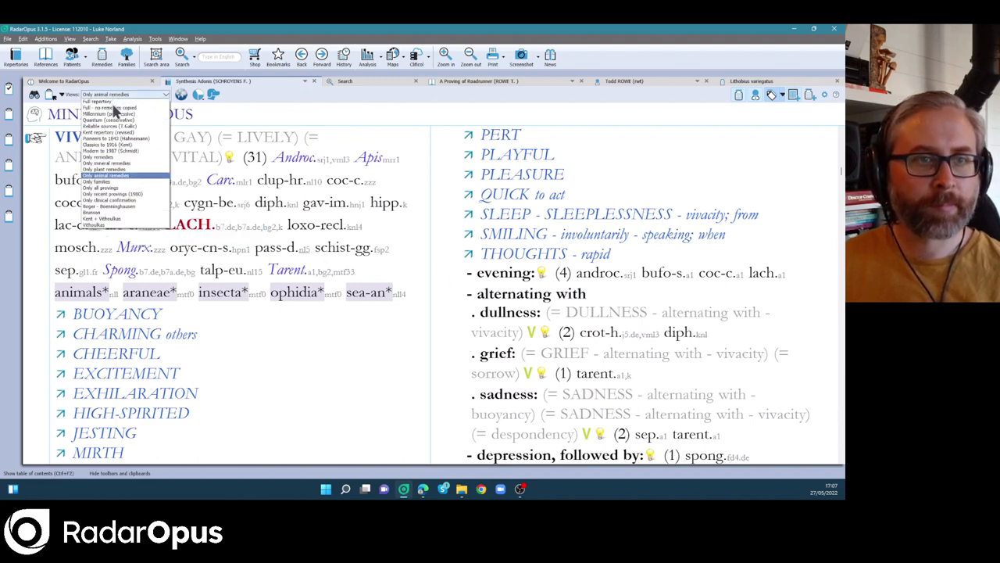
pyautogui.click(106, 174)
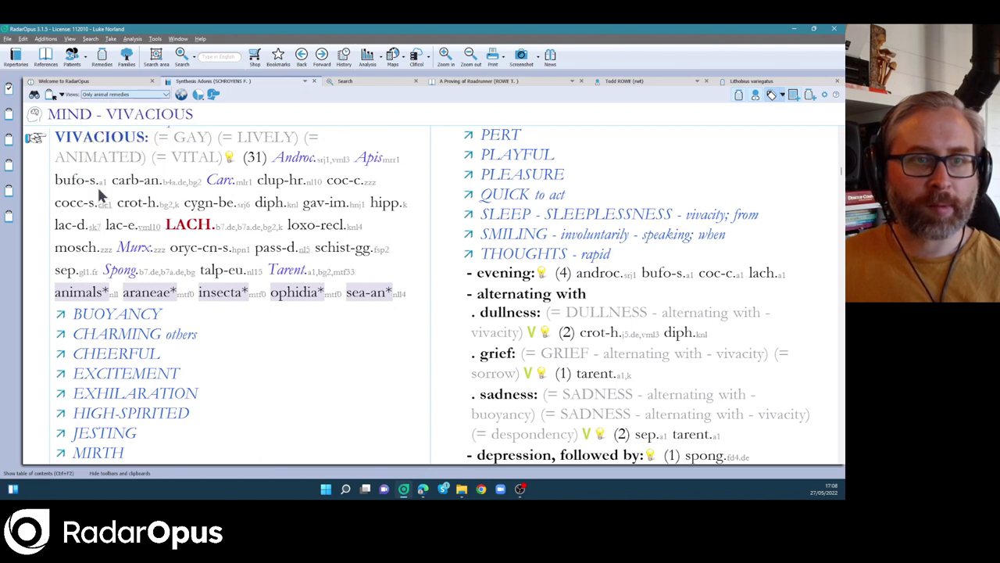
# Try Modern to 1987 and families views, settle on clinical confirmation (82), and start taking the rubric.
pyautogui.click(124, 94)
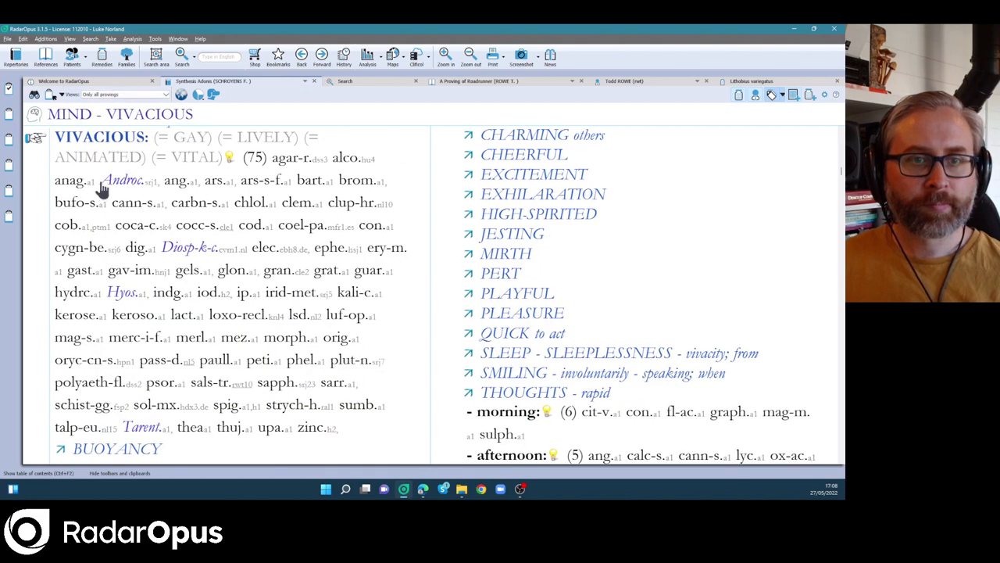
pyautogui.moveTo(194, 367)
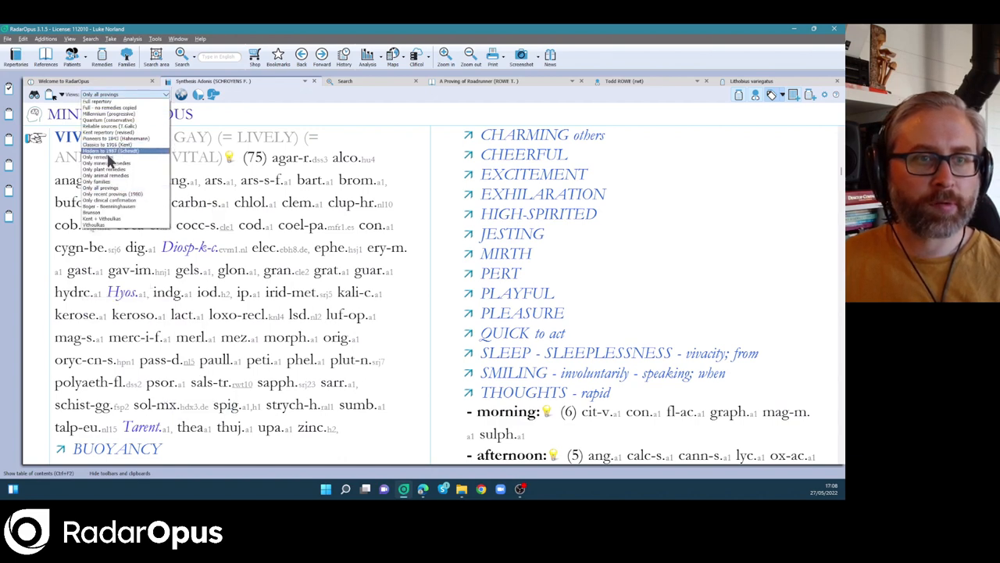
pyautogui.click(106, 156)
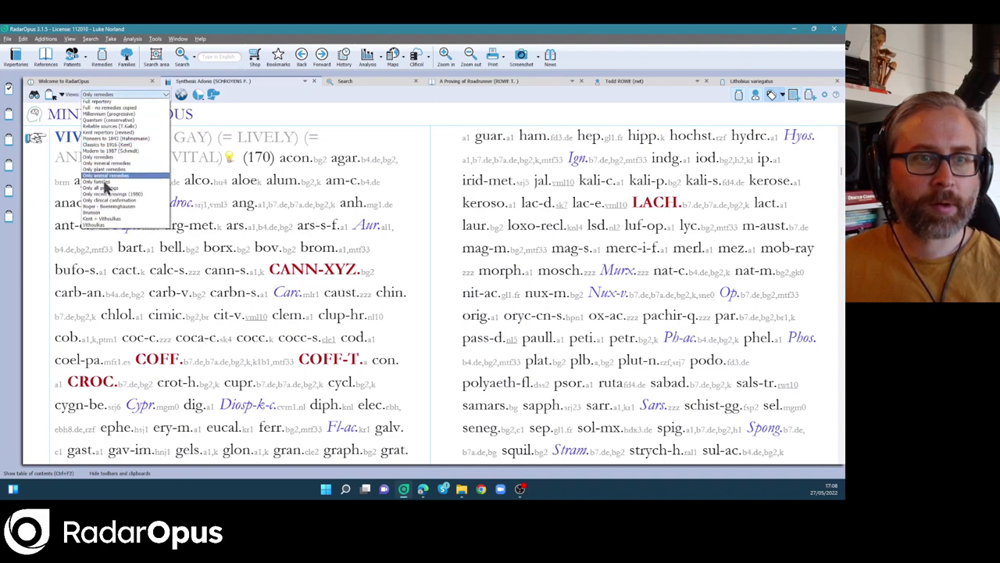
pyautogui.click(103, 181)
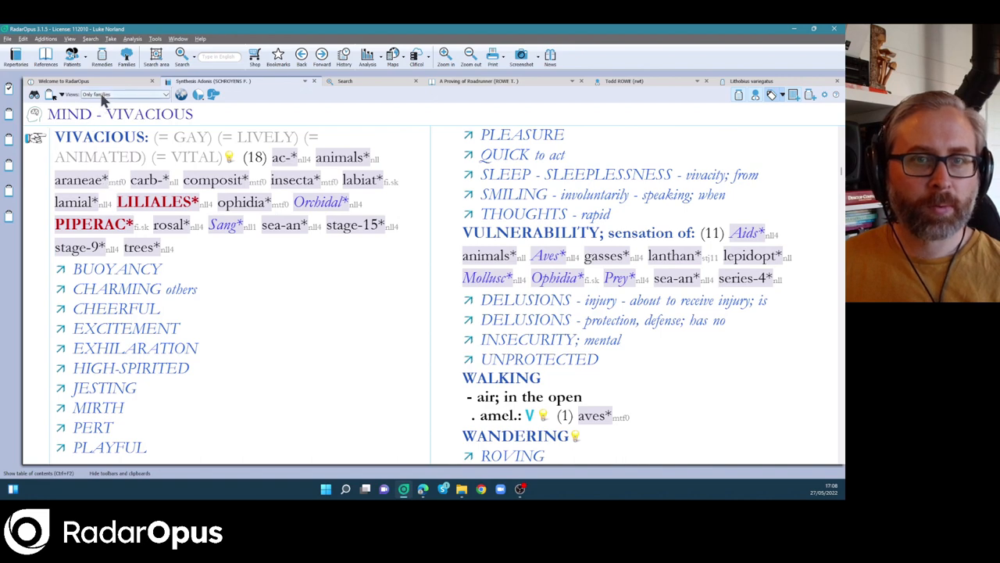
pyautogui.moveTo(110, 208)
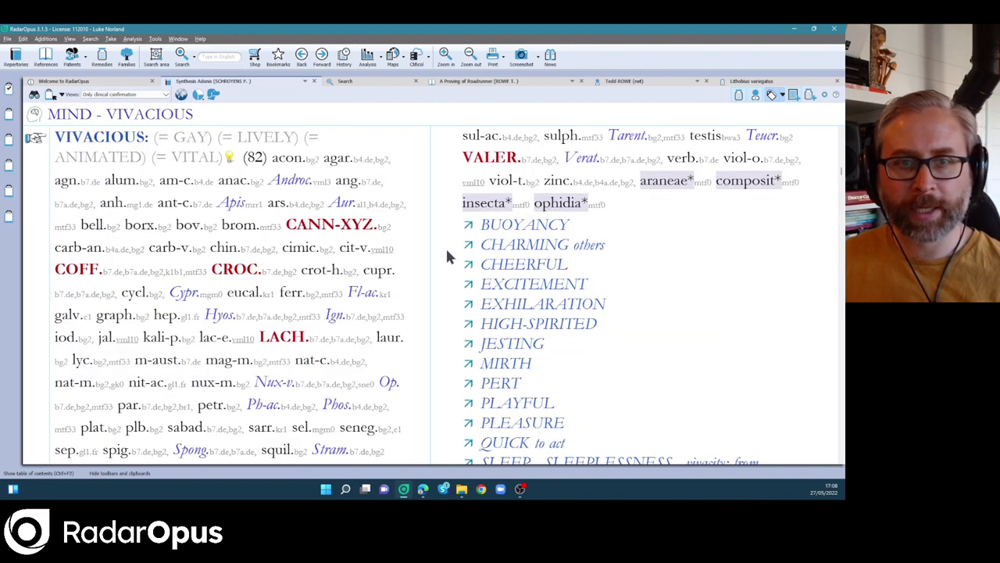
pyautogui.moveTo(500, 244)
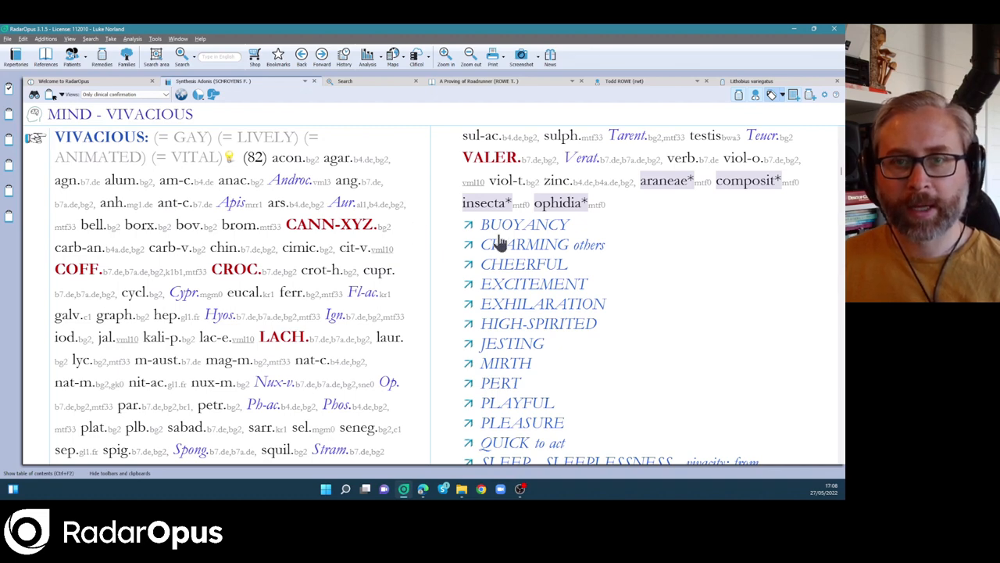
pyautogui.moveTo(527, 230)
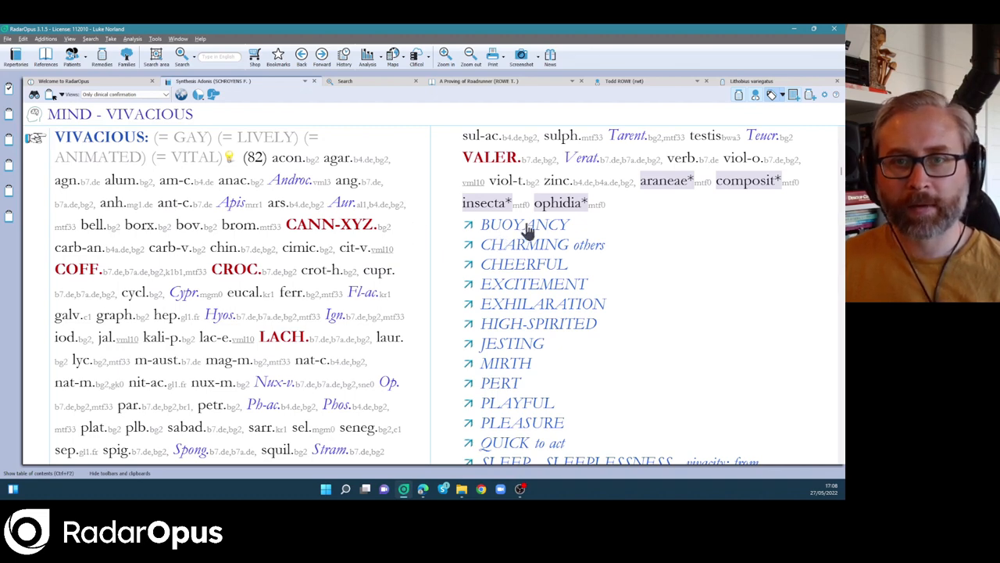
pyautogui.moveTo(67, 101)
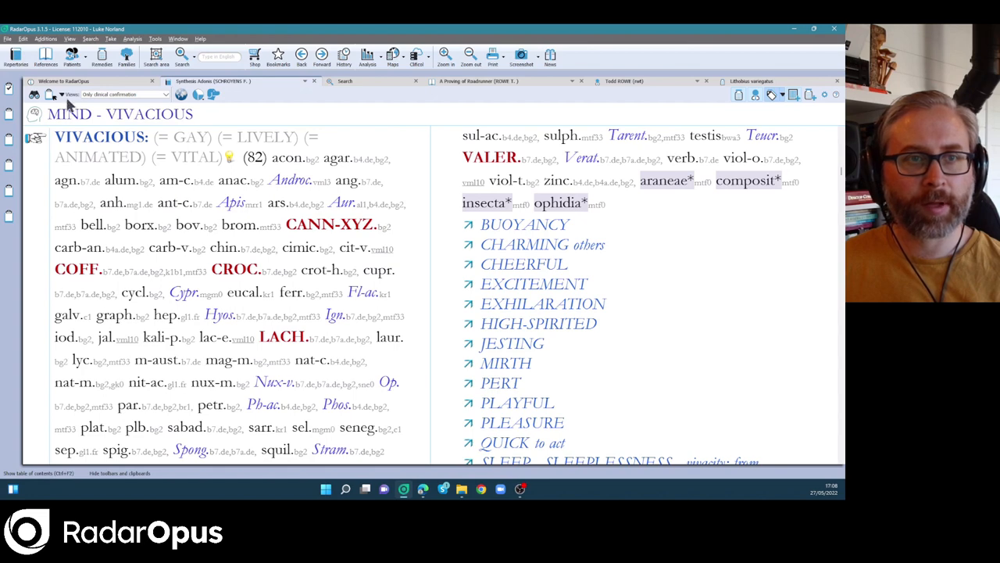
pyautogui.click(61, 94)
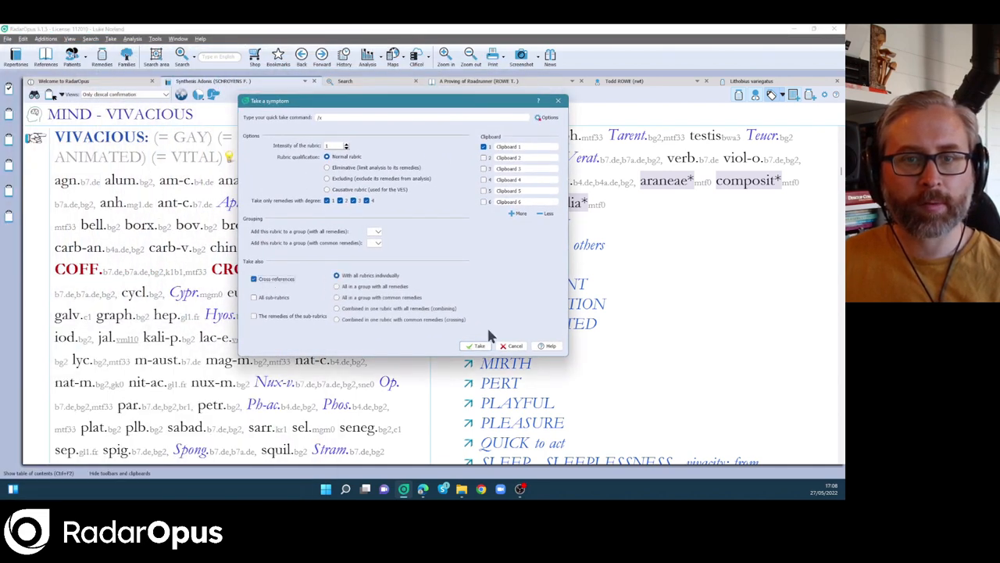
# Take the Vivacious rubric with its cross-references into Clipboard 1.
pyautogui.click(476, 345)
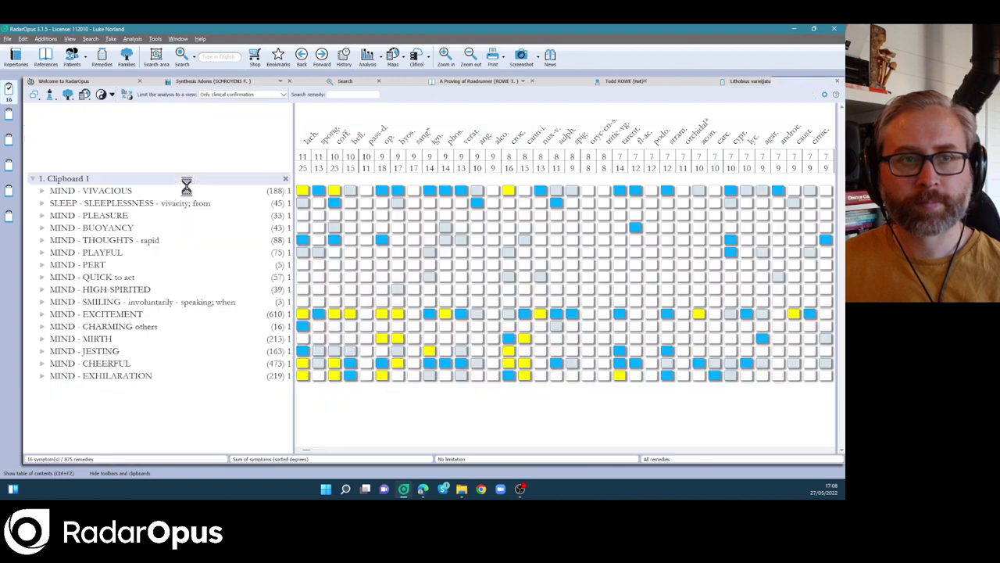
pyautogui.rightClick(141, 262)
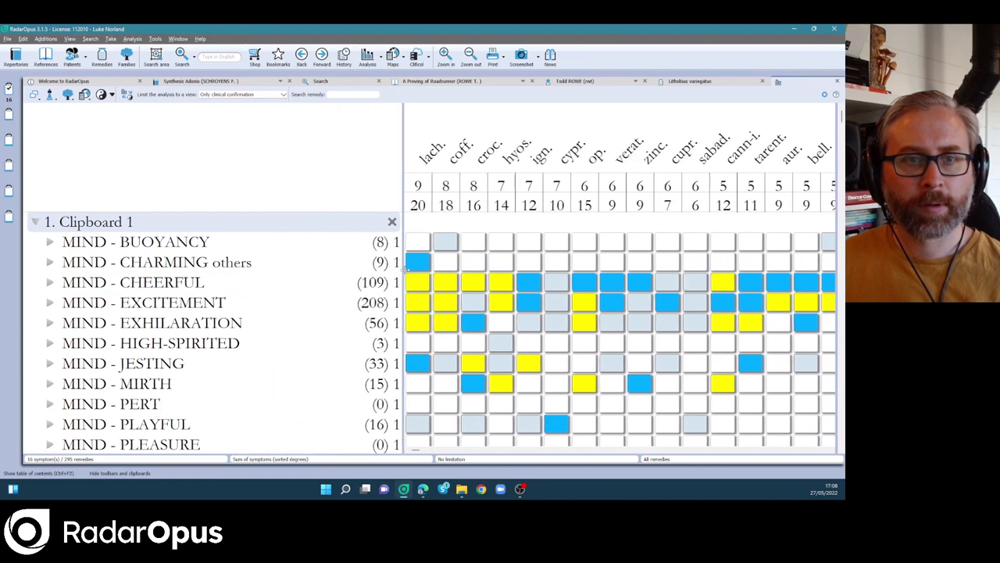
pyautogui.click(469, 55)
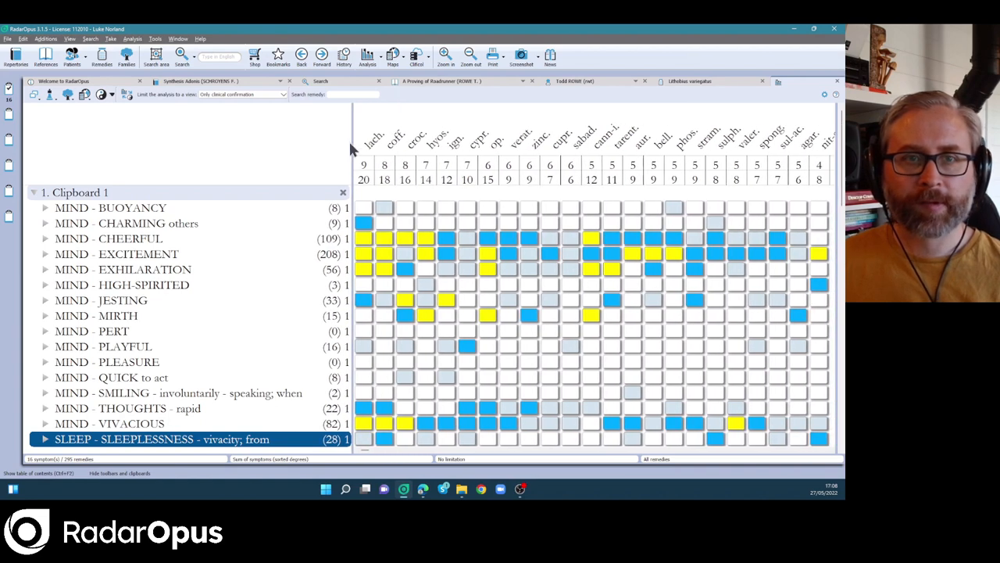
pyautogui.moveTo(293, 133)
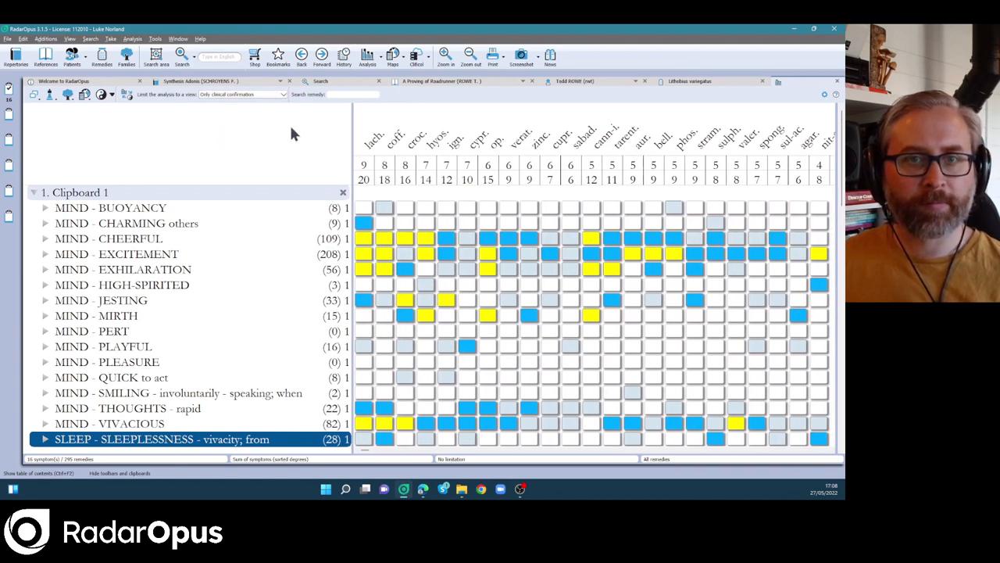
pyautogui.moveTo(301, 165)
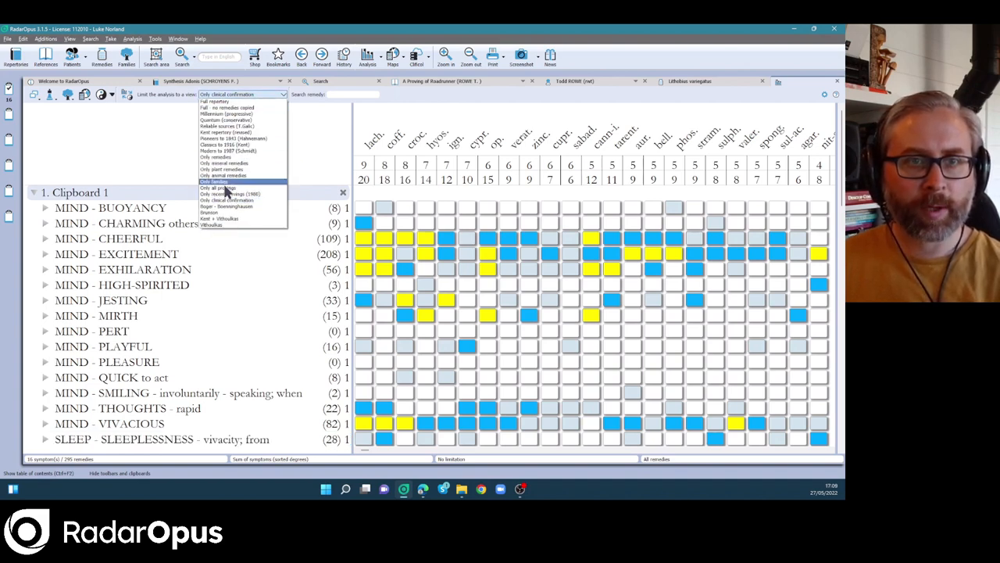
# Limit the analysis to provings, plants, minerals, animals, then families (64 remedies).
pyautogui.click(226, 187)
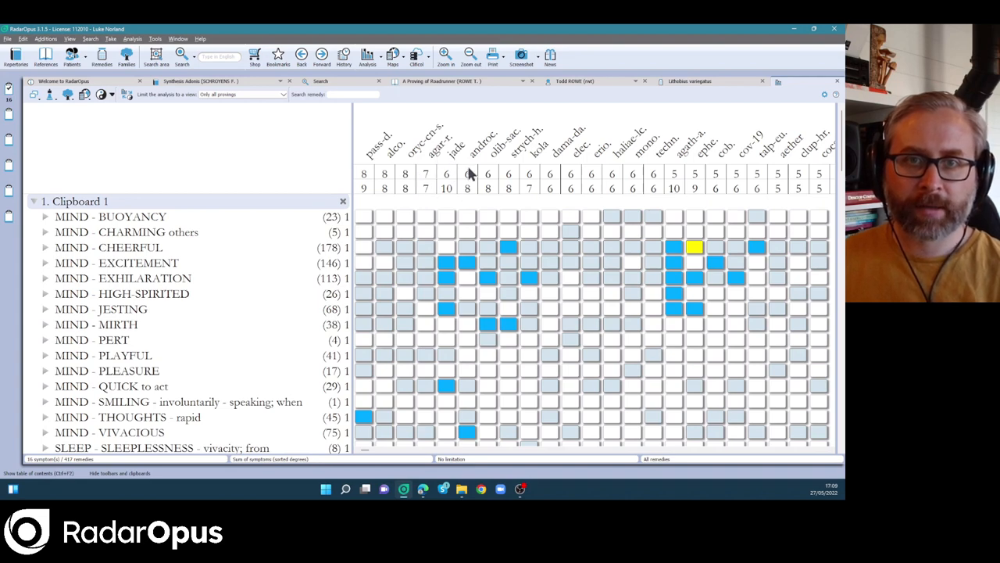
pyautogui.moveTo(195, 156)
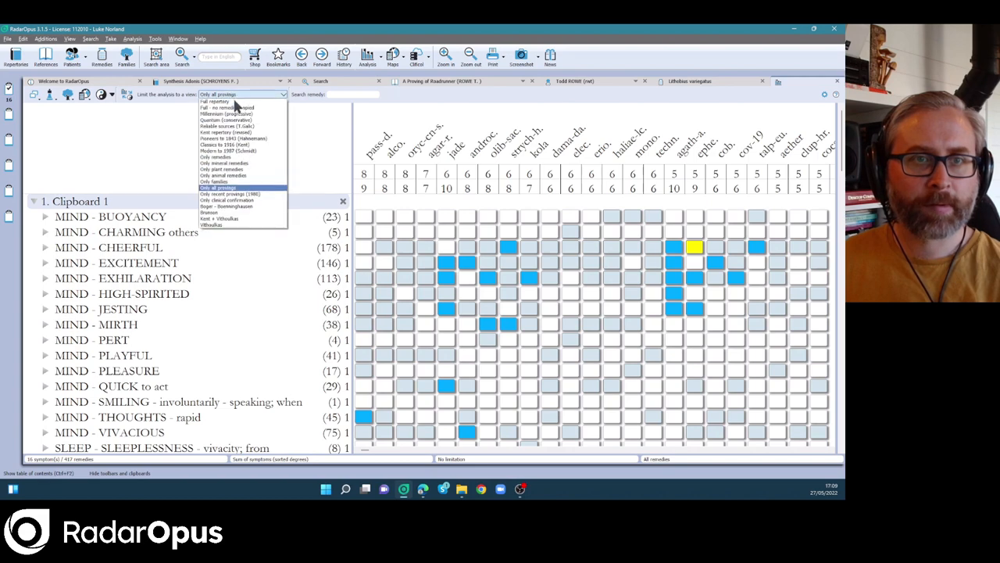
pyautogui.click(222, 169)
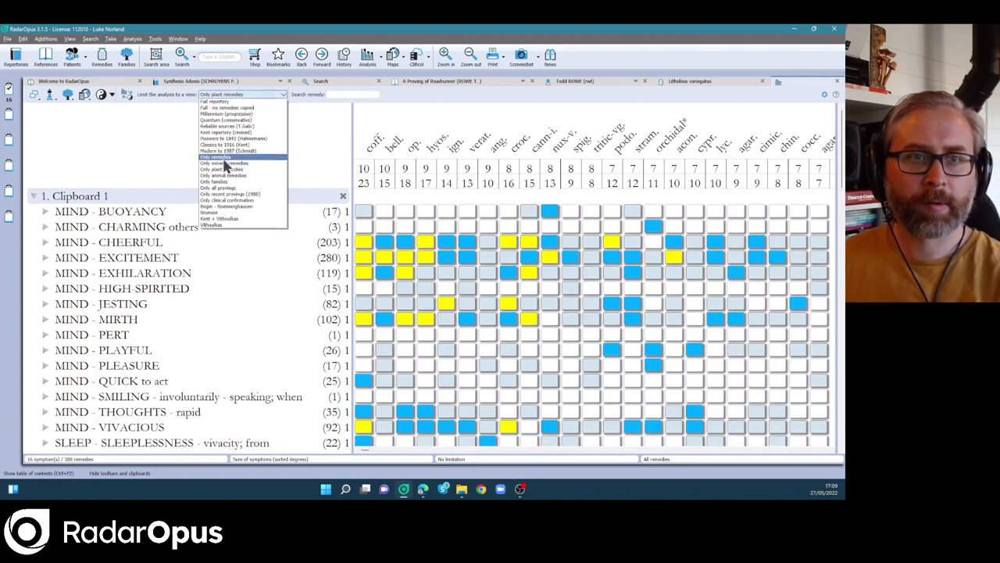
pyautogui.click(223, 163)
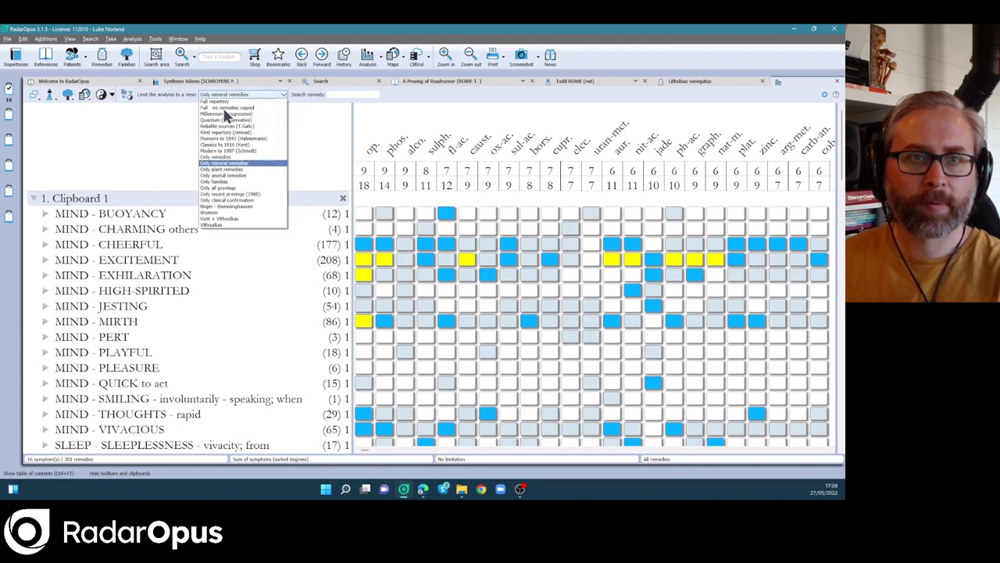
pyautogui.click(224, 175)
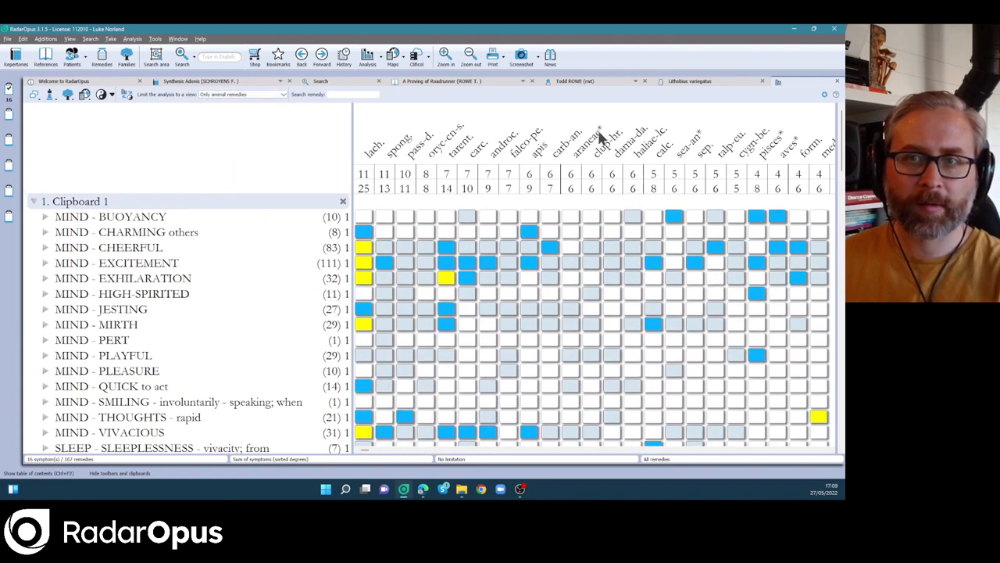
pyautogui.moveTo(488, 229)
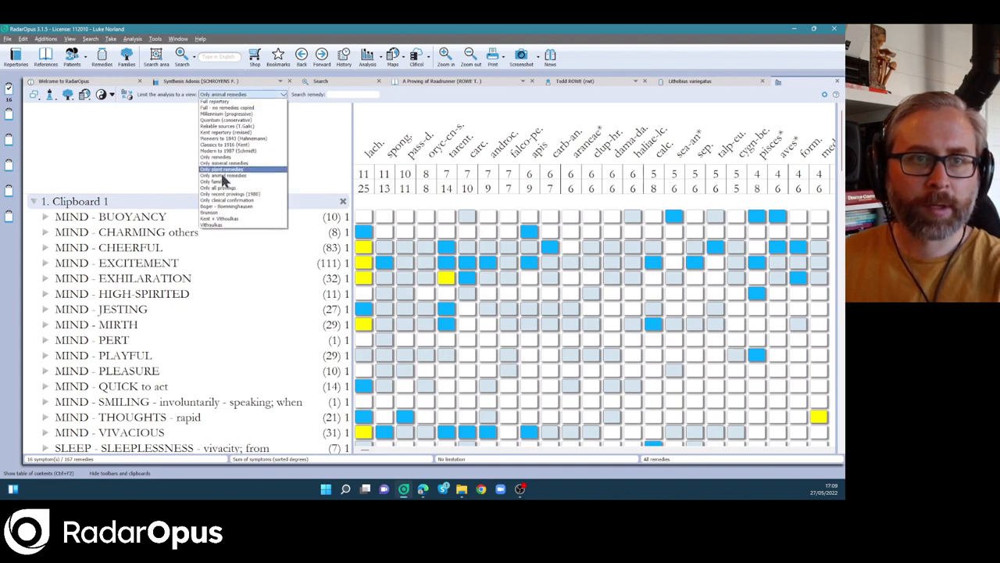
pyautogui.click(217, 182)
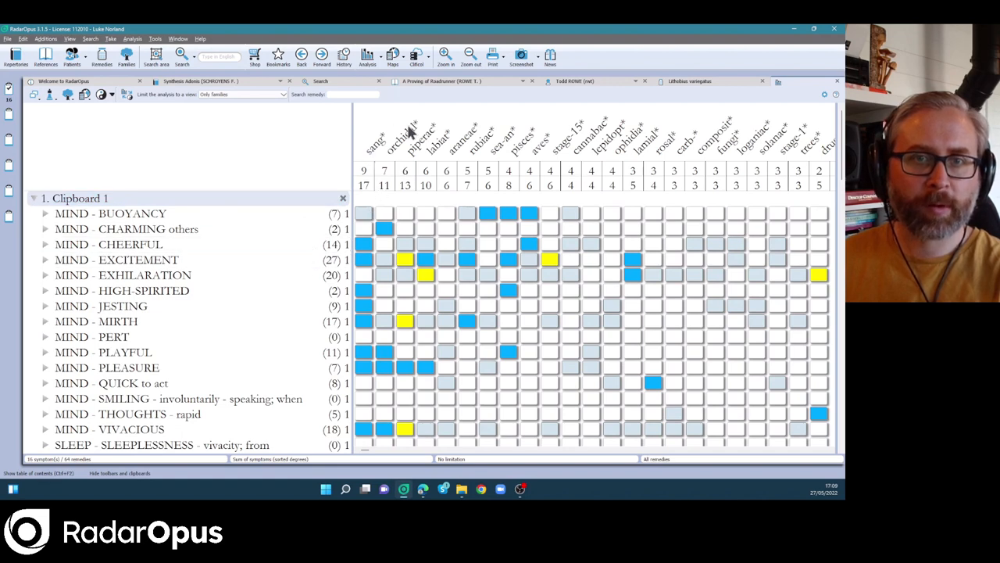
pyautogui.moveTo(432, 163)
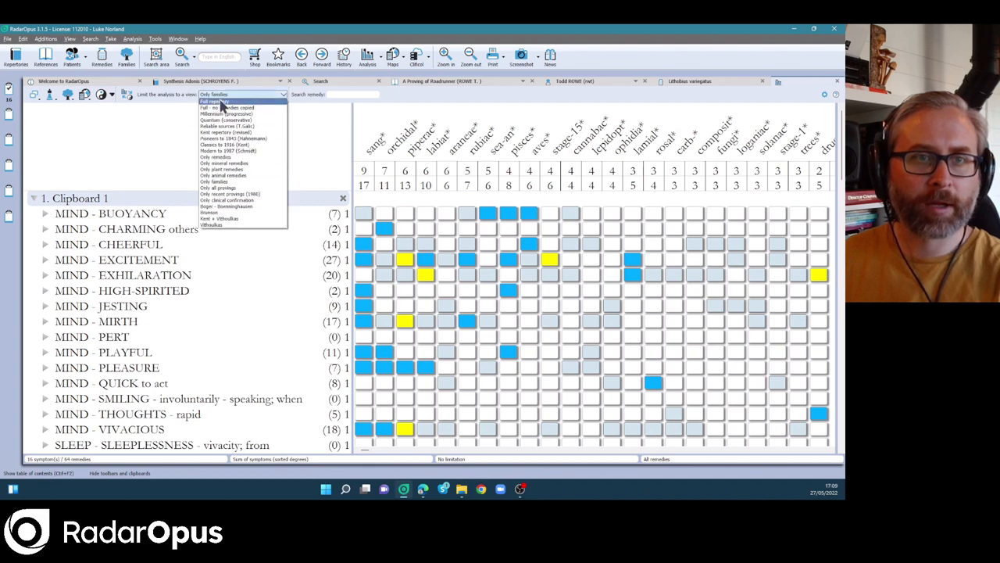
# Return to Full repertory, briefly filter by pip-m.'s Piperales family, then clear it (875 remedies).
pyautogui.click(221, 106)
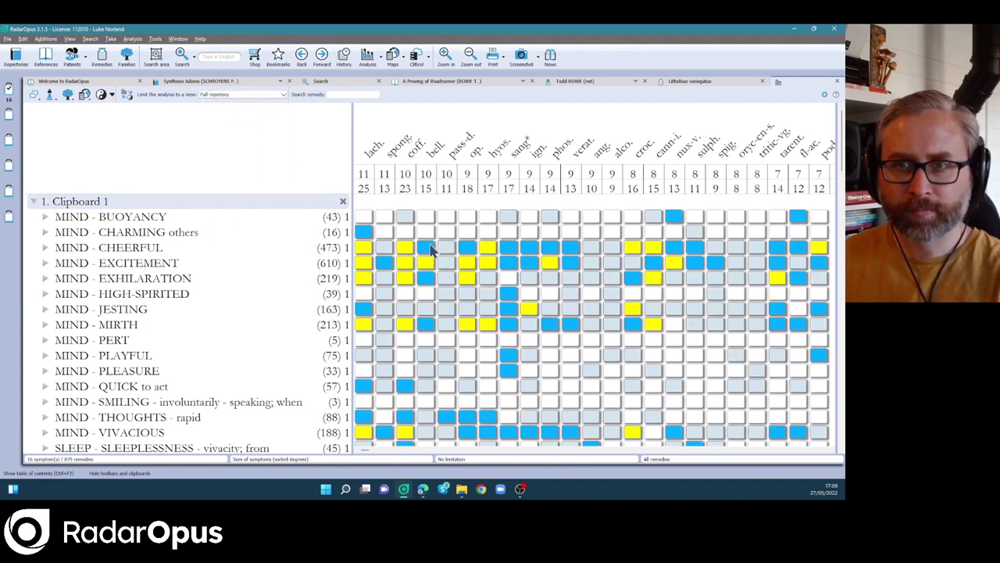
pyautogui.moveTo(575, 254)
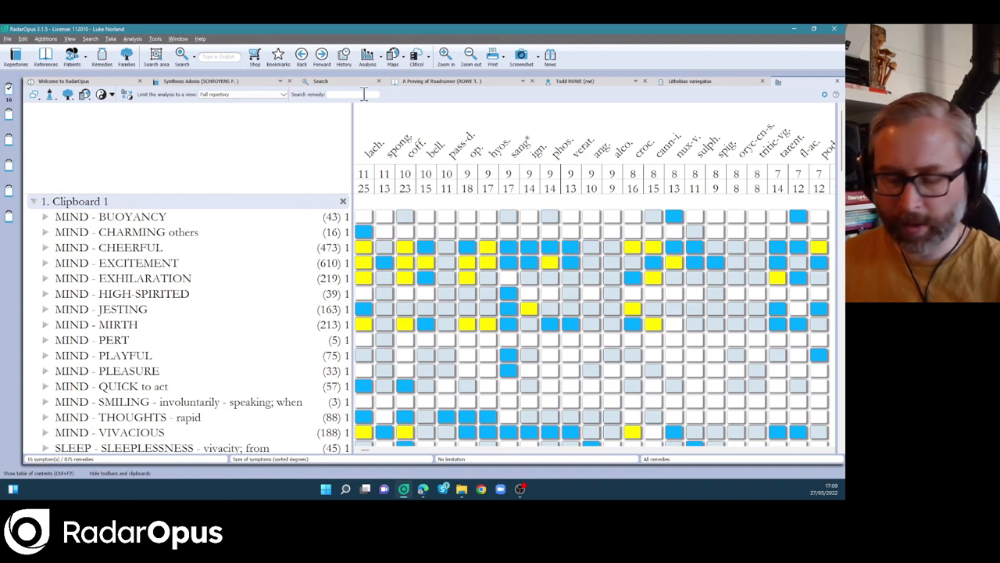
pyautogui.write('pip')
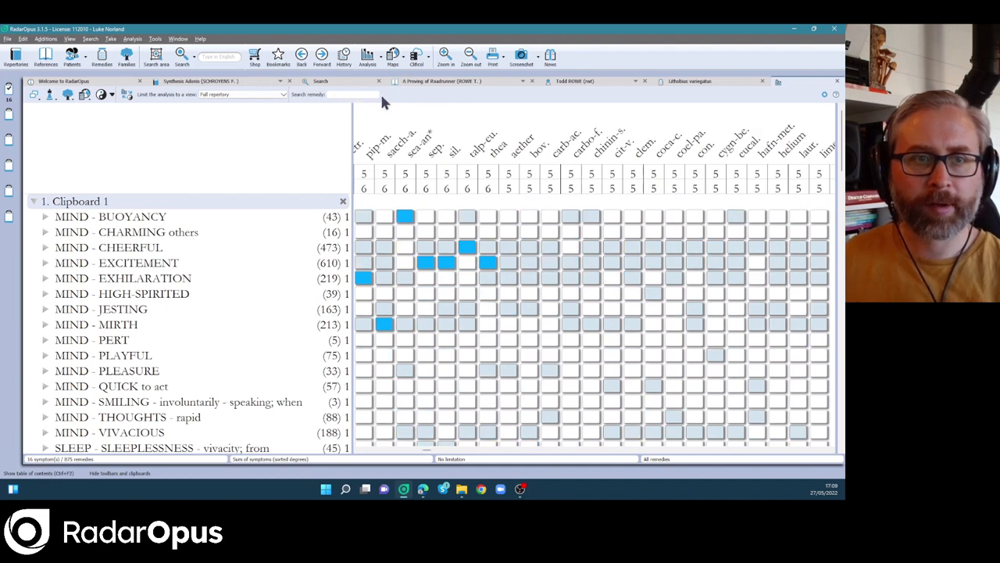
pyautogui.rightClick(405, 217)
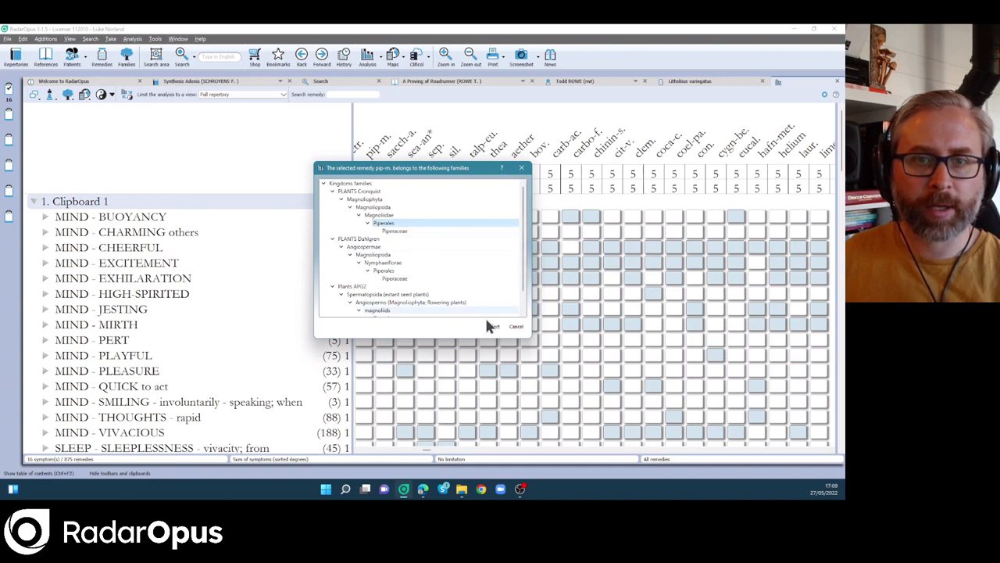
pyautogui.click(492, 326)
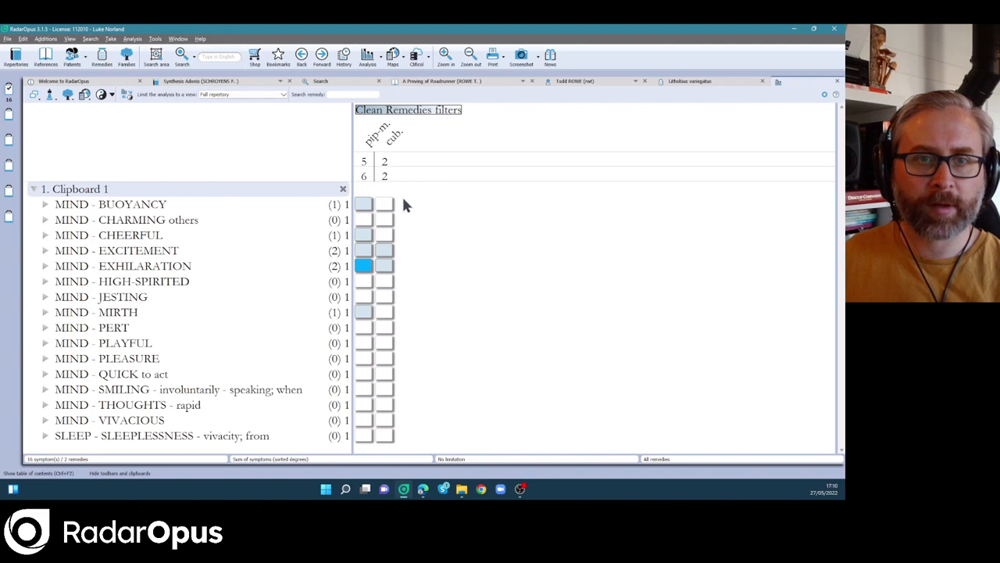
pyautogui.click(116, 250)
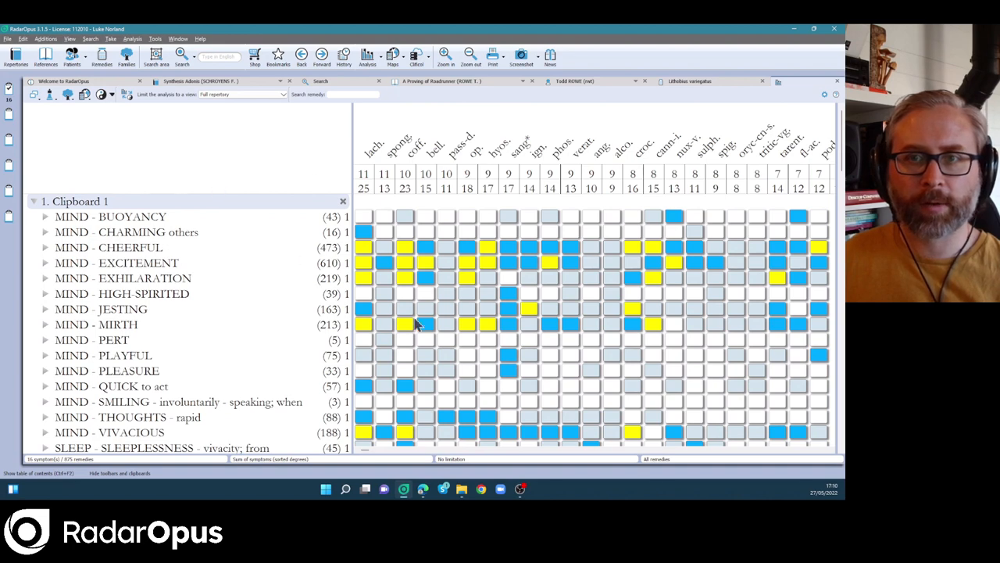
pyautogui.moveTo(268, 184)
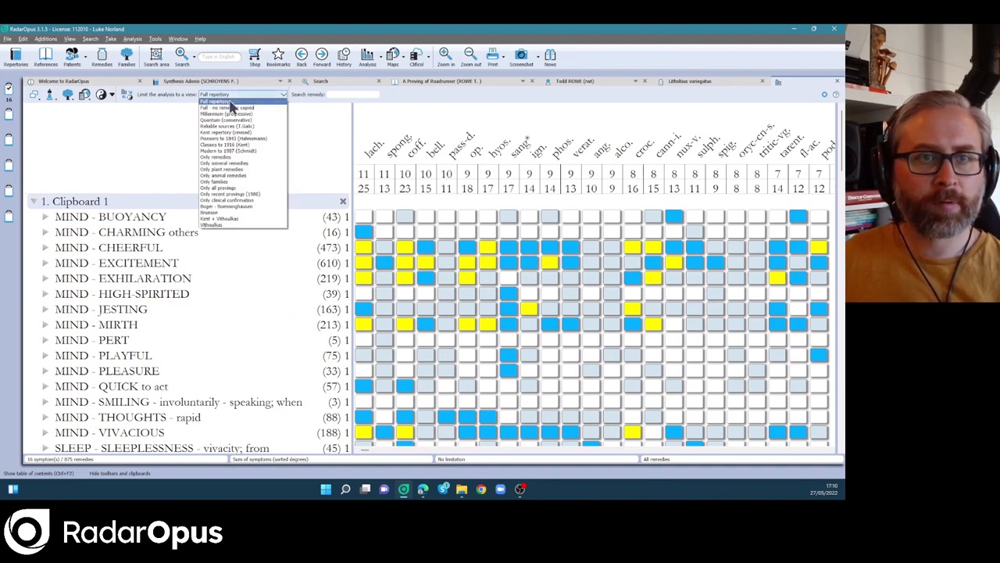
# Limit the Clipboard 1 analysis to Kent repertory (revised), showing 227 remedies.
pyautogui.click(226, 120)
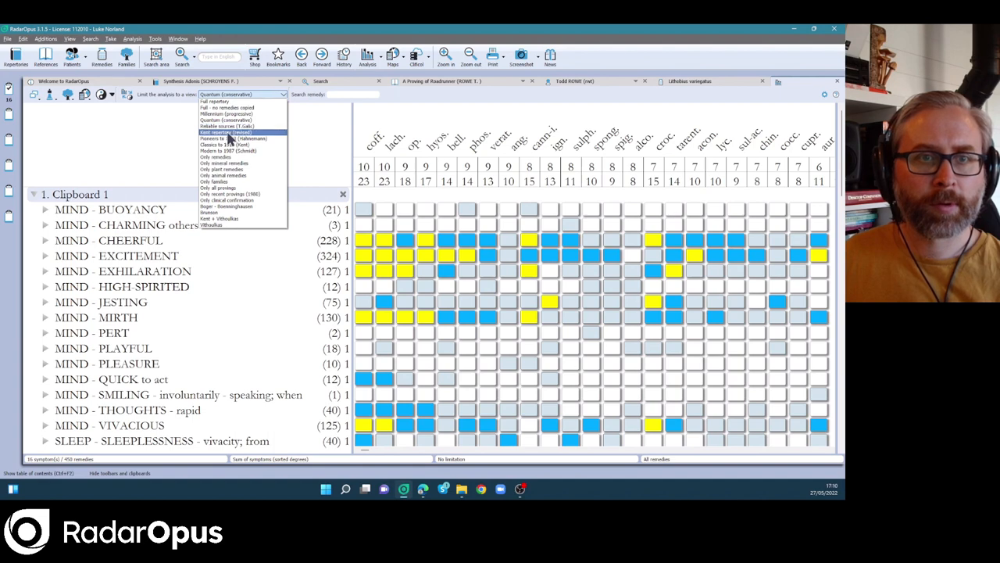
pyautogui.click(227, 133)
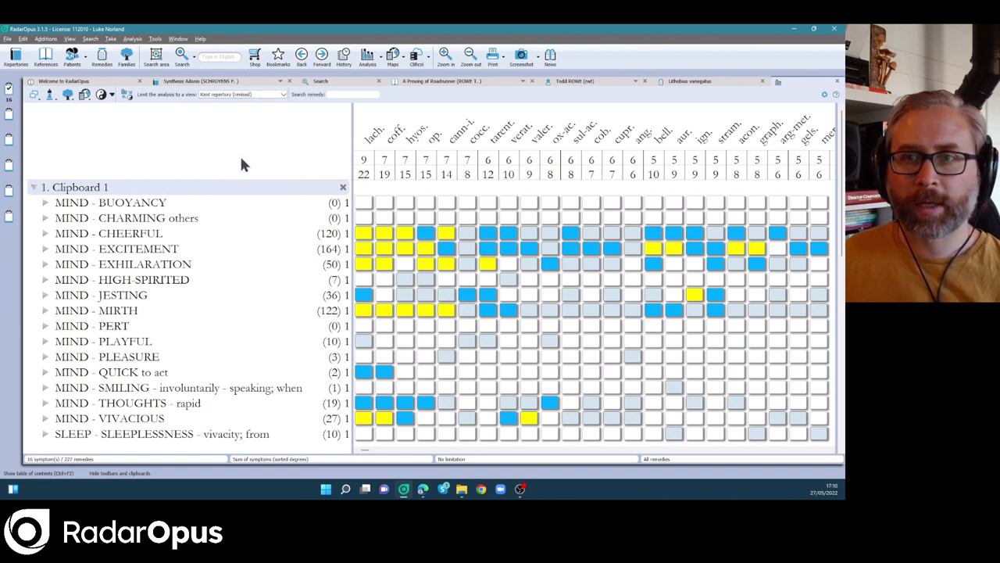
pyautogui.moveTo(217, 181)
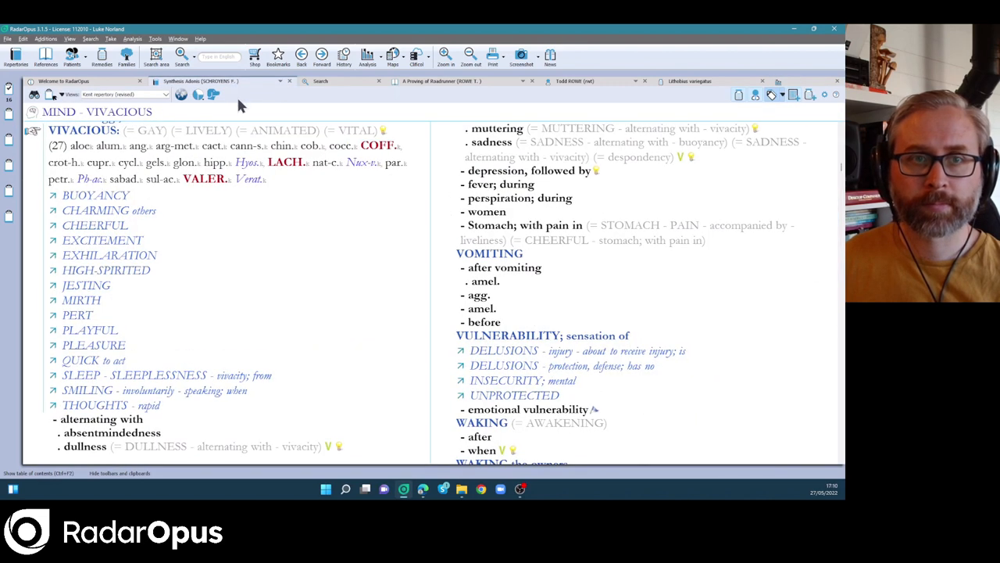
pyautogui.moveTo(86, 133)
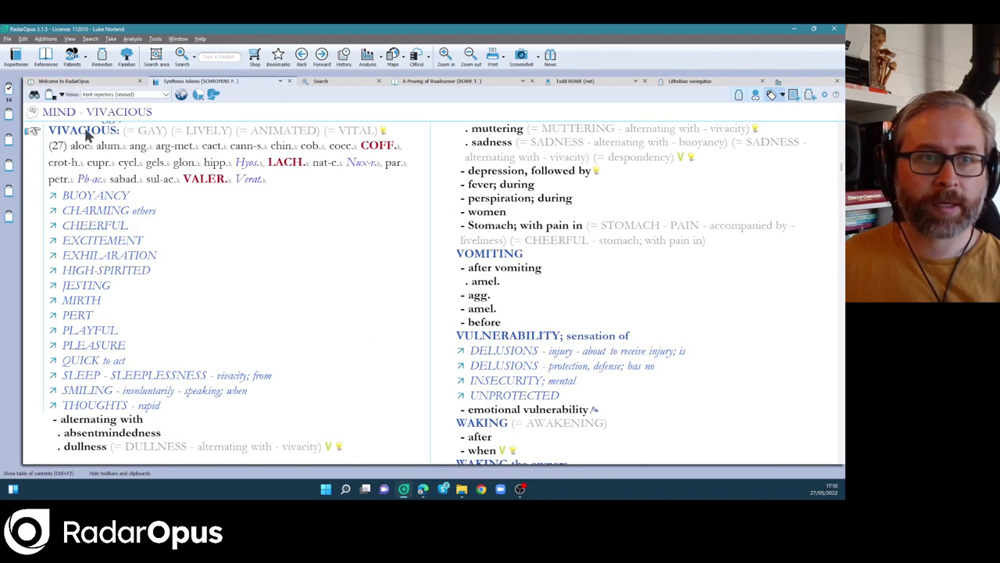
pyautogui.moveTo(203, 187)
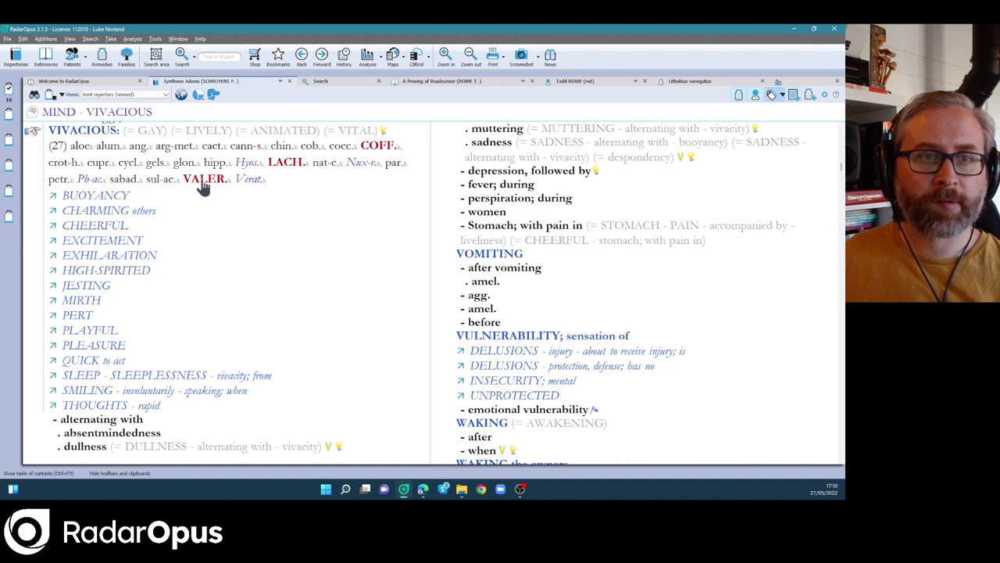
# Search Valer. in the document, listing its 2900 rubrics across the full repertory.
pyautogui.rightClick(205, 178)
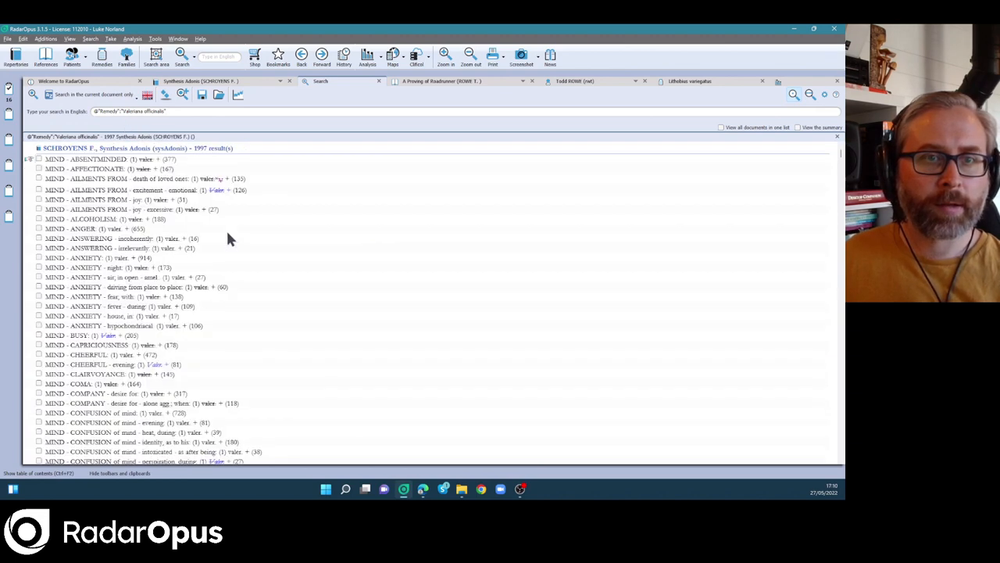
pyautogui.click(444, 59)
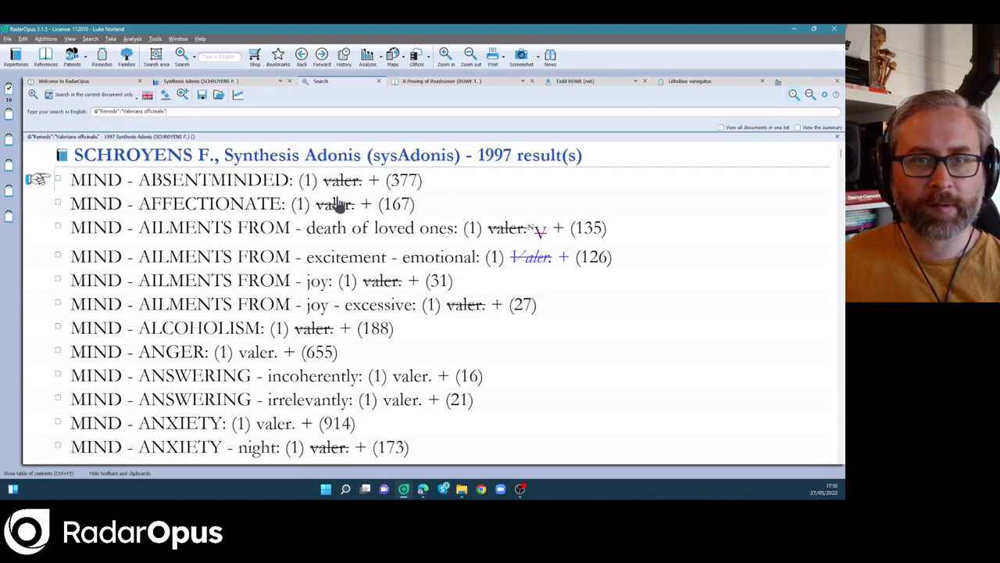
pyautogui.scroll(-3)
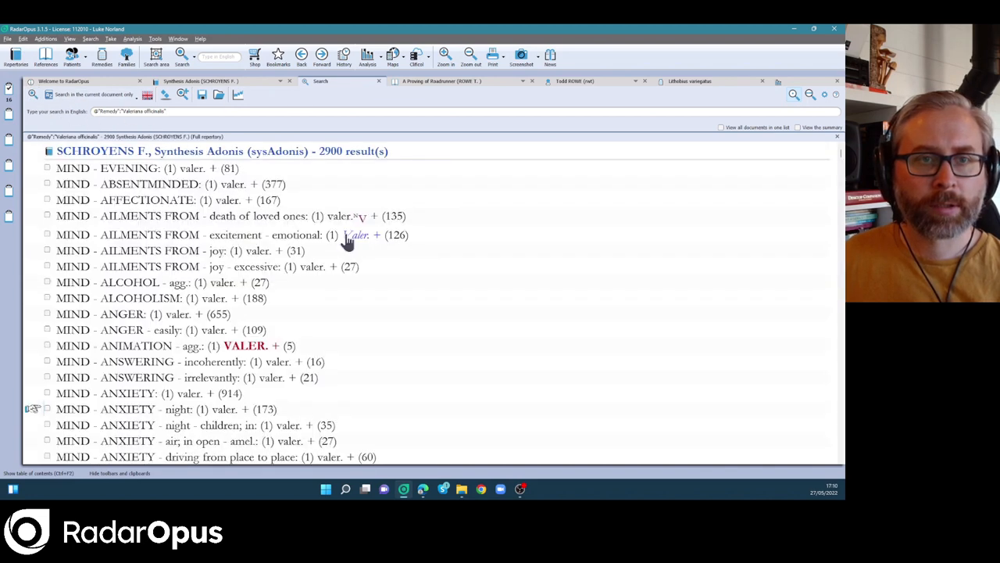
pyautogui.moveTo(283, 267)
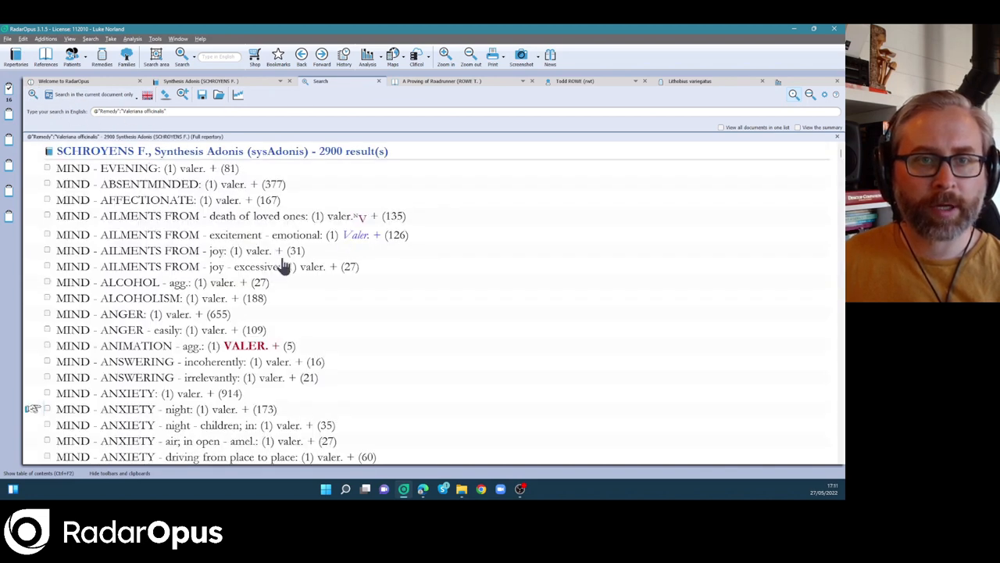
pyautogui.moveTo(344, 240)
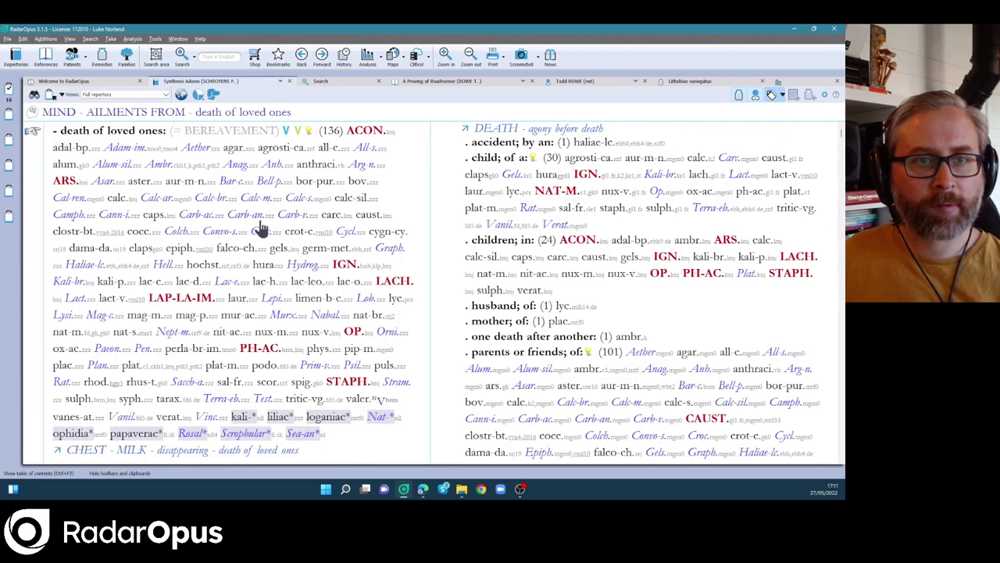
pyautogui.moveTo(367, 400)
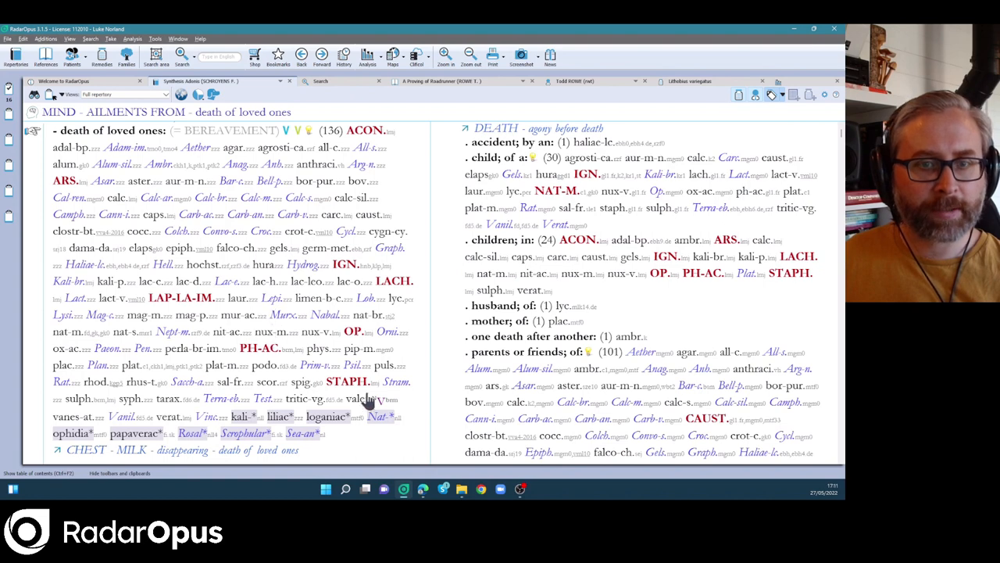
pyautogui.moveTo(399, 405)
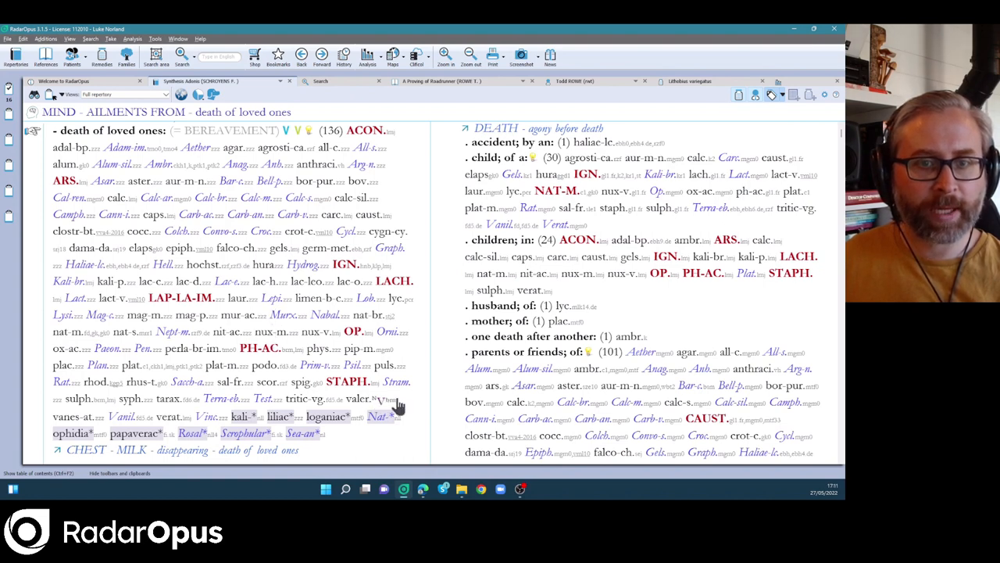
pyautogui.moveTo(388, 399)
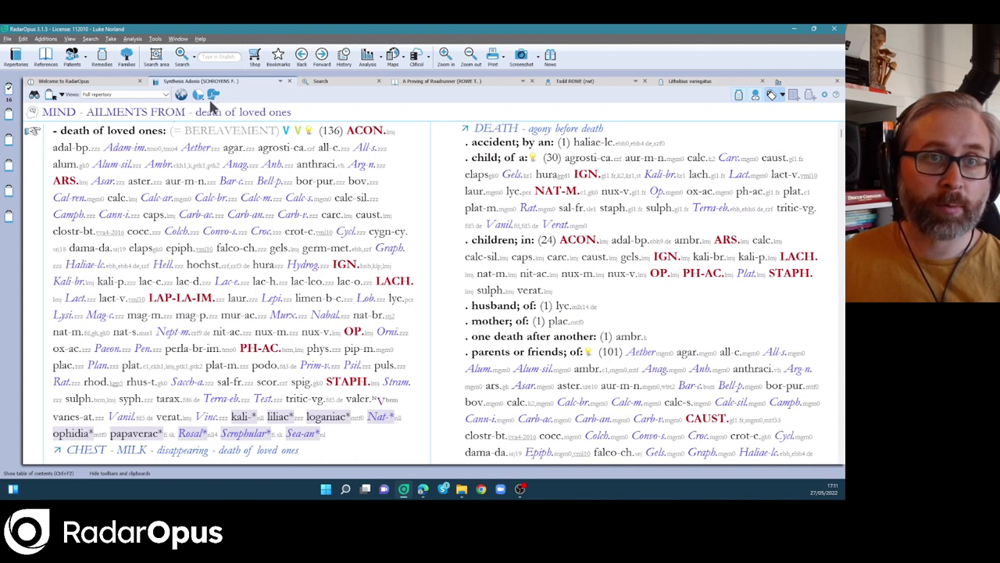
pyautogui.moveTo(227, 108)
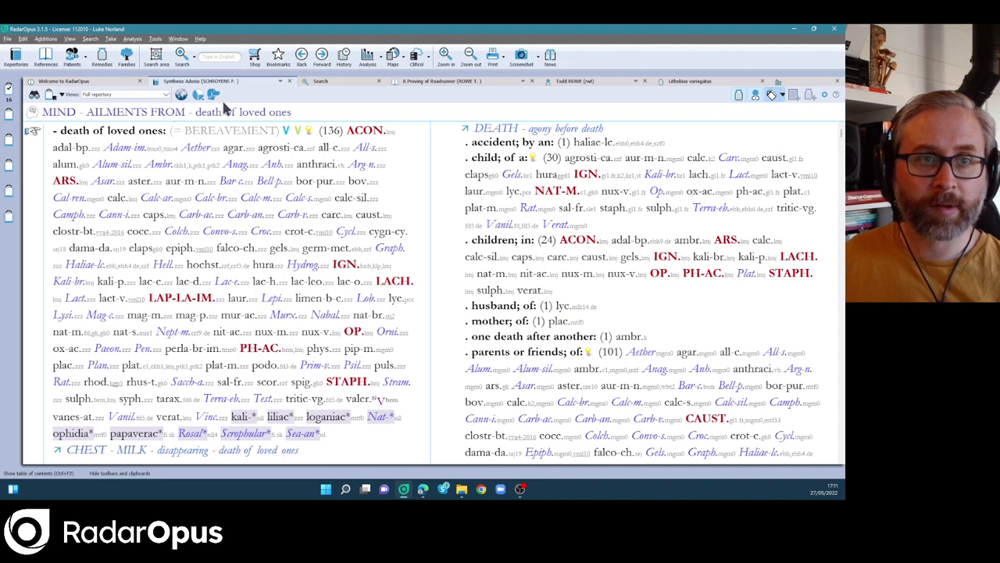
pyautogui.moveTo(438, 204)
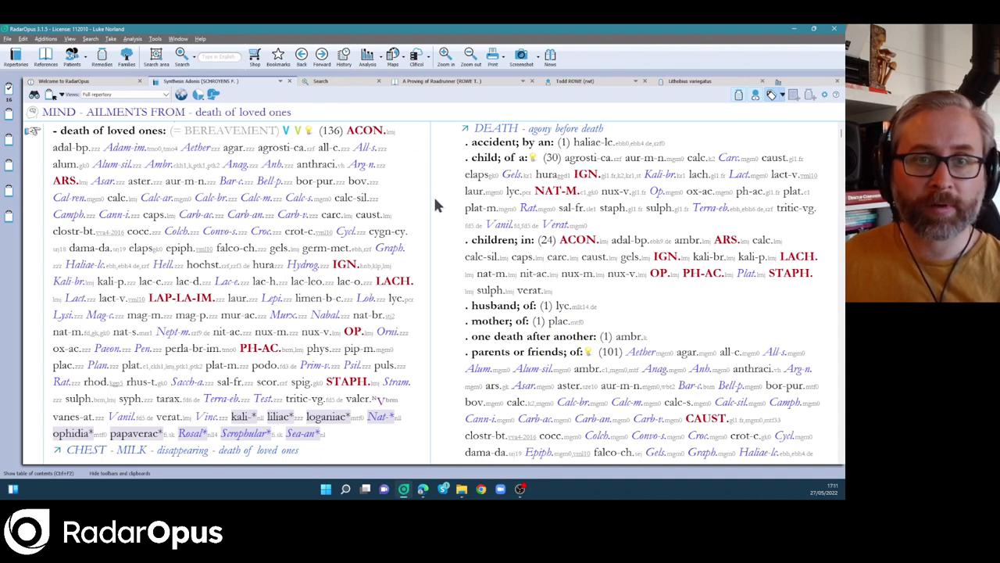
pyautogui.moveTo(457, 215)
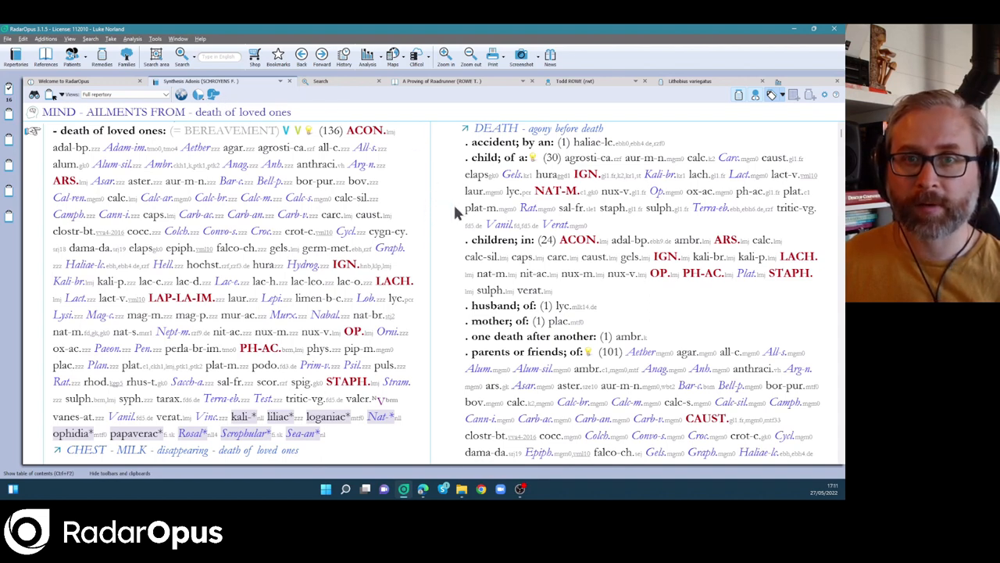
# Select the 'child; of a' subrubric under Ailments from – death of loved ones.
pyautogui.click(496, 157)
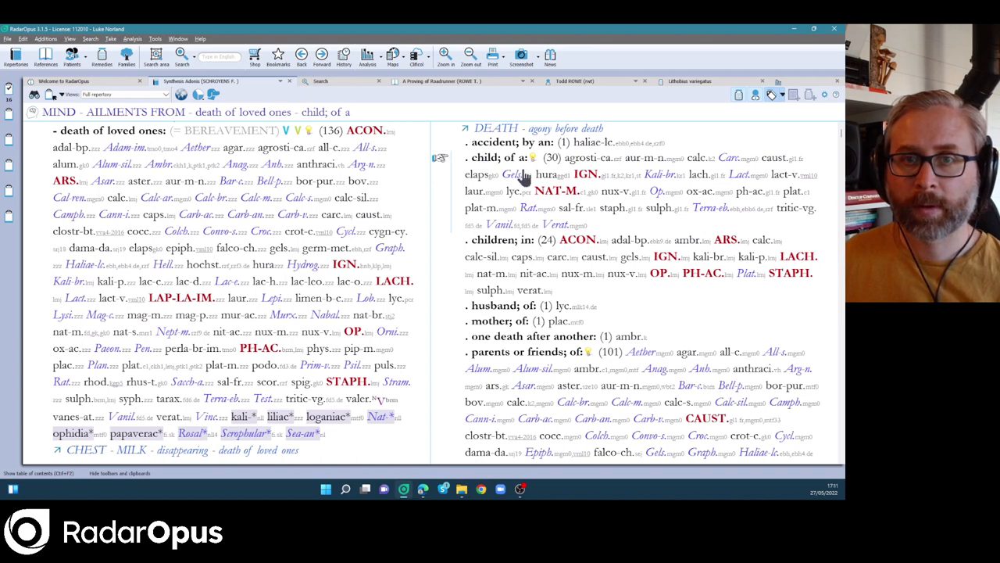
pyautogui.moveTo(422, 207)
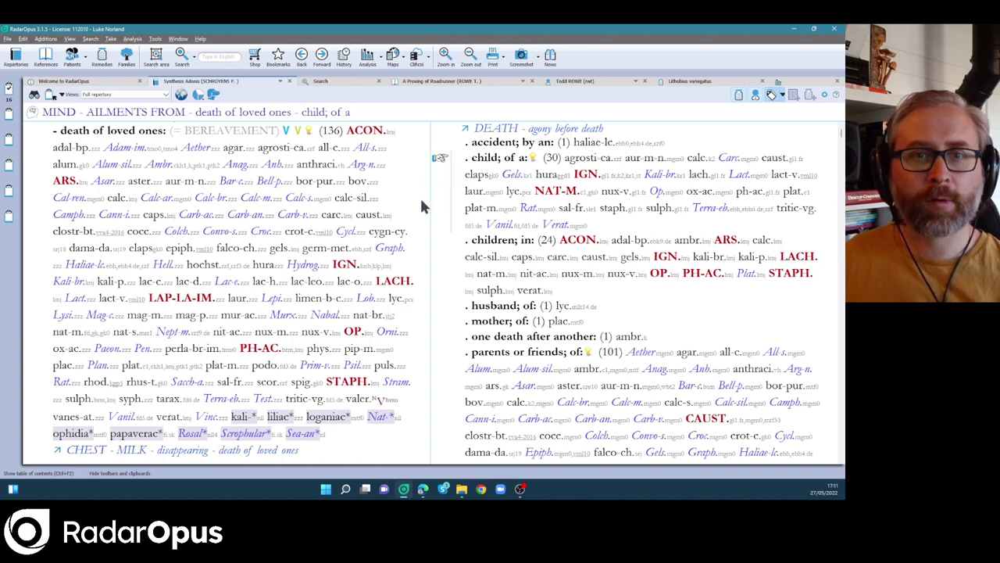
# Open the Additions menu over the child; of a rubric.
pyautogui.click(46, 39)
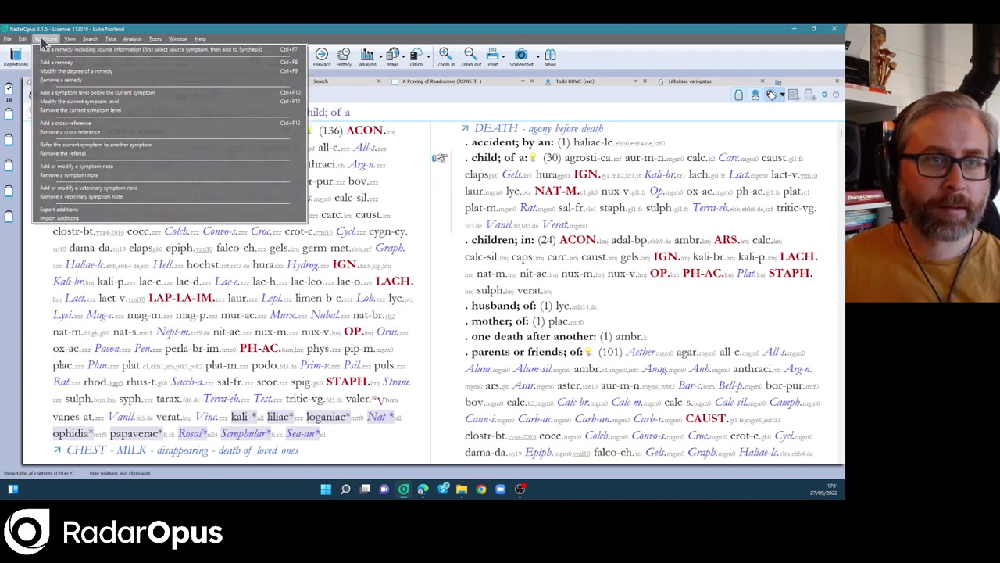
pyautogui.moveTo(70, 71)
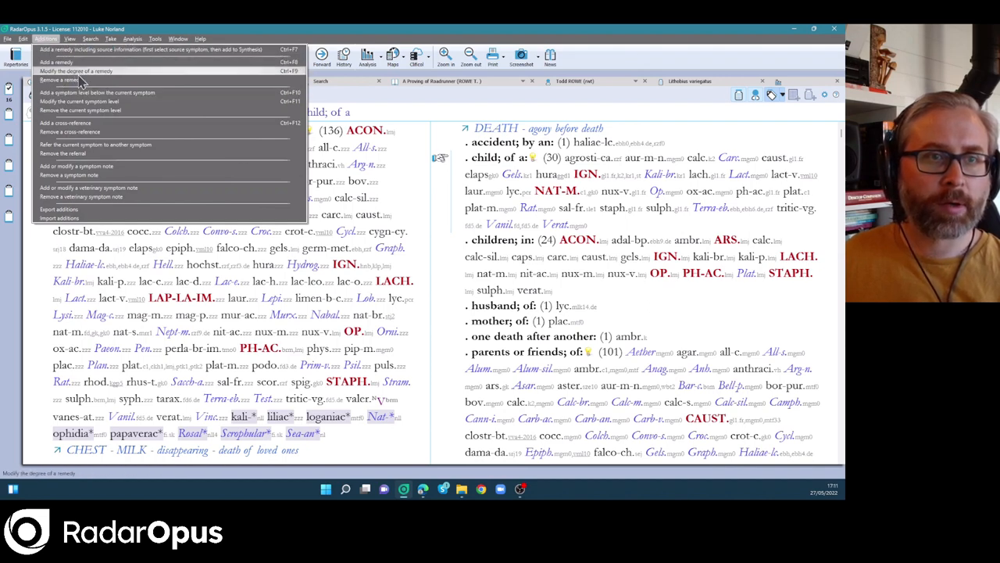
pyautogui.moveTo(97, 93)
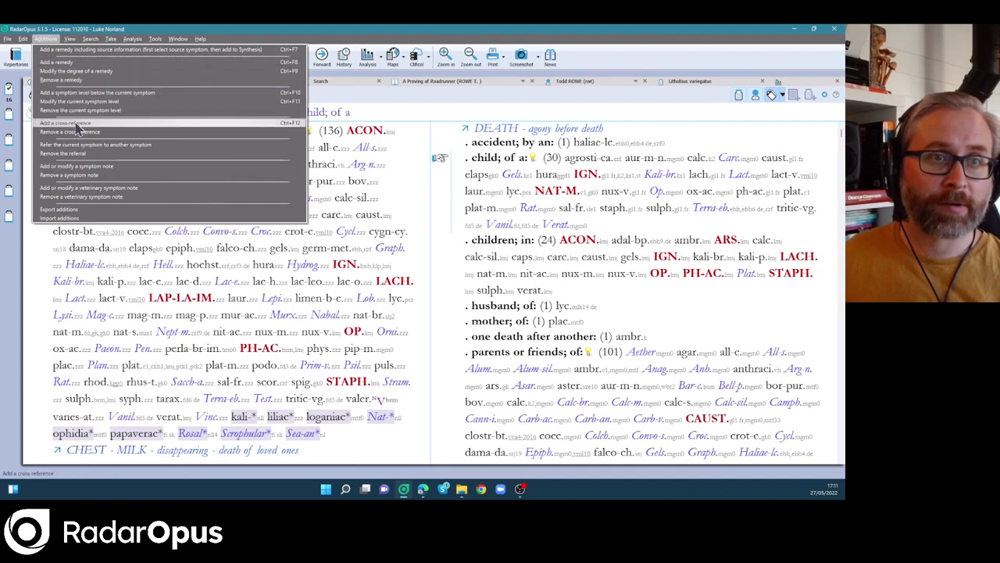
pyautogui.moveTo(82, 144)
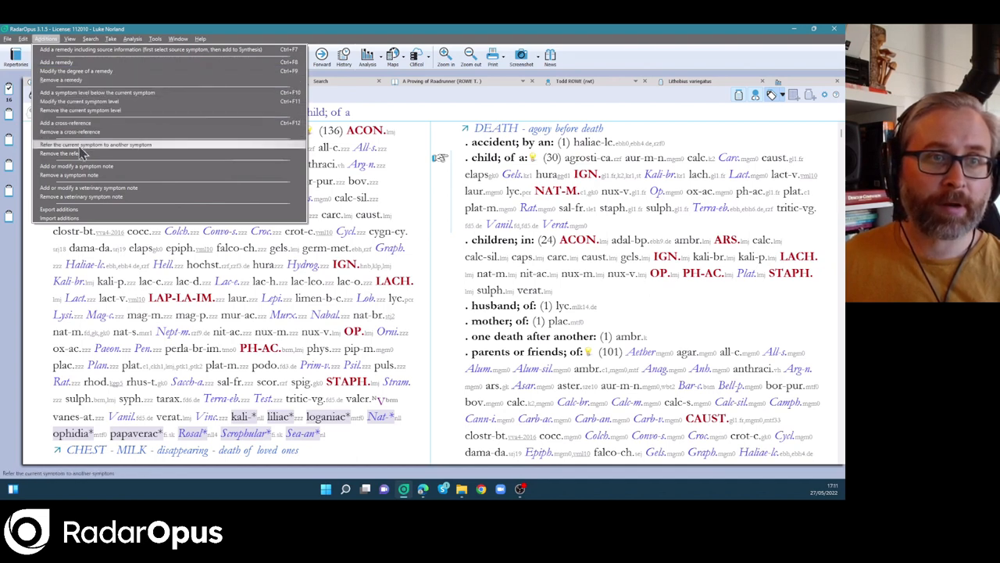
pyautogui.moveTo(422, 295)
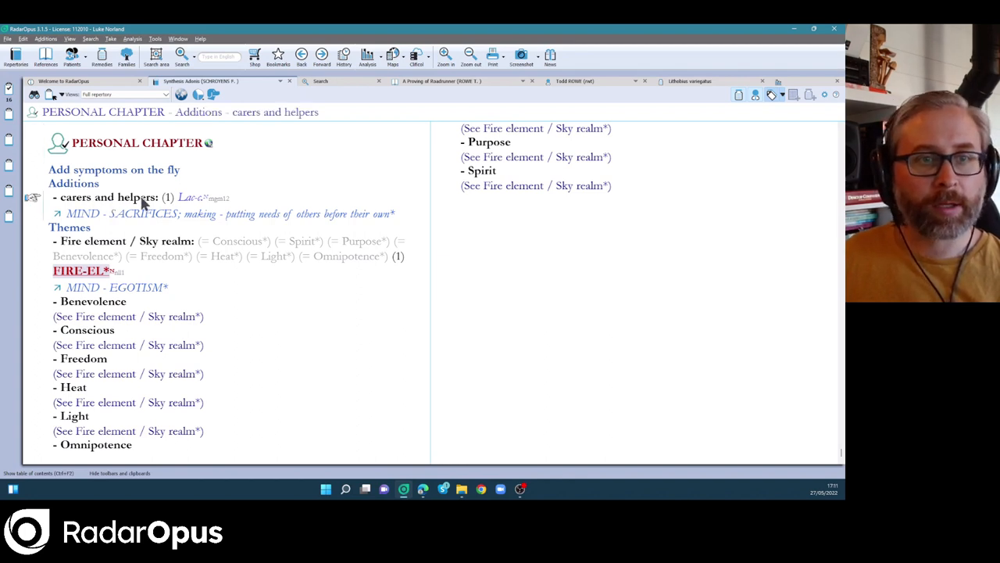
pyautogui.moveTo(181, 86)
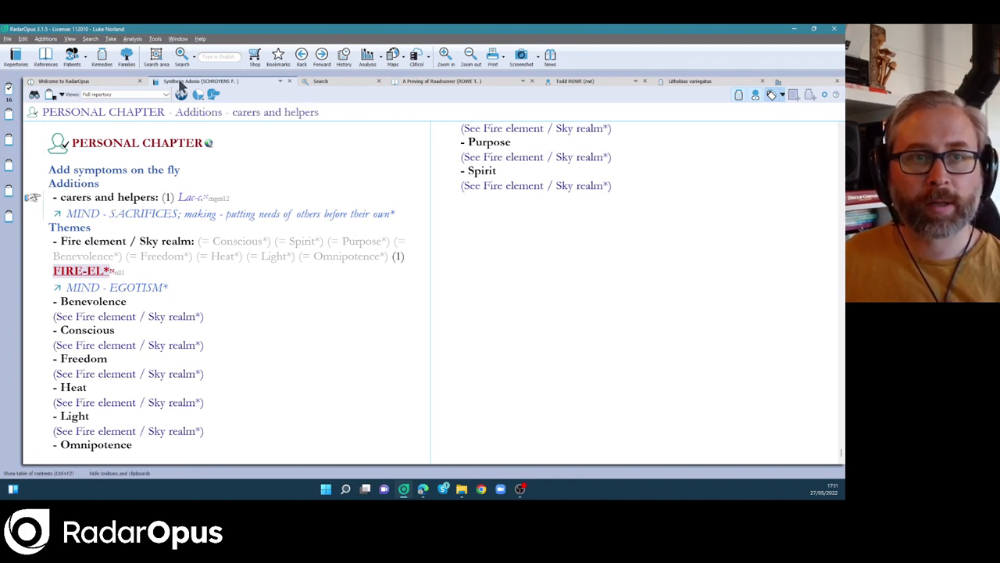
pyautogui.moveTo(98, 201)
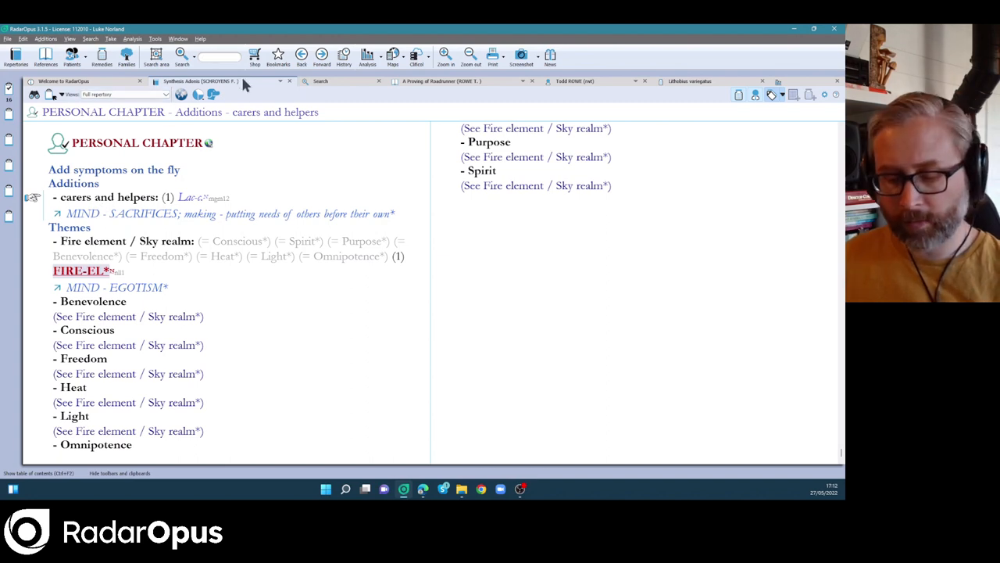
# Search all repertories for 'carers and helpers', finding the single personal chapter addition.
pyautogui.write('carers and helpers')
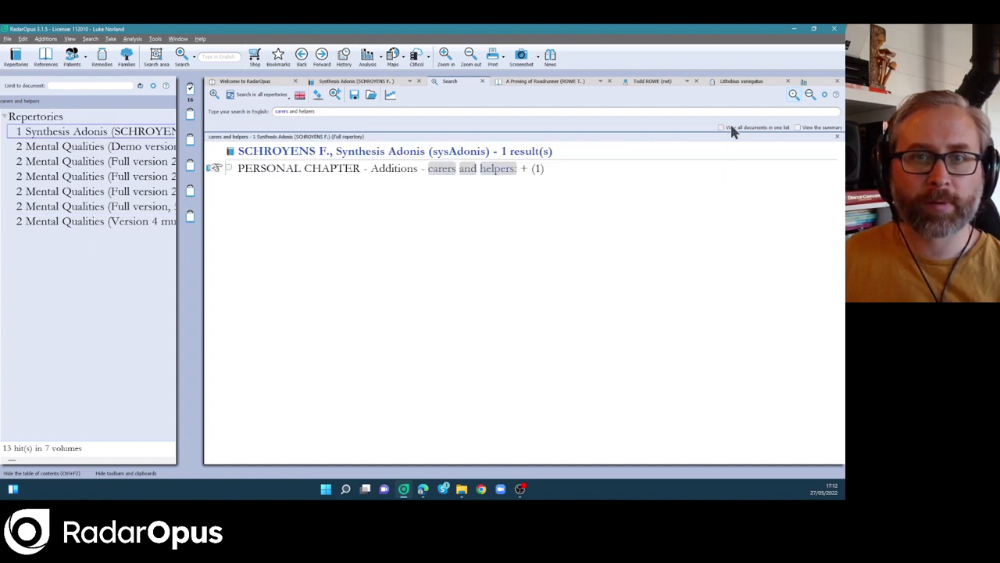
pyautogui.moveTo(653, 188)
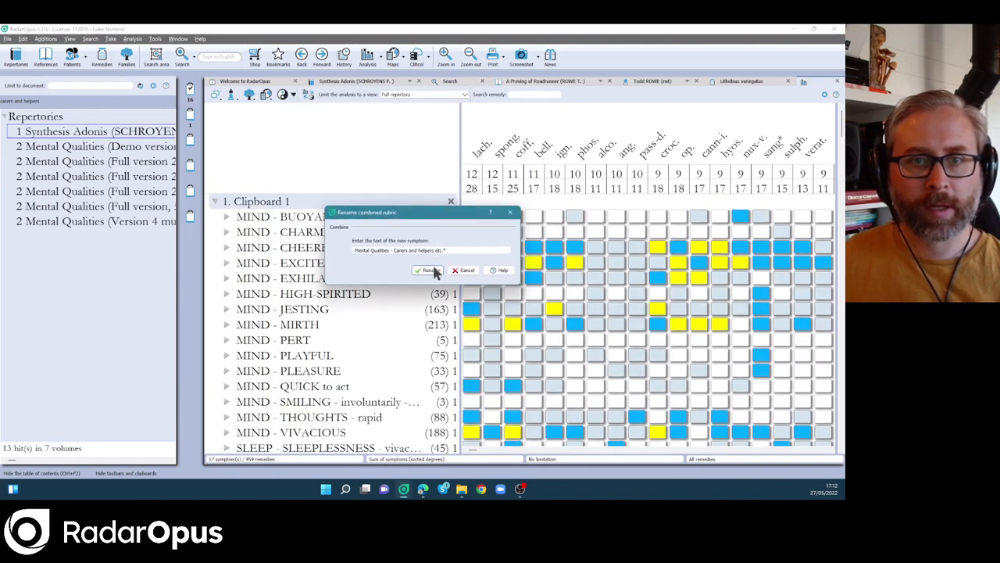
# Name the combined rubric 'Mental Qualities - Carers and helpers' and return to Synthesis Adonis.
pyautogui.click(427, 269)
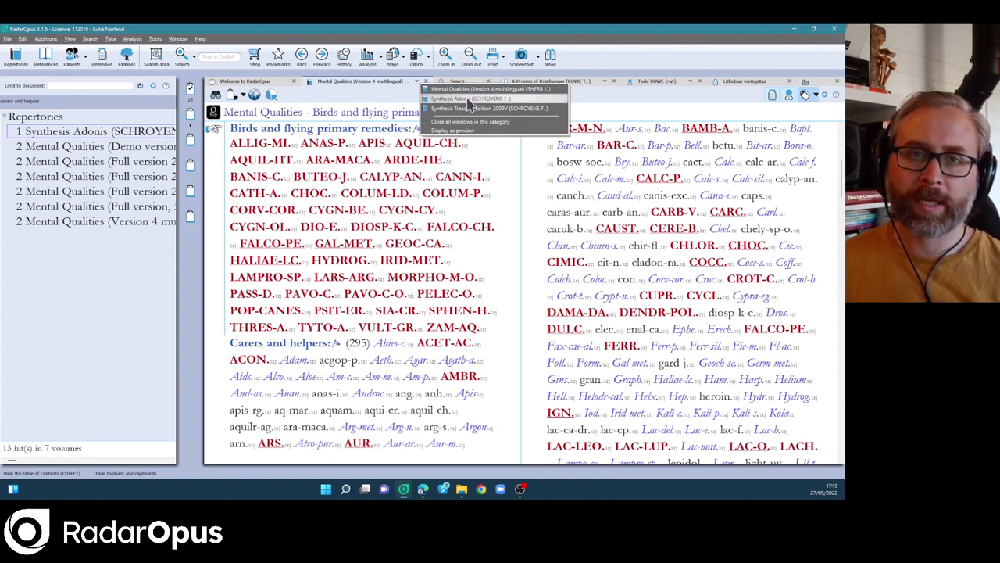
pyautogui.click(469, 98)
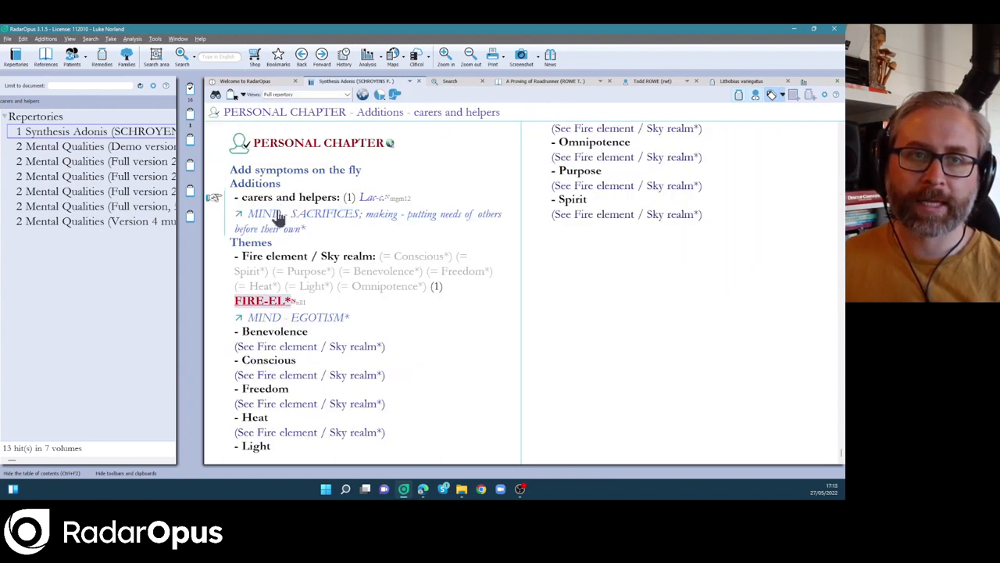